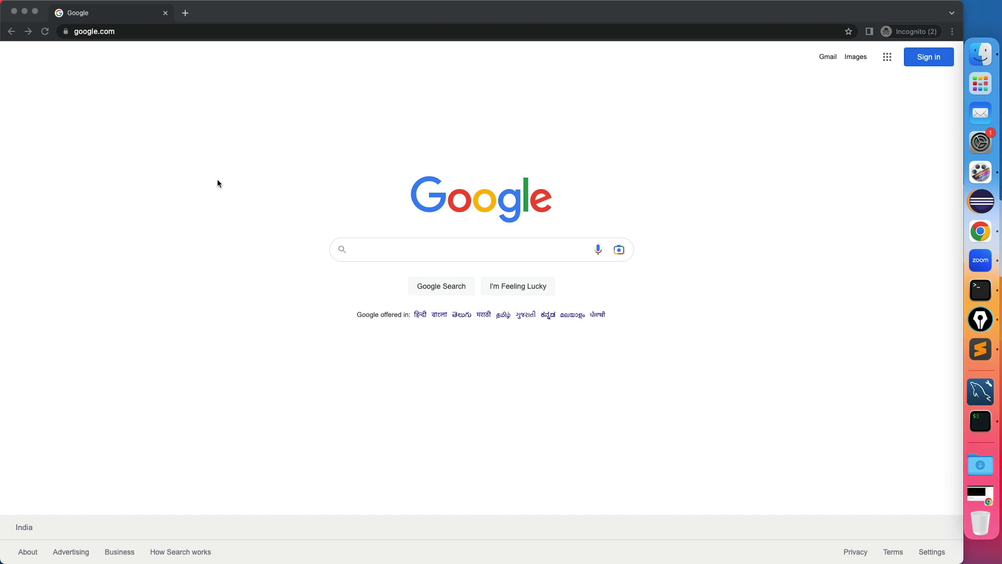
pyautogui.moveTo(231, 16)
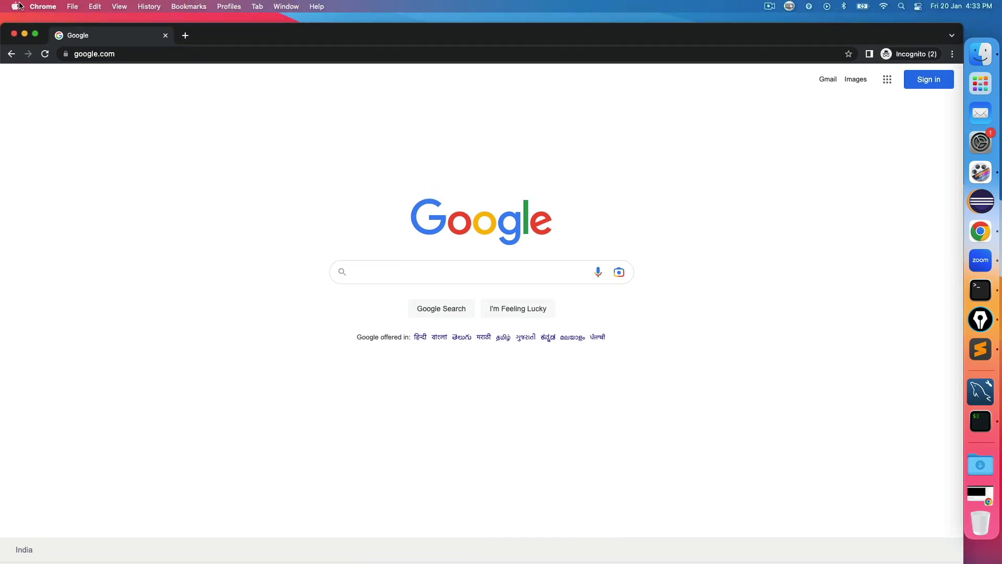
# Check this Mac's model and macOS version in About This Mac.
pyautogui.click(14, 6)
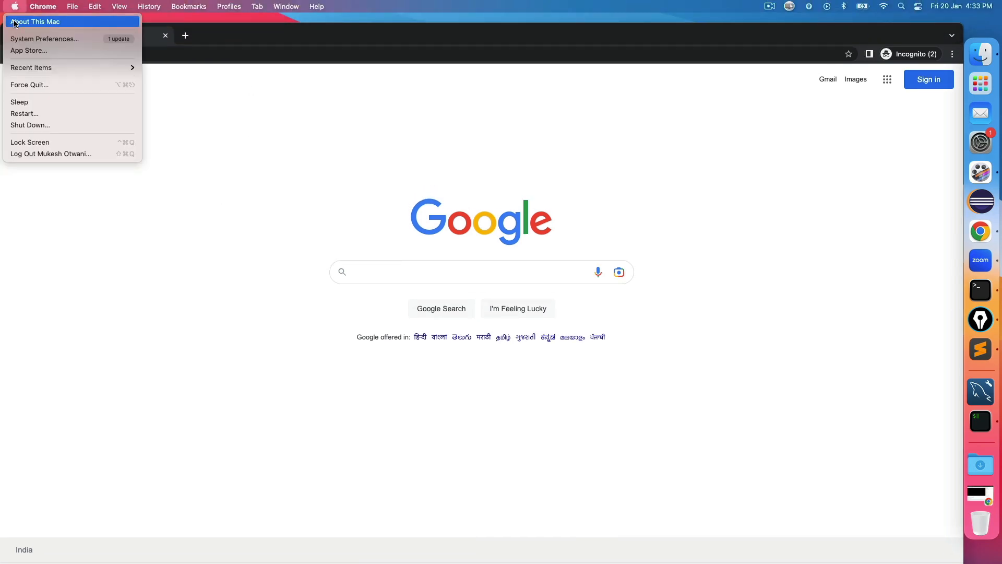
pyautogui.click(36, 22)
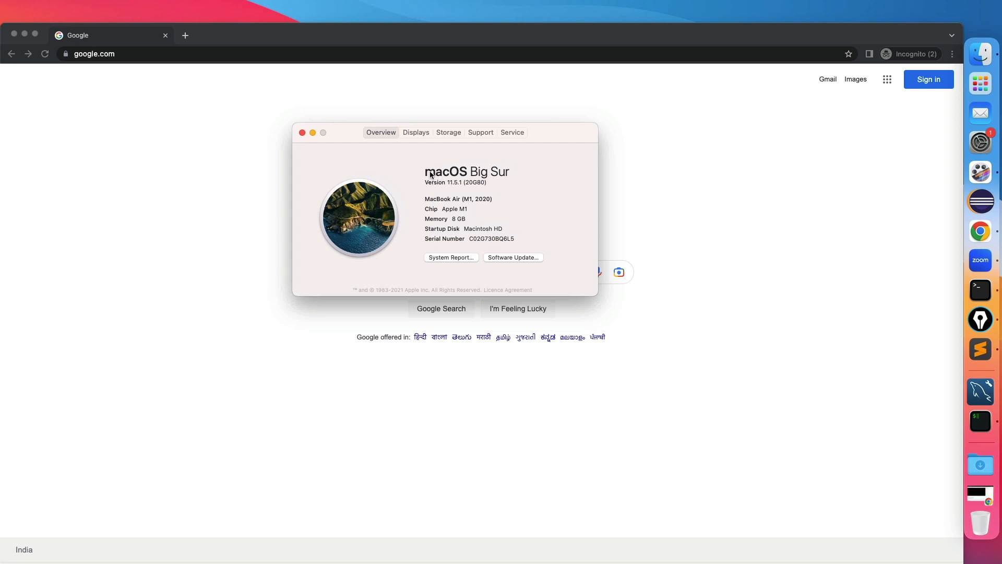
pyautogui.moveTo(427, 200)
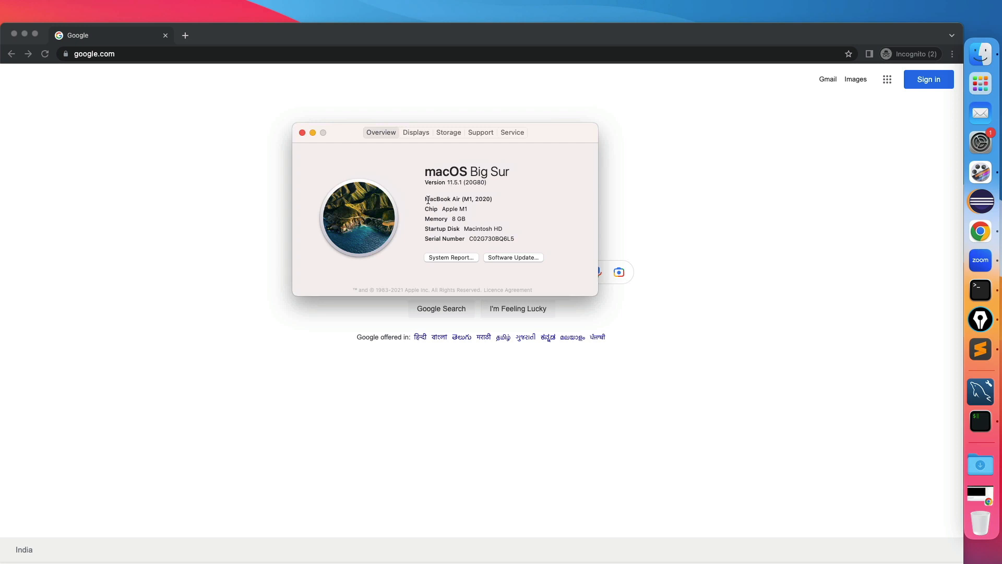
pyautogui.moveTo(426, 174)
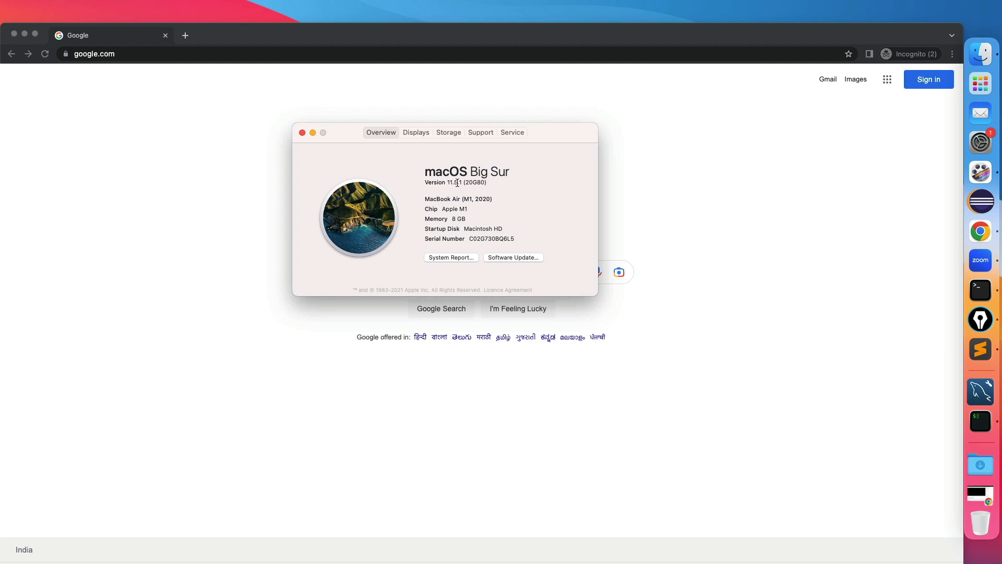
pyautogui.click(303, 132)
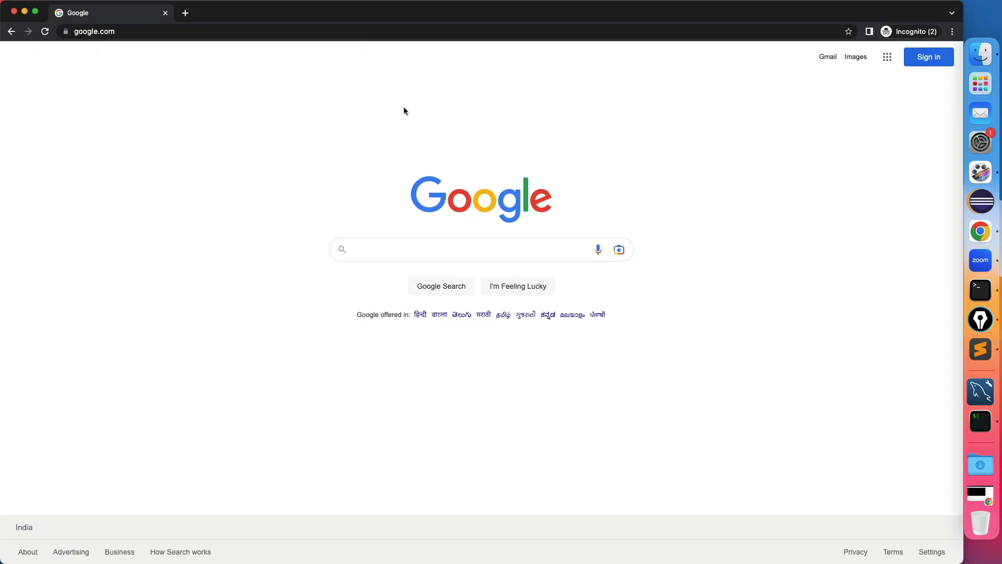
pyautogui.moveTo(820, 163)
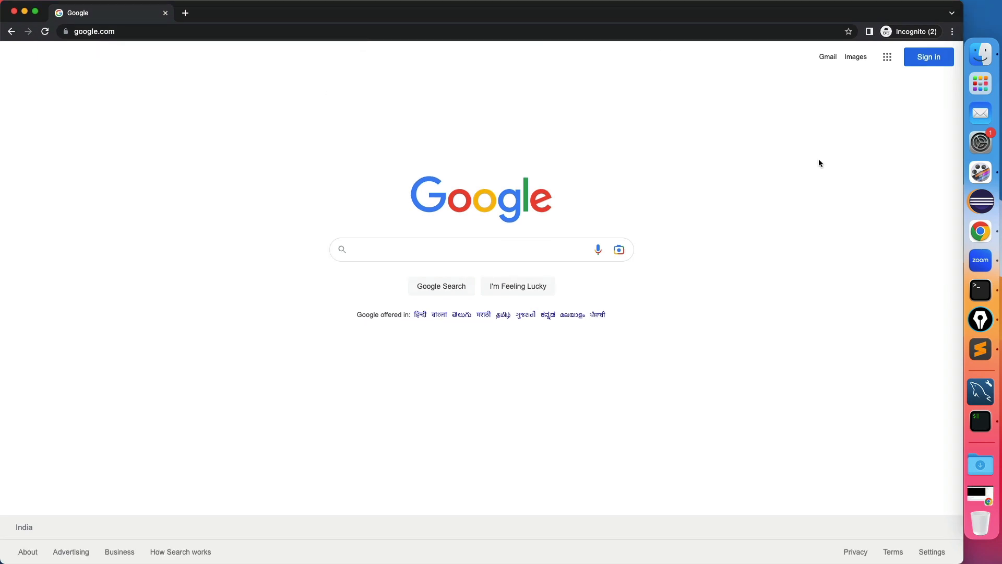
# In a new, centred Terminal window, try 'mysql' and 'mysql -u root', which fail.
pyautogui.rightClick(979, 391)
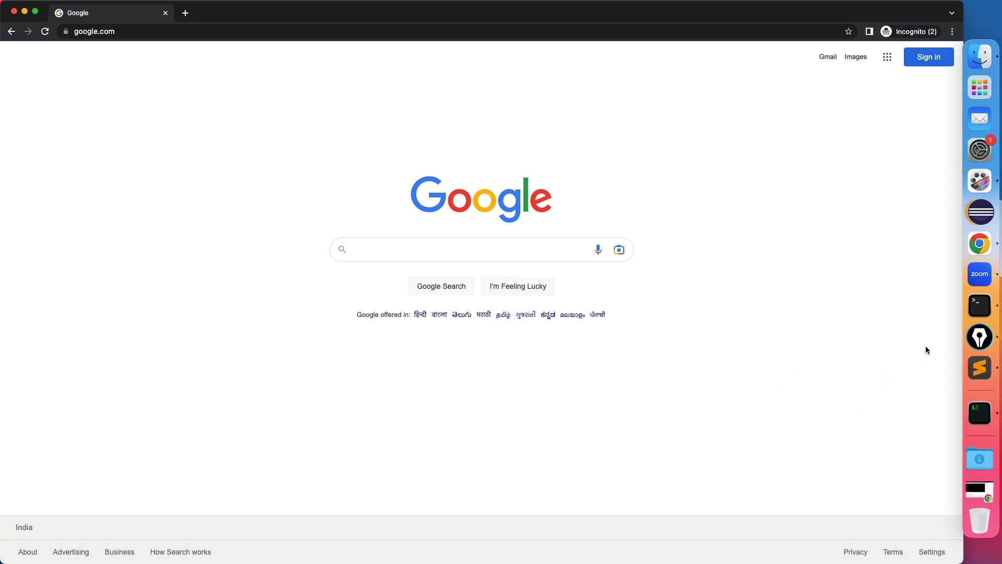
pyautogui.click(978, 304)
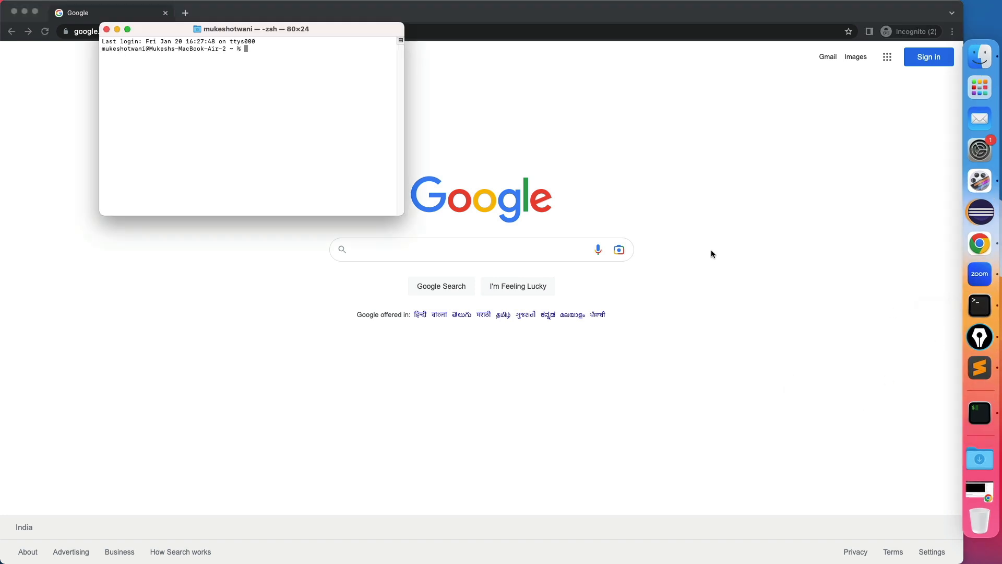
pyautogui.write('mysql')
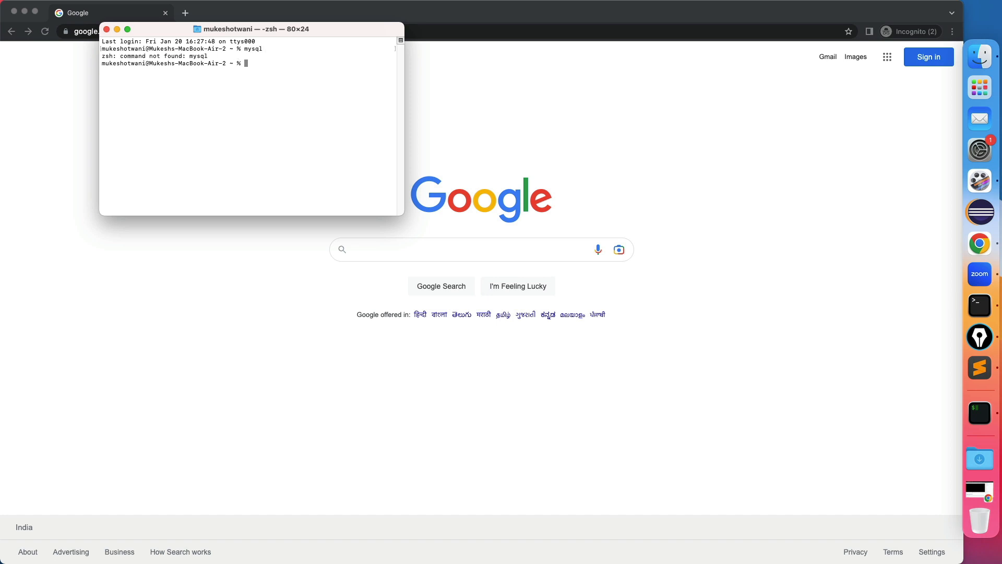
pyautogui.moveTo(251, 28); pyautogui.dragTo(350, 122)
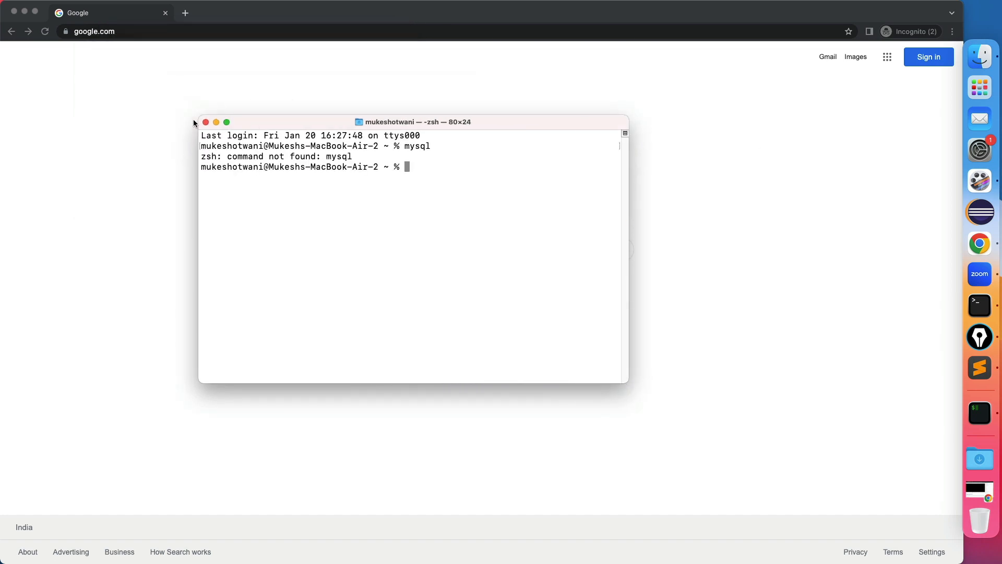
pyautogui.write('mysql -')
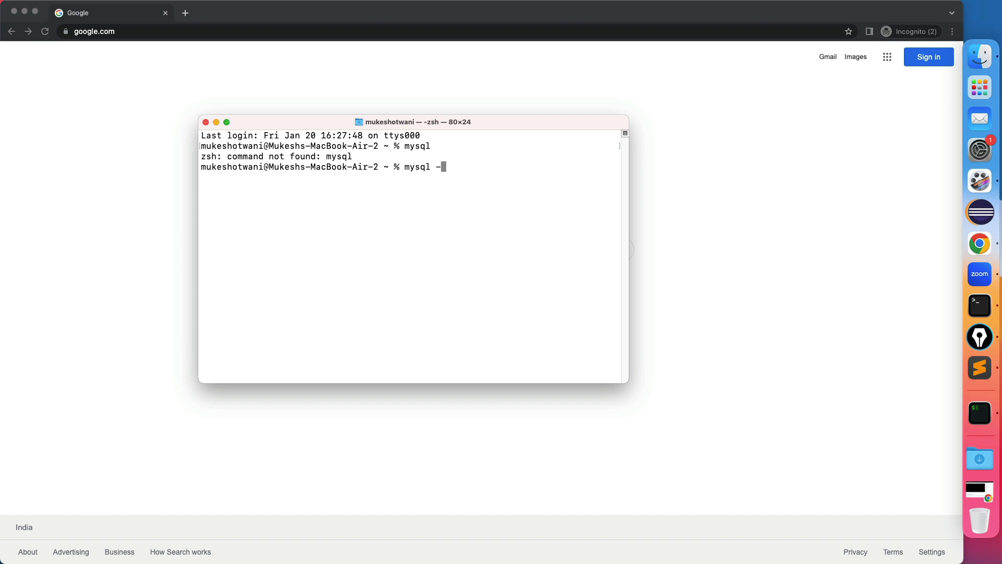
pyautogui.write('u t')
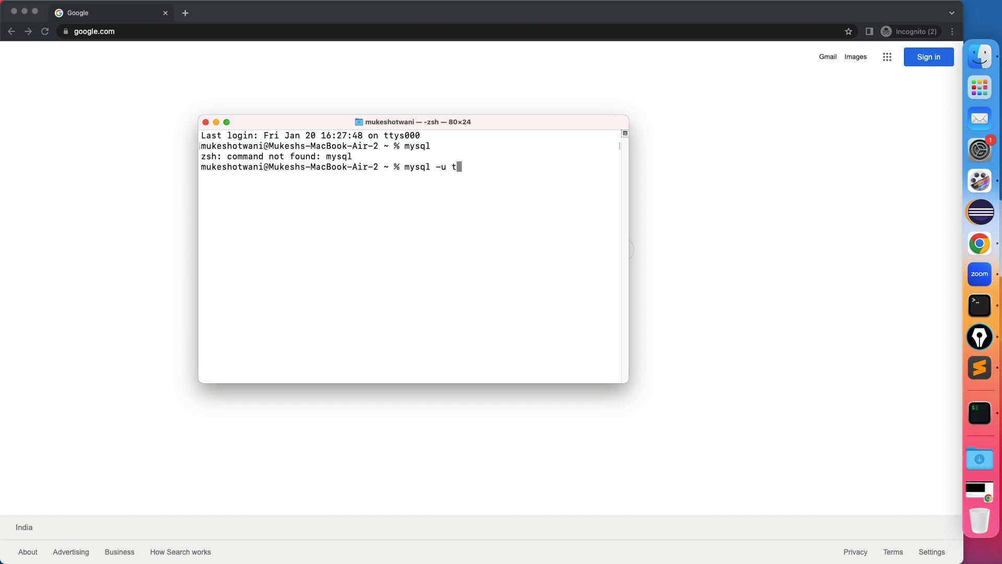
pyautogui.write('root')
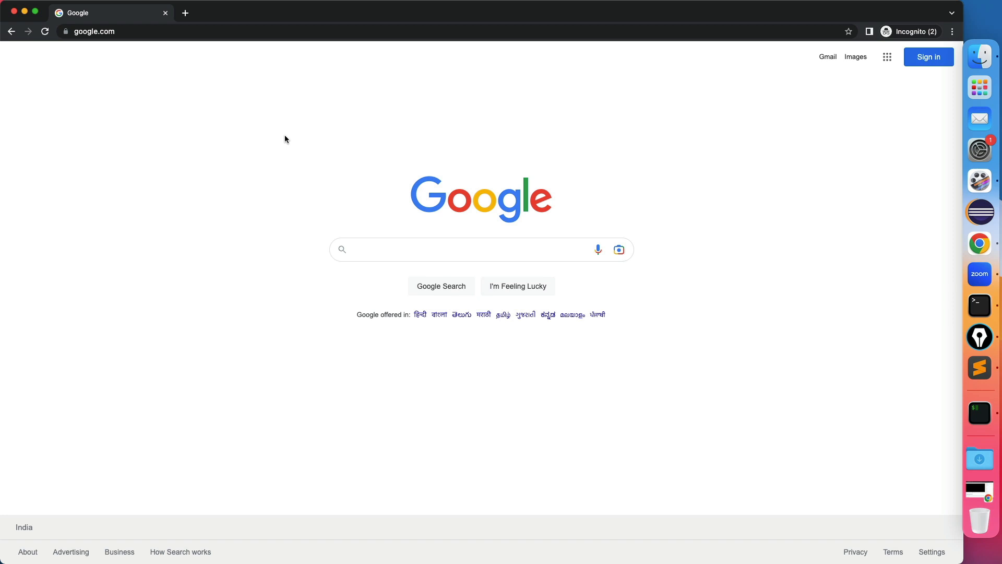
# Search Google for 'mysql server' using the suggestion.
pyautogui.write('mysql ser')
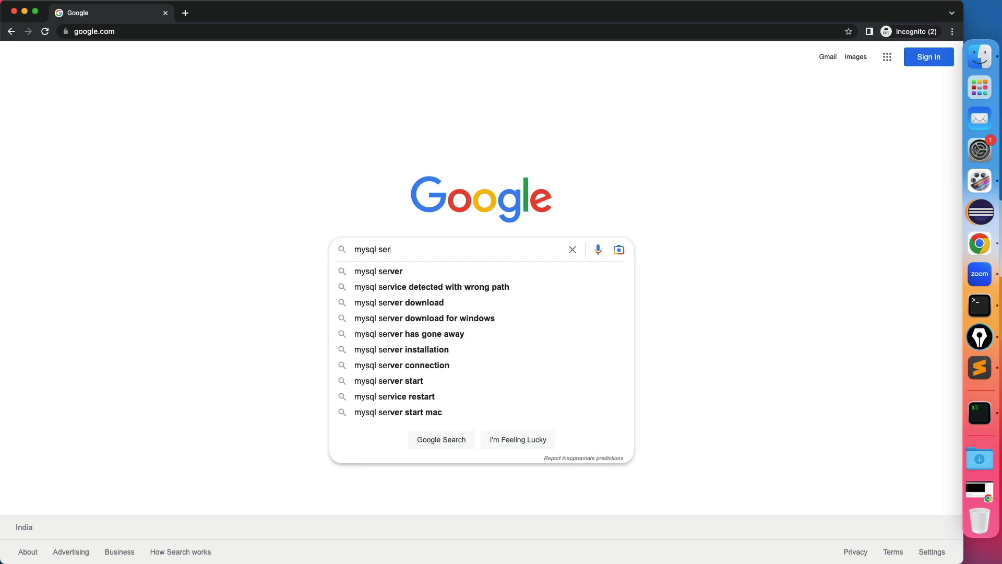
pyautogui.click(378, 270)
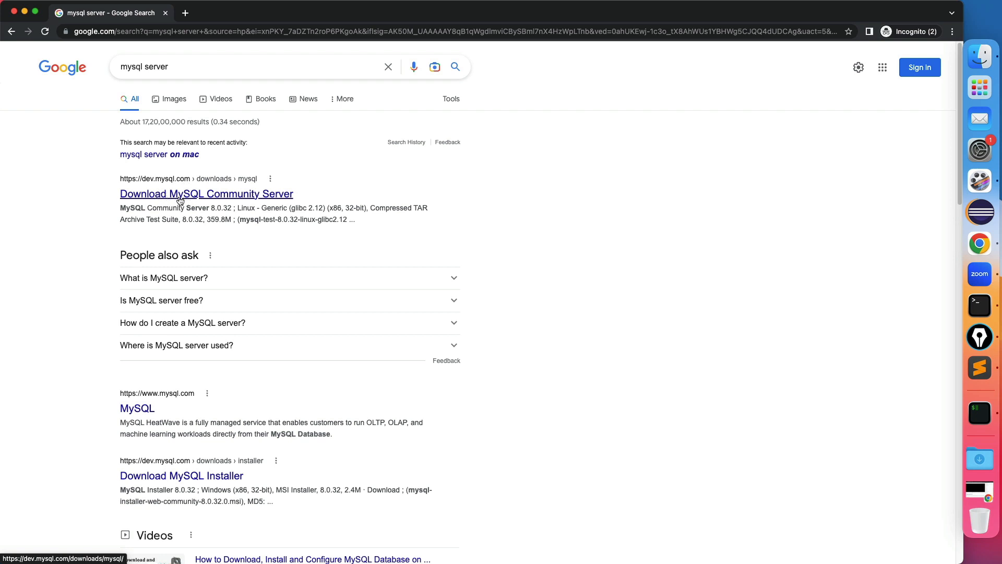
pyautogui.moveTo(172, 186)
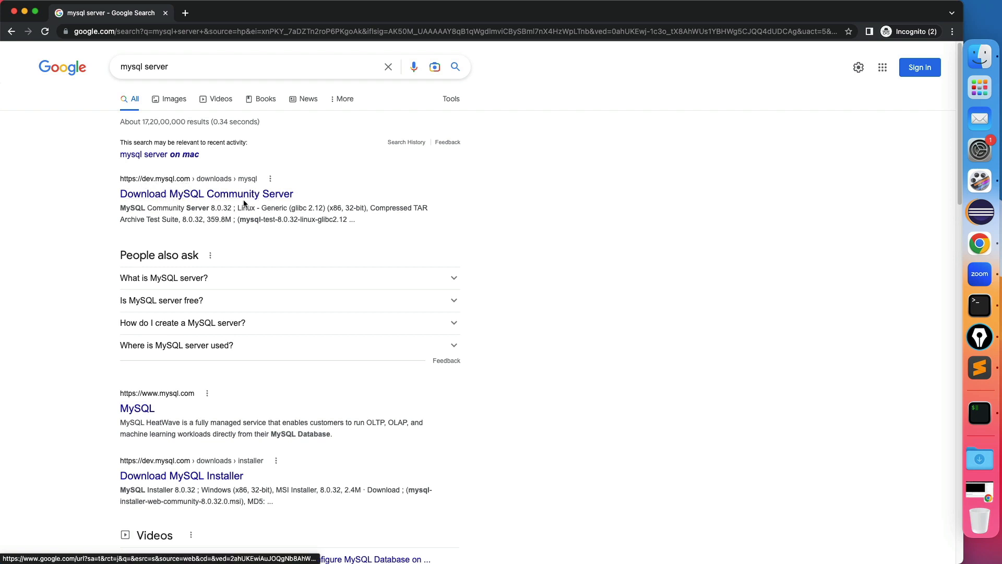
# Open the MySQL Community Server 8.0.32 downloads page from the search result.
pyautogui.click(207, 194)
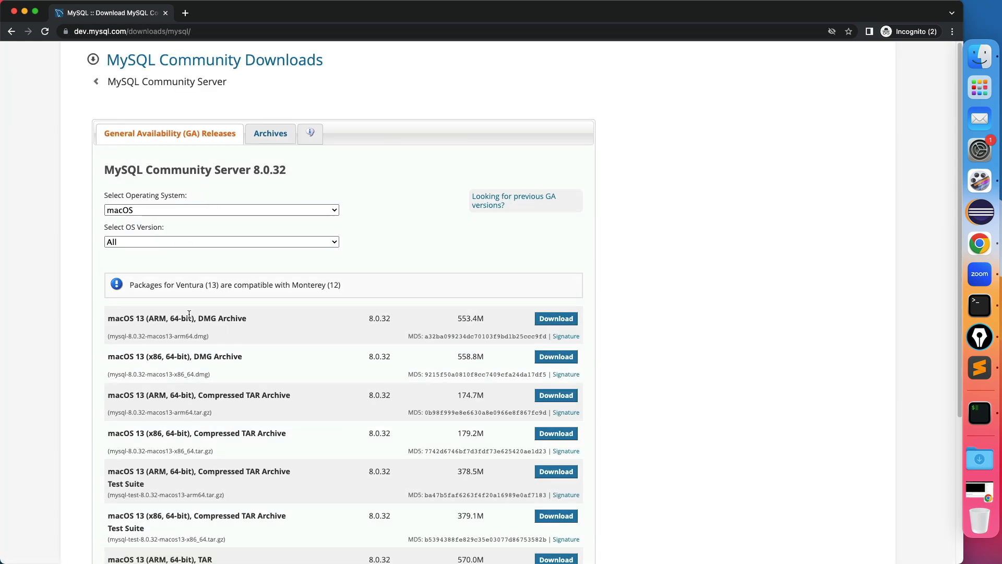
pyautogui.moveTo(142, 318)
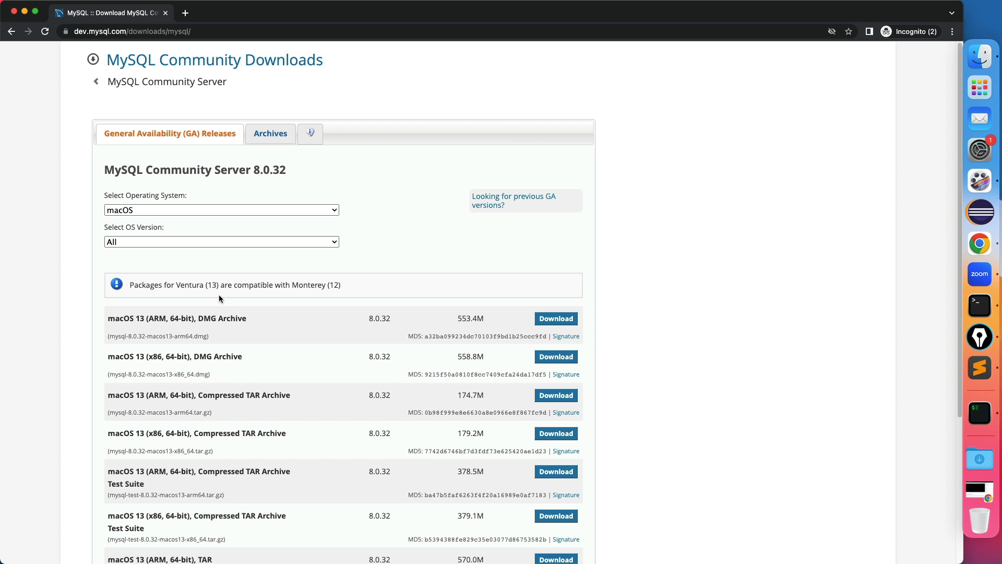
pyautogui.moveTo(172, 287)
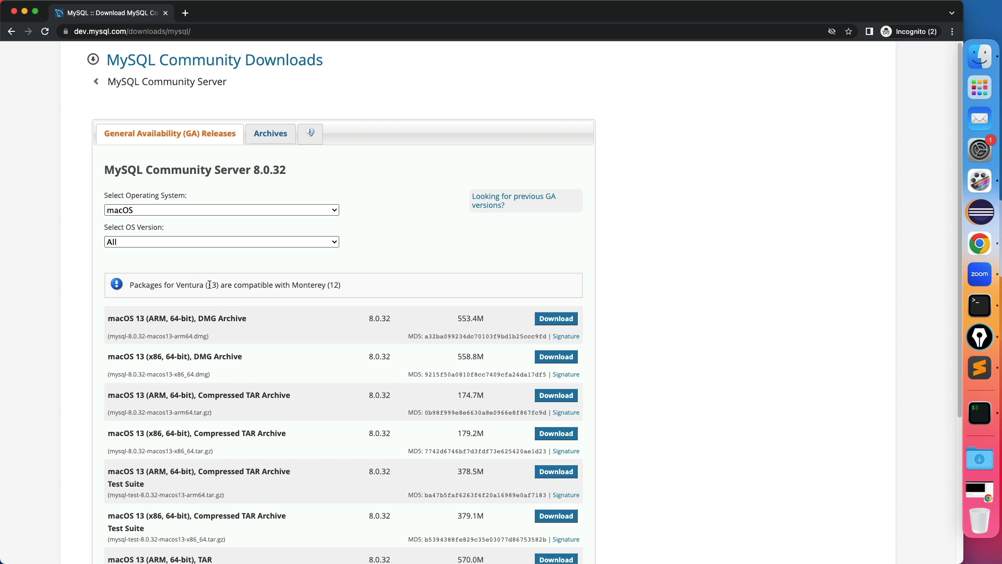
pyautogui.doubleClick(335, 285)
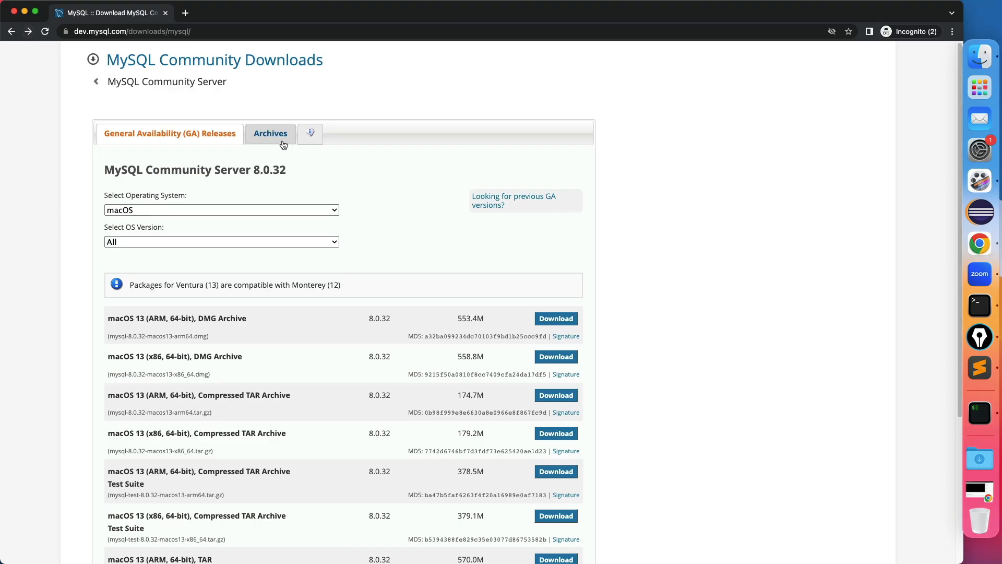
# In Archives, select version 8.0.28 and download the macOS 11 ARM DMG Archive.
pyautogui.click(271, 133)
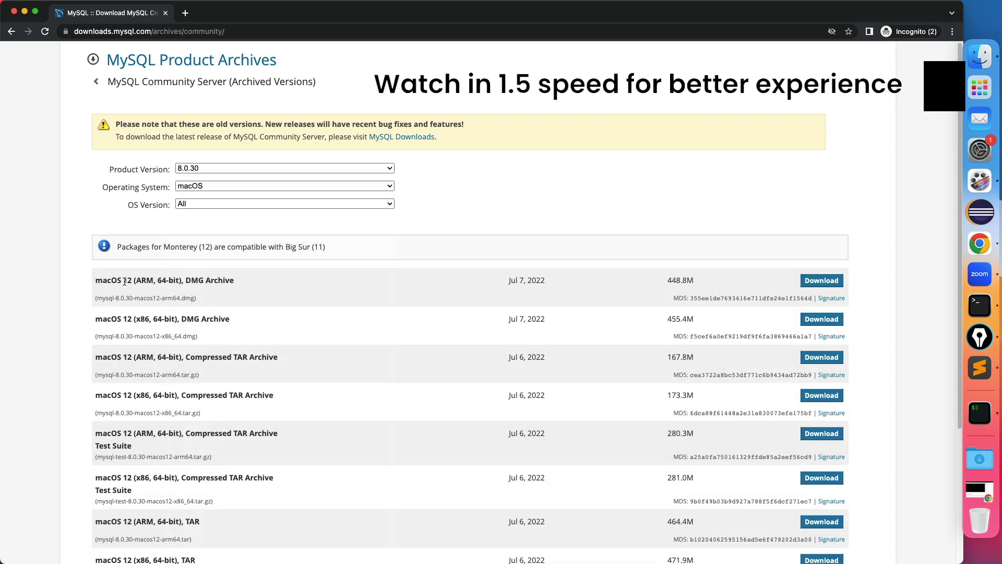
pyautogui.click(284, 168)
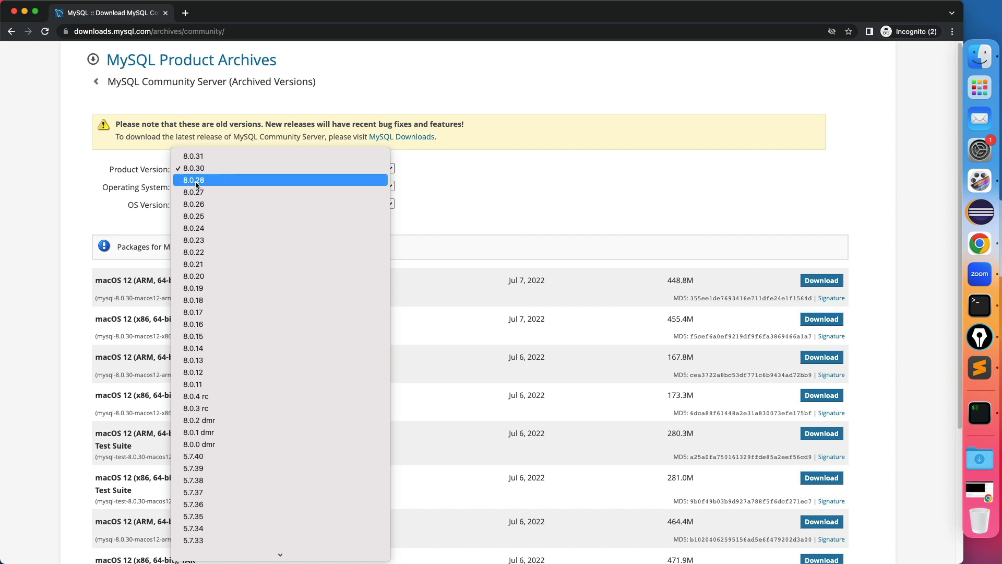
pyautogui.click(193, 179)
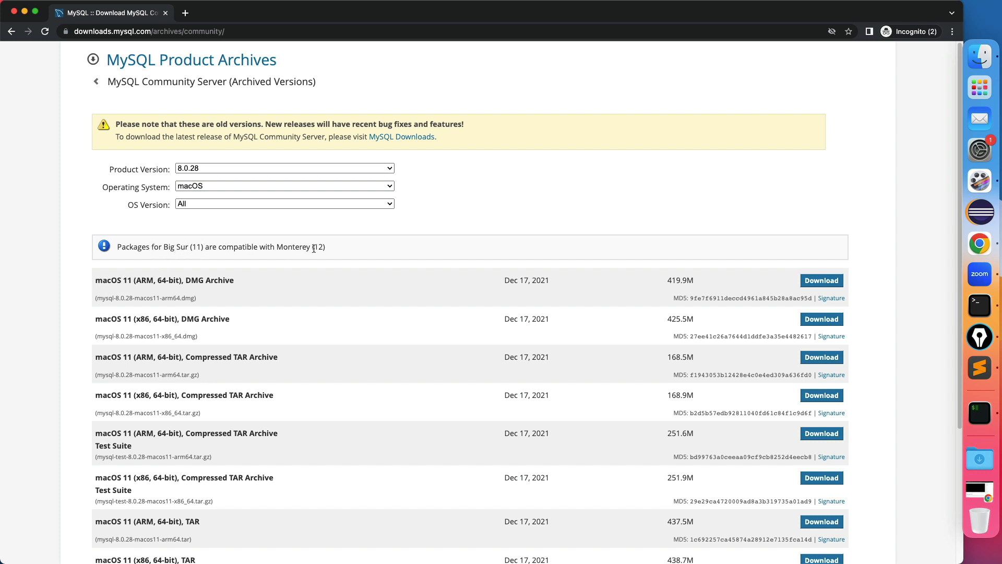
pyautogui.moveTo(484, 286)
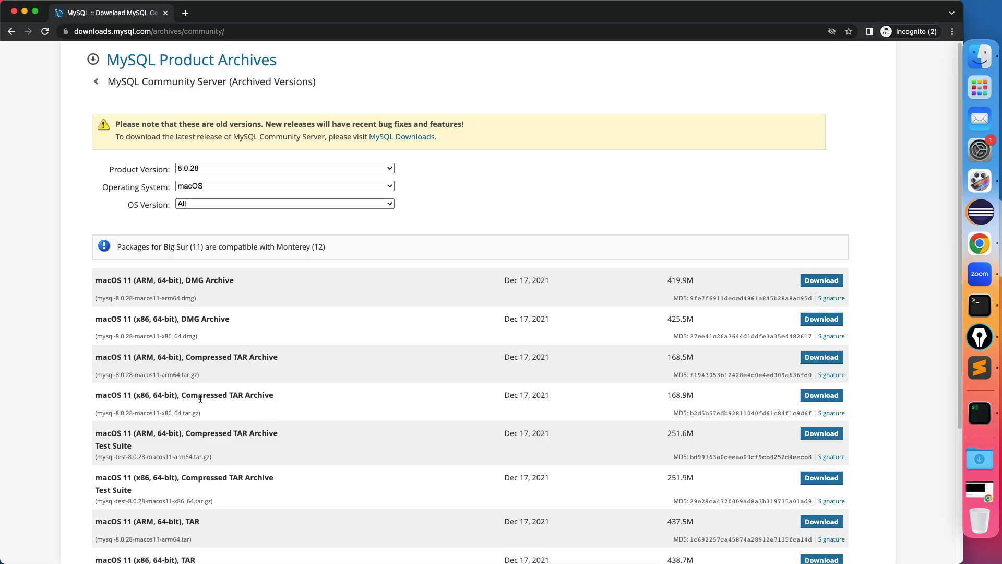
pyautogui.click(821, 280)
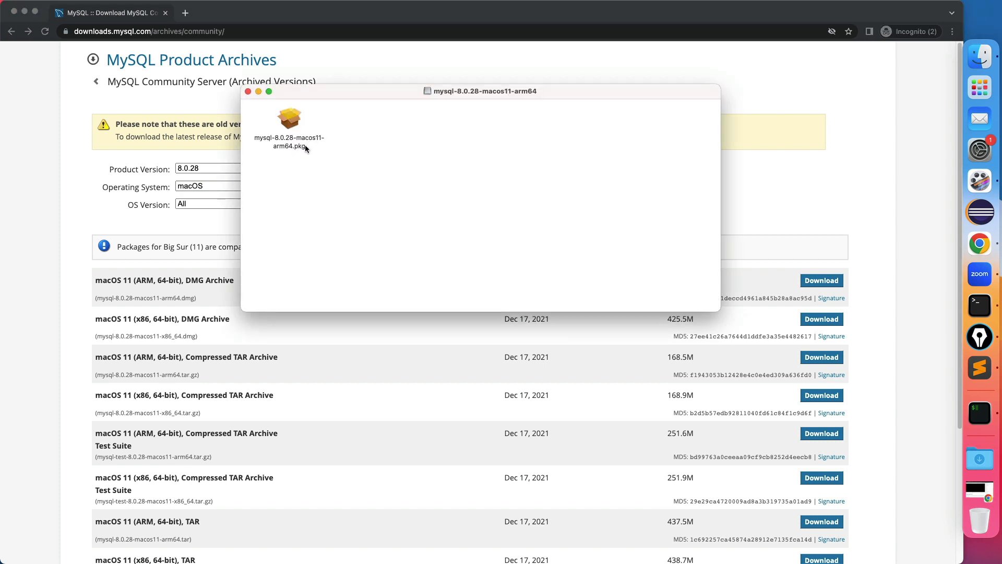
# Launch the mysql-8.0.28 package, accept the licence, and authorise installation with the account password.
pyautogui.click(288, 120)
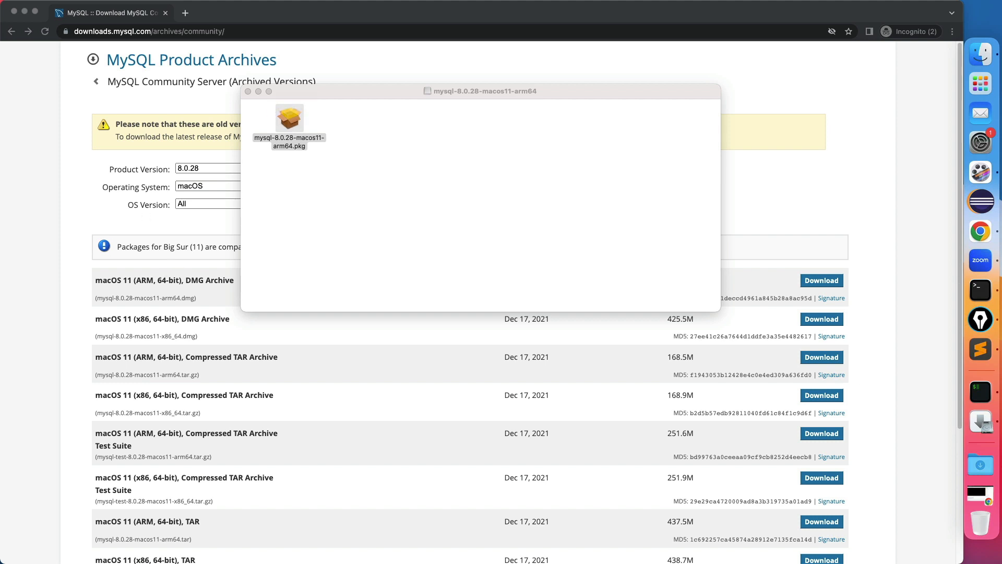
pyautogui.doubleClick(288, 119)
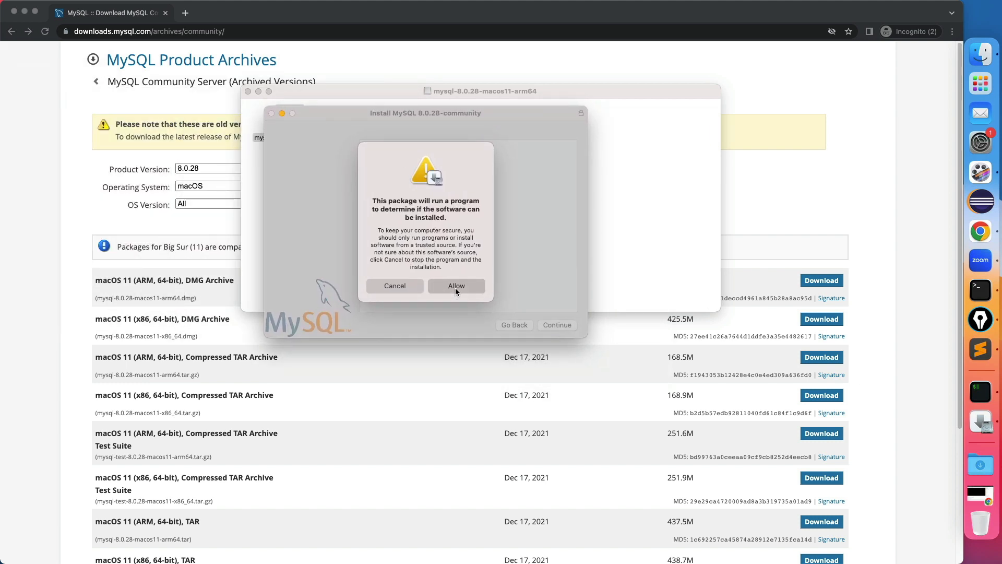
pyautogui.click(456, 285)
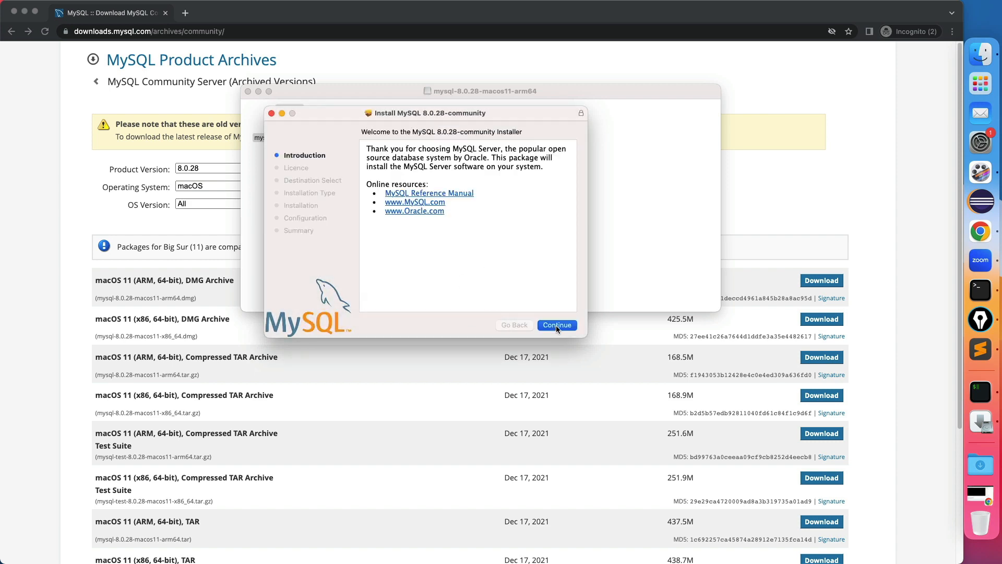
pyautogui.click(557, 324)
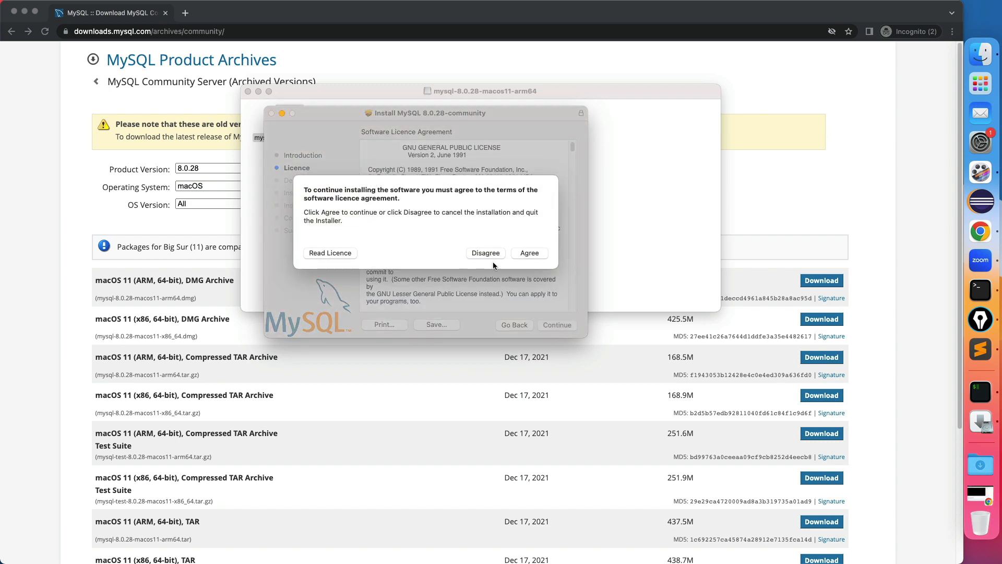
pyautogui.click(529, 252)
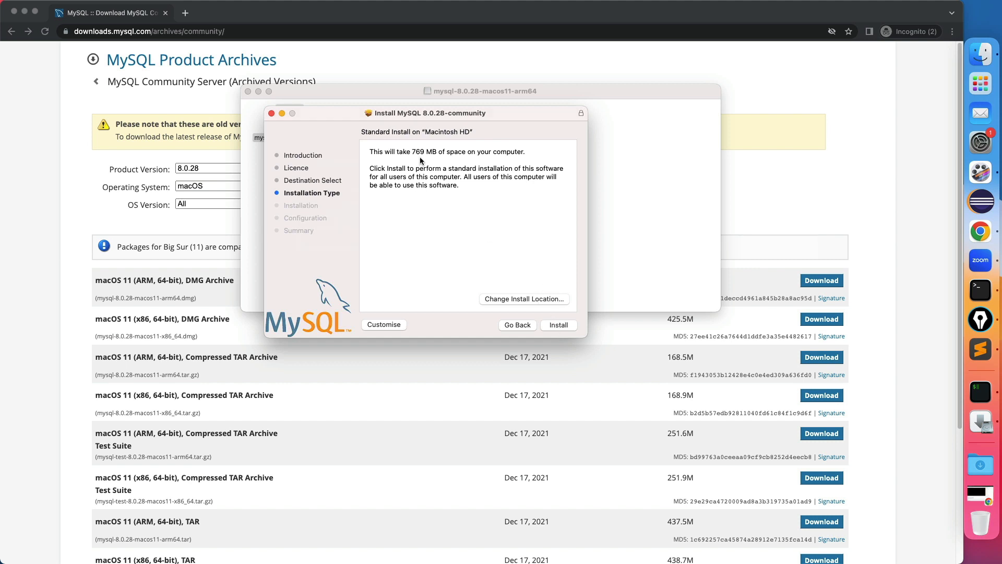
pyautogui.moveTo(421, 157)
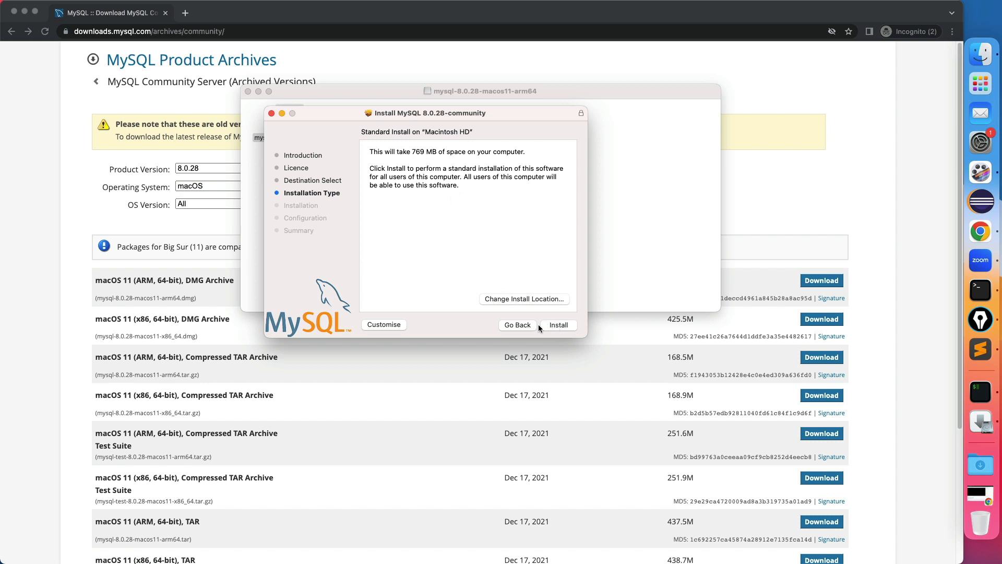
pyautogui.click(557, 325)
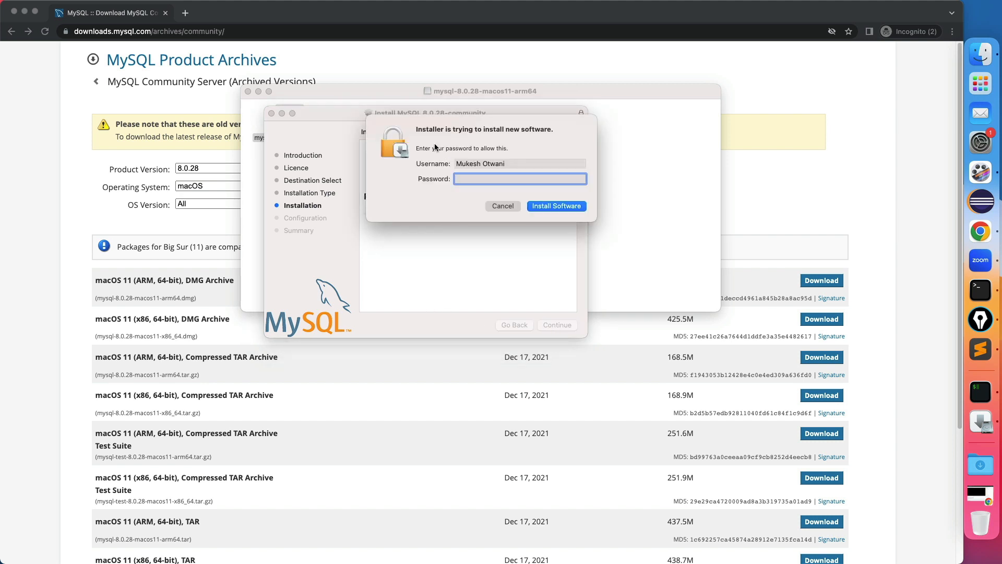
pyautogui.write('•')
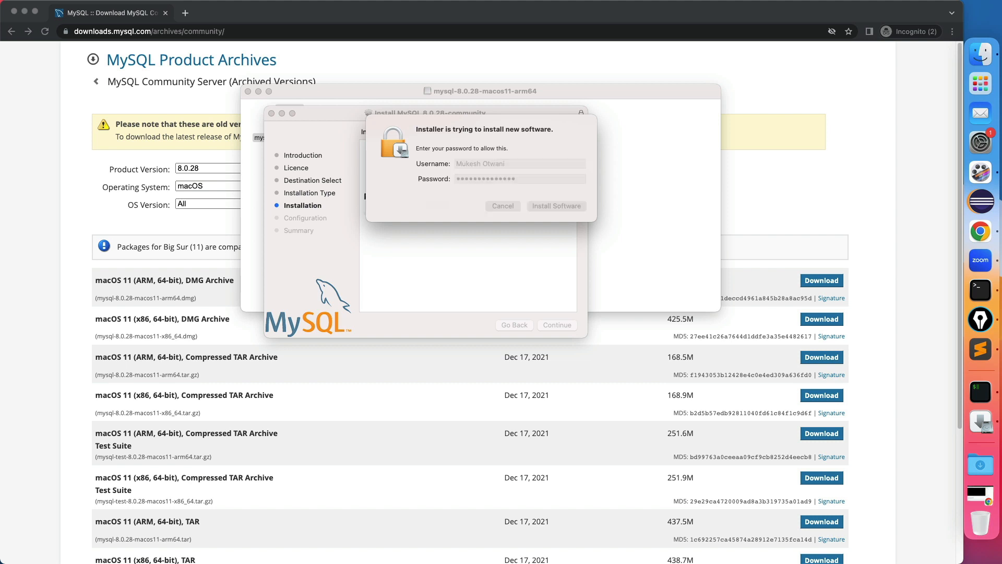
pyautogui.click(555, 205)
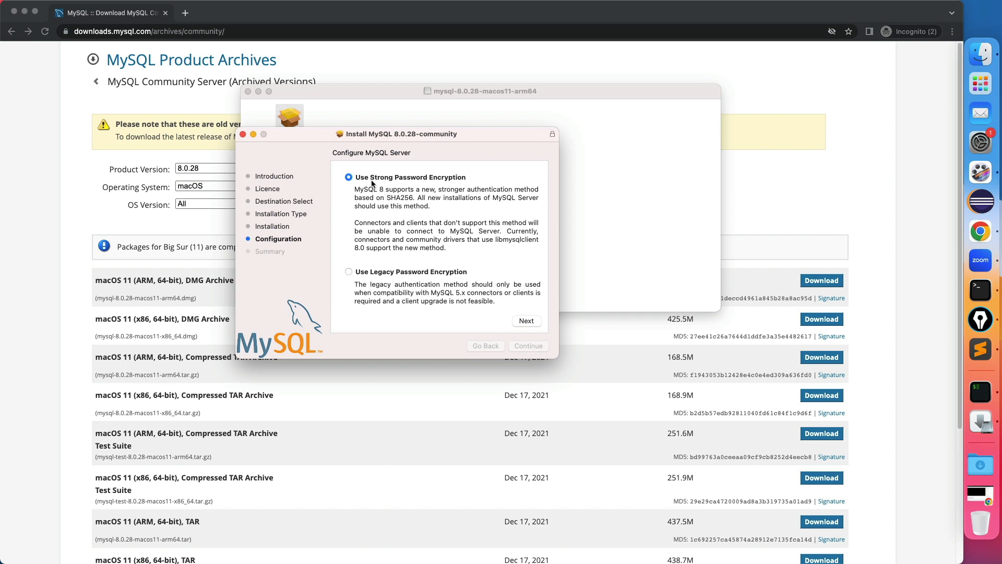
pyautogui.moveTo(391, 185)
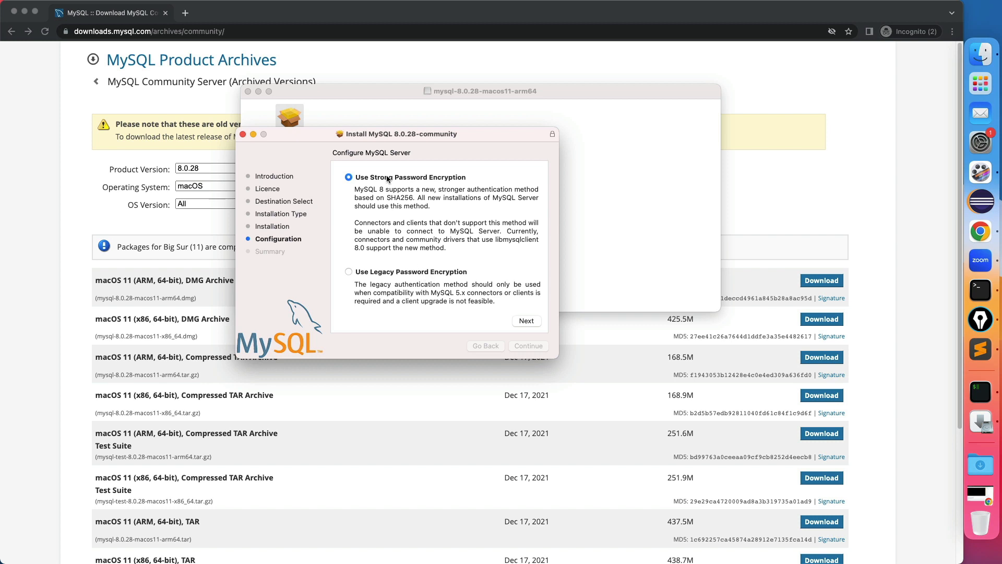
pyautogui.moveTo(516, 313)
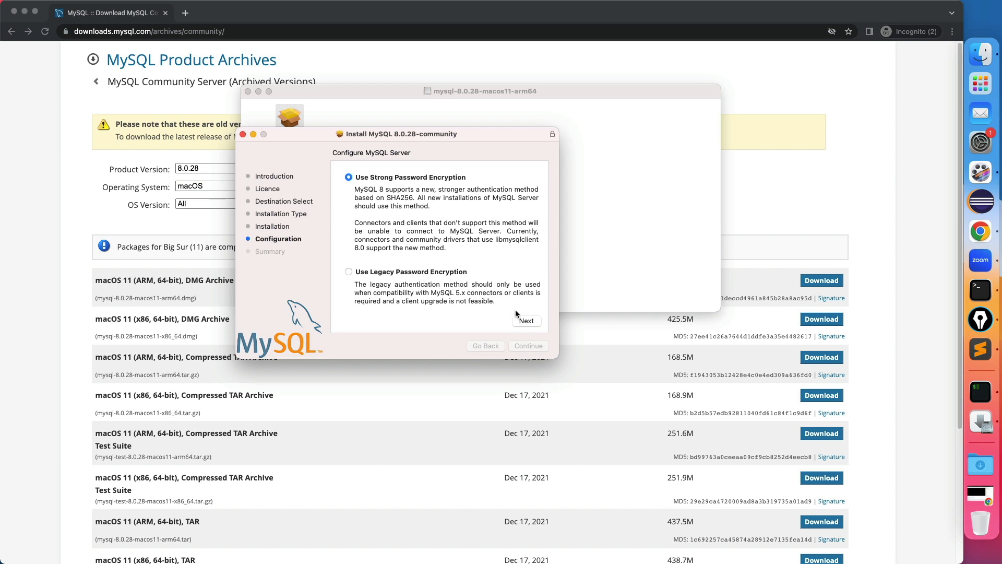
# Keep Use Strong Password Encryption and type the root user's password.
pyautogui.click(526, 320)
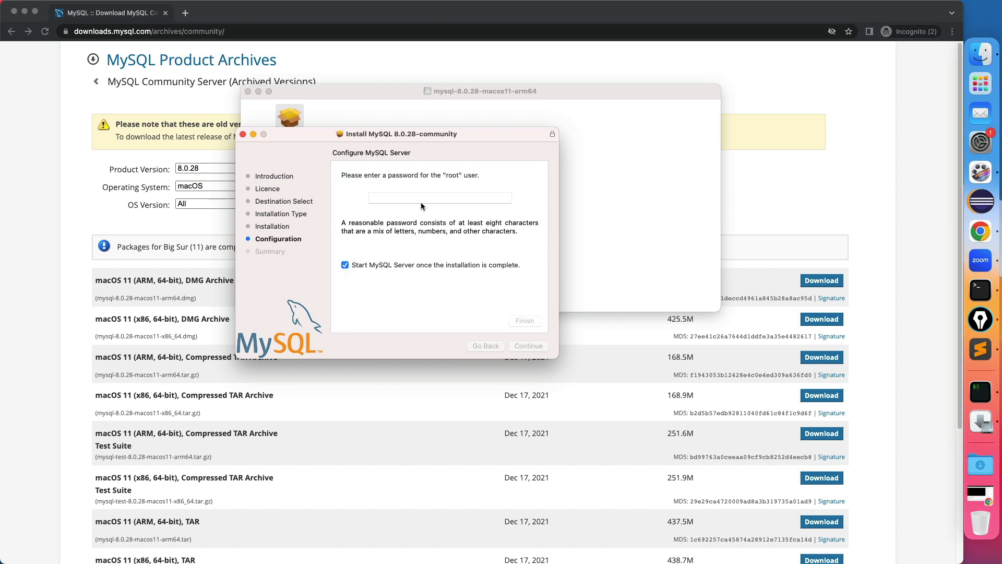
pyautogui.click(439, 197)
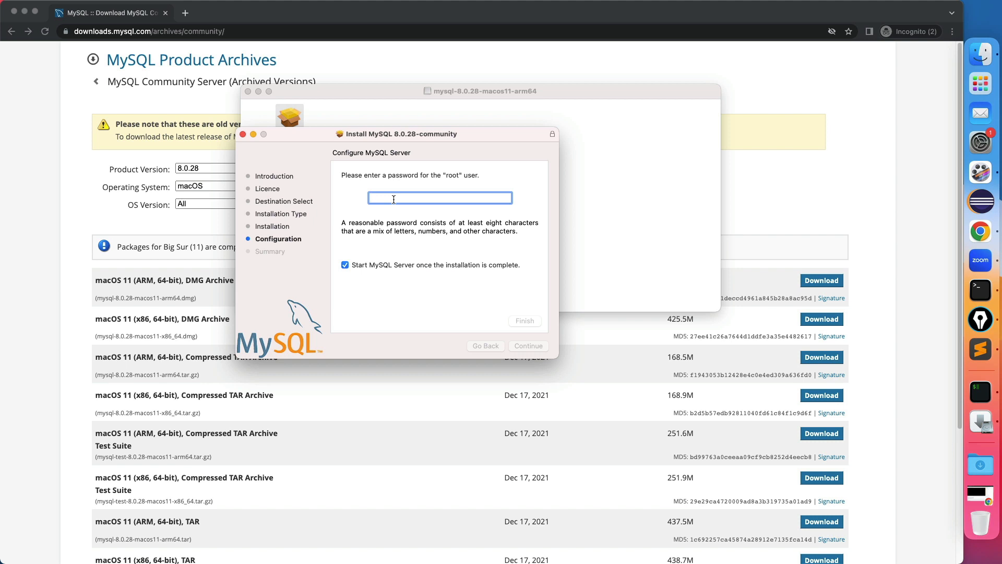
pyautogui.write('••')
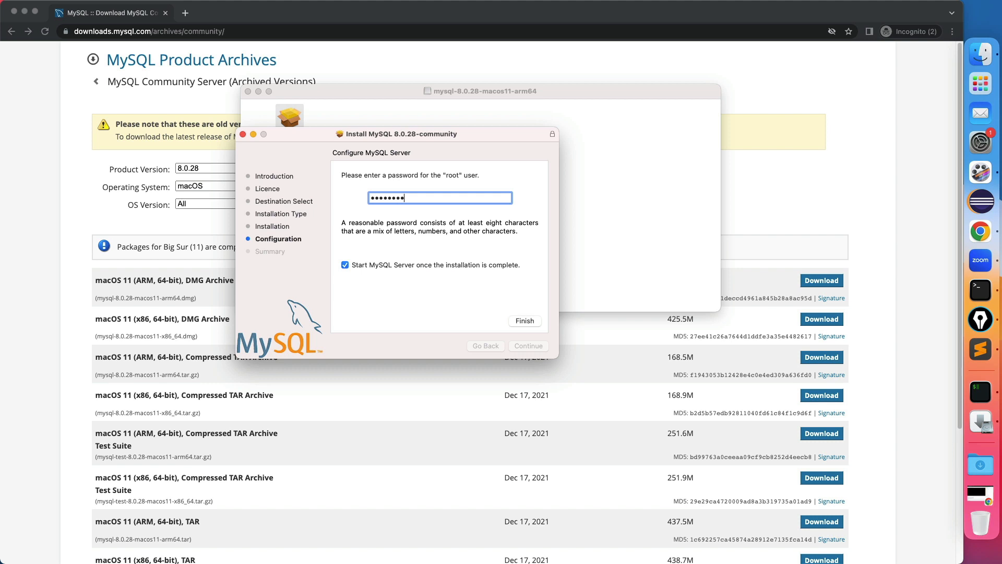
# Finish server configuration and approve the changes with the macOS account password.
pyautogui.write('••••')
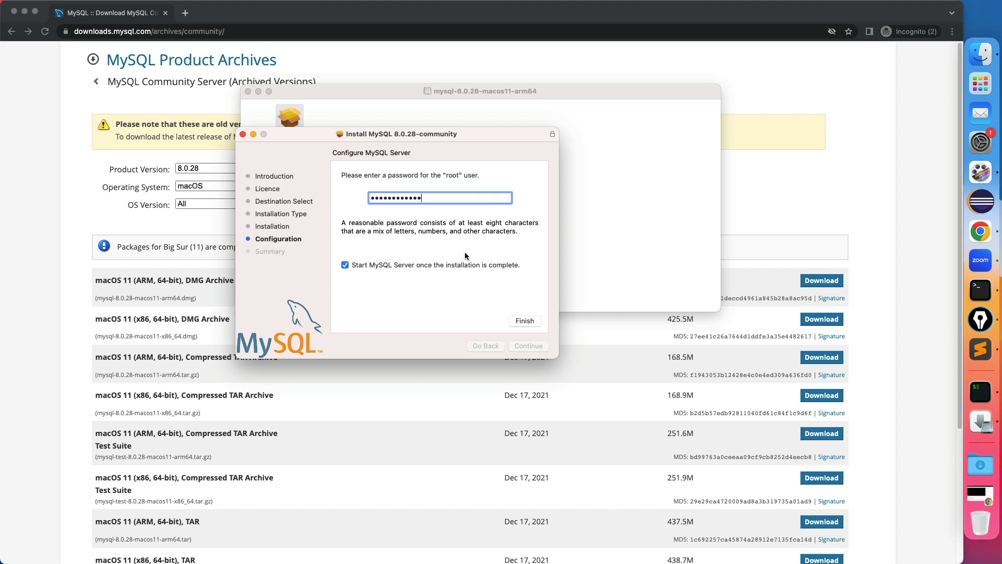
pyautogui.click(524, 321)
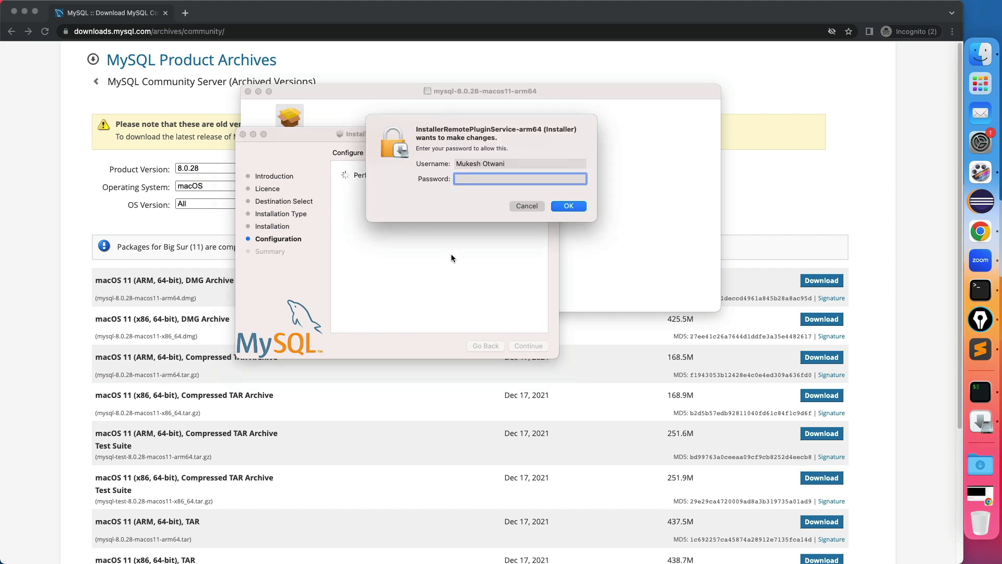
pyautogui.write('••••')
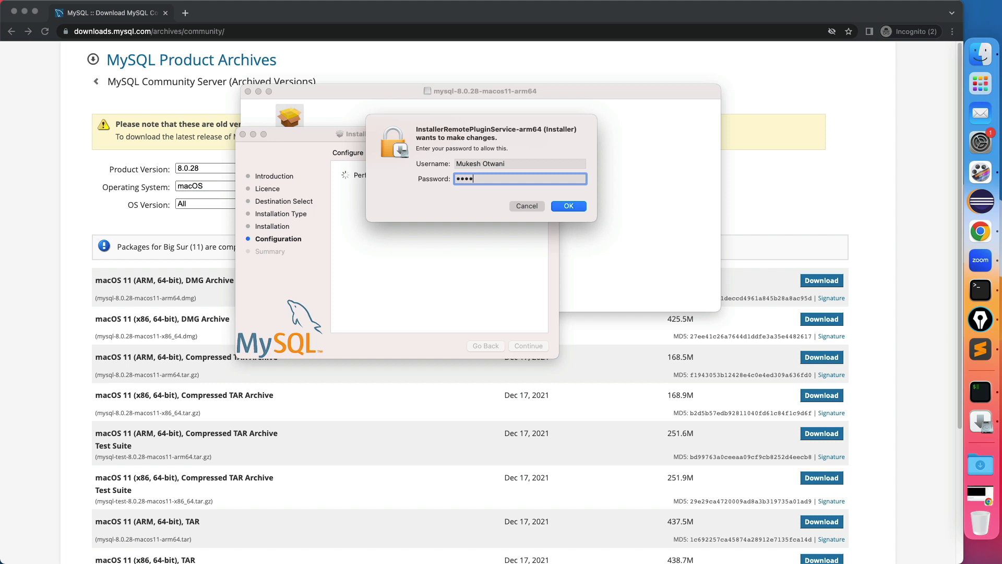
pyautogui.write('password')
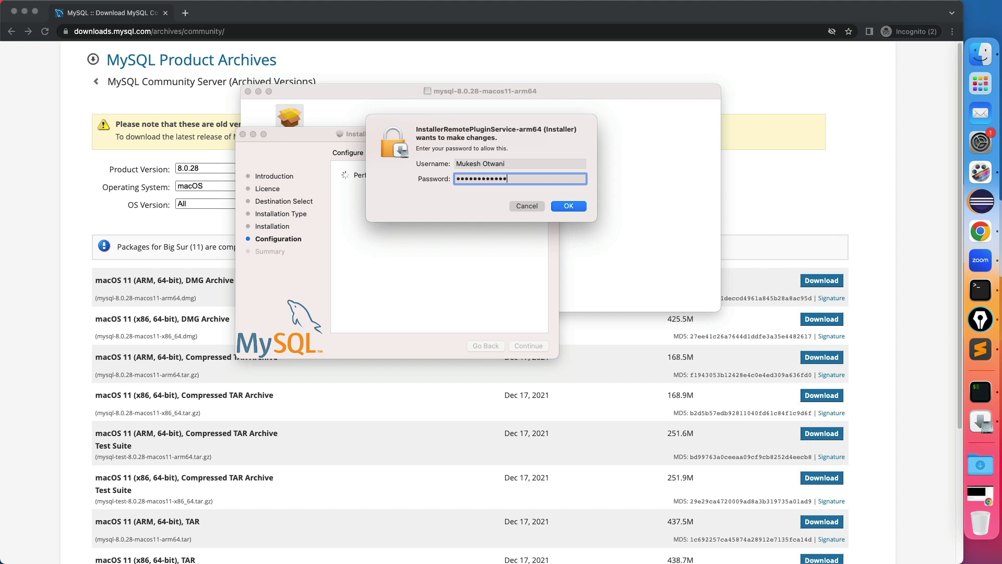
pyautogui.click(567, 205)
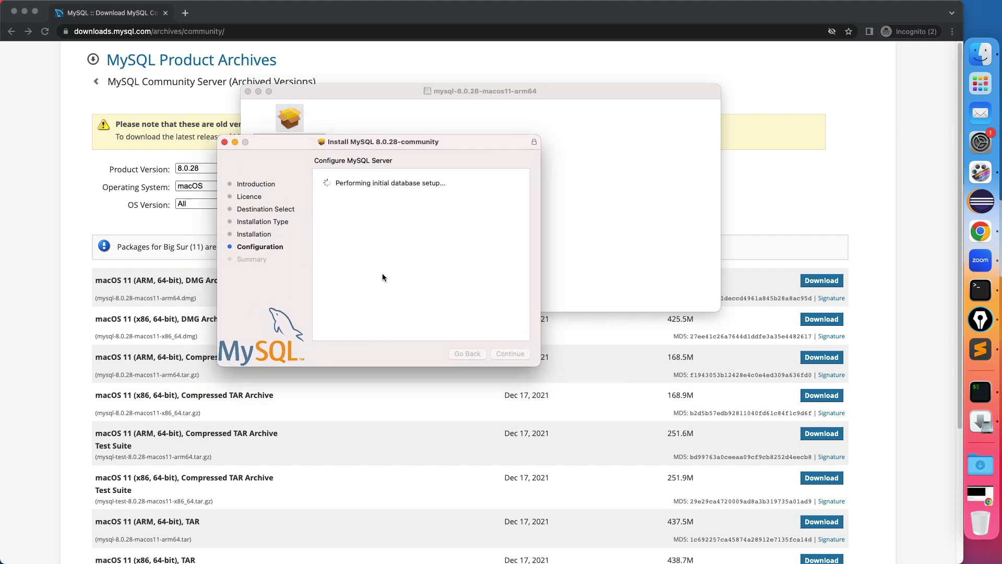
pyautogui.moveTo(361, 276)
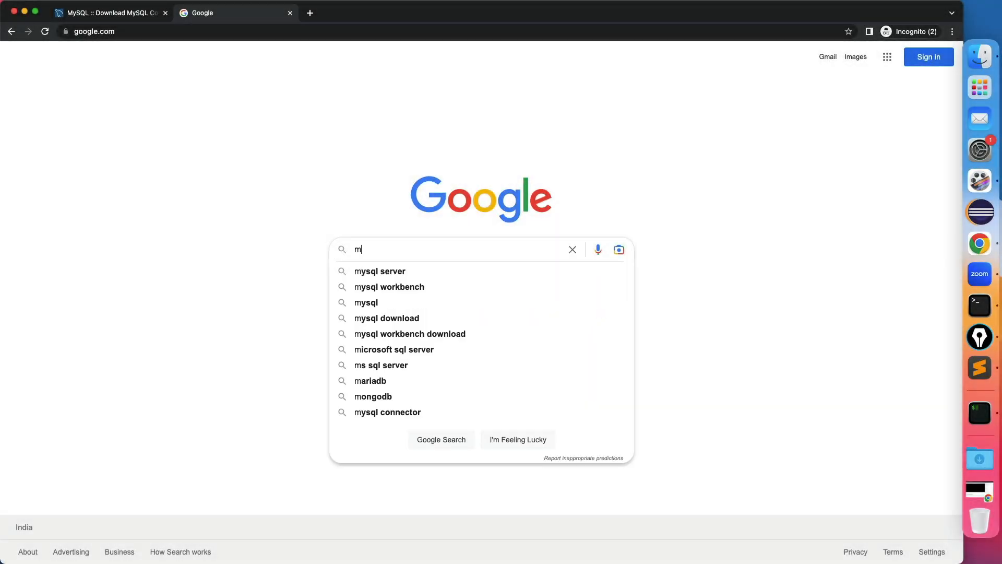
# Search Google for the MySQL Workbench download and select the 8.0.32 version in its file name.
pyautogui.write('ysql server')
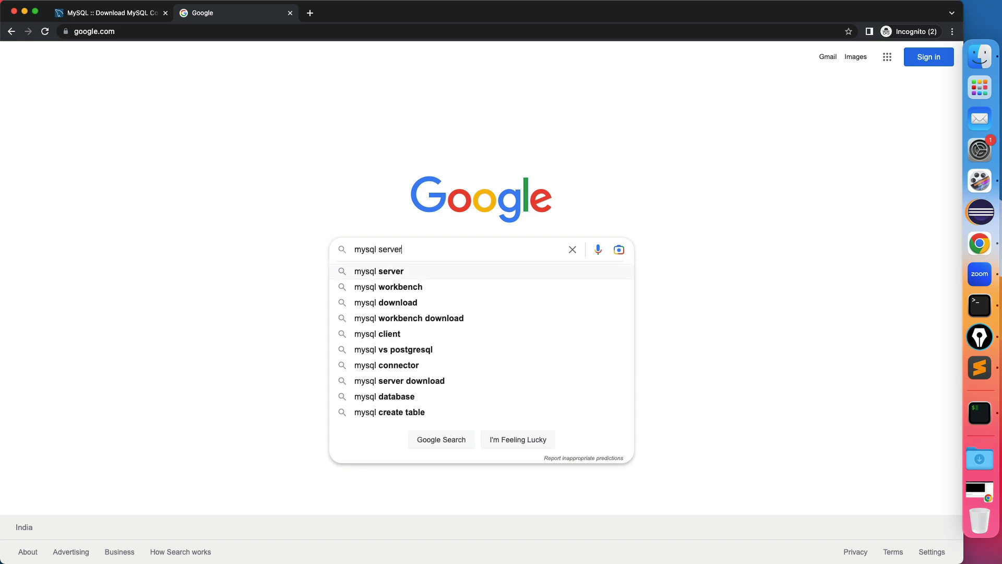
pyautogui.click(388, 287)
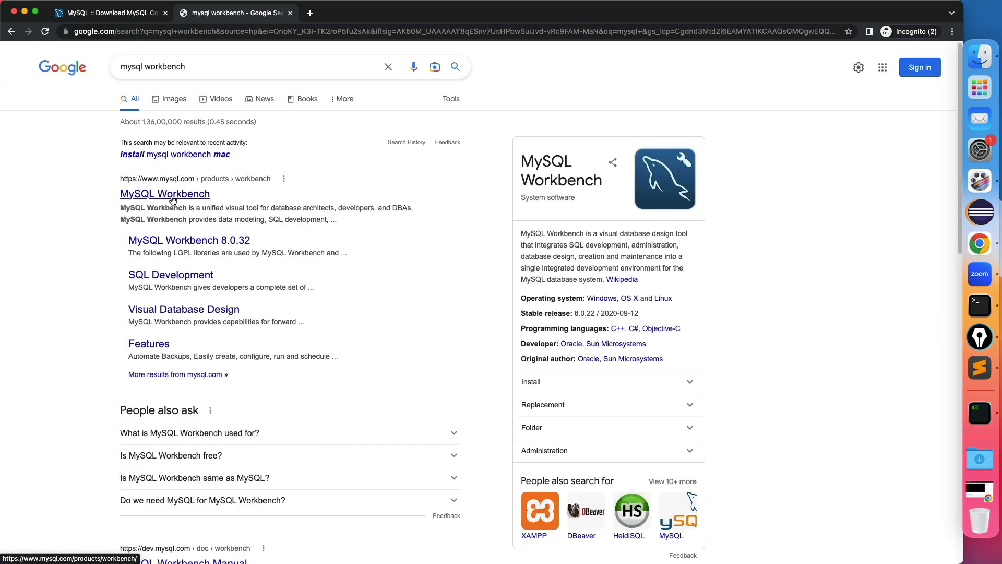
pyautogui.click(249, 66)
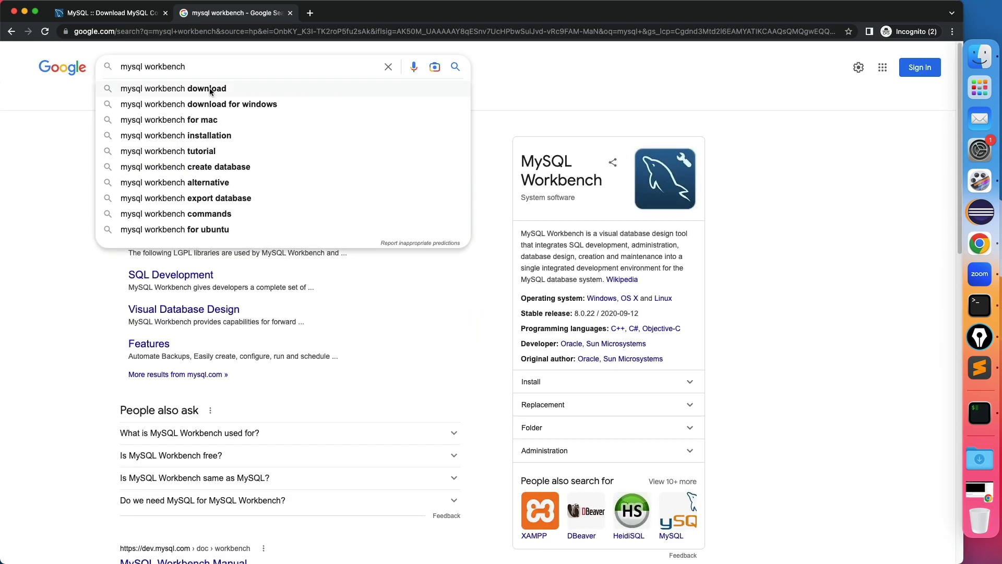
pyautogui.click(172, 88)
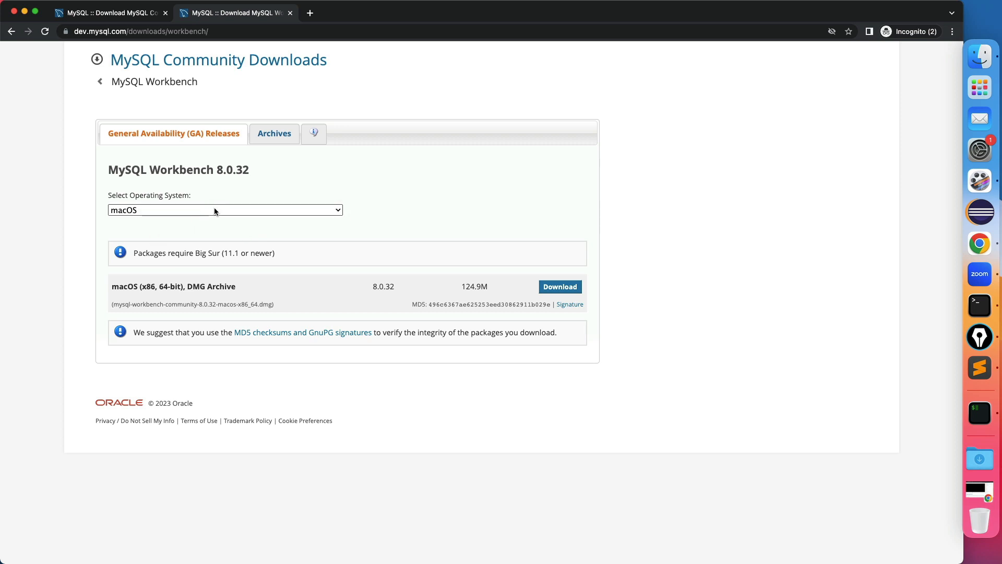
pyautogui.moveTo(180, 247)
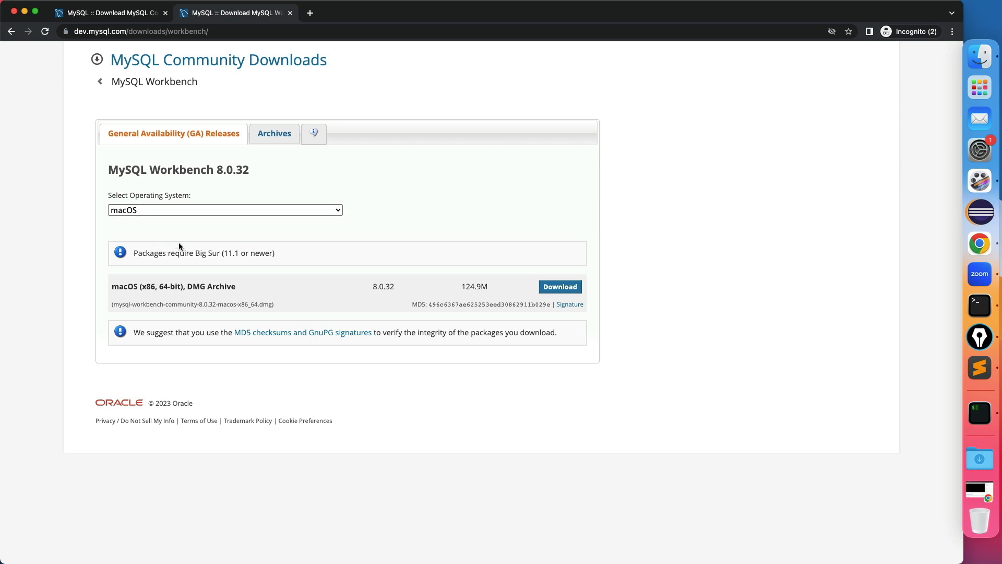
pyautogui.moveTo(237, 252)
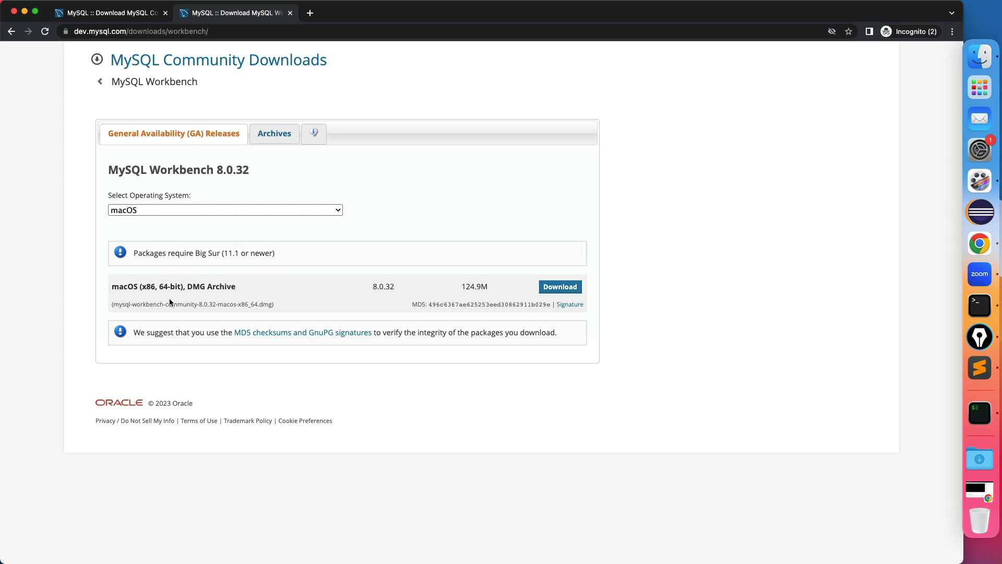
pyautogui.doubleClick(206, 304)
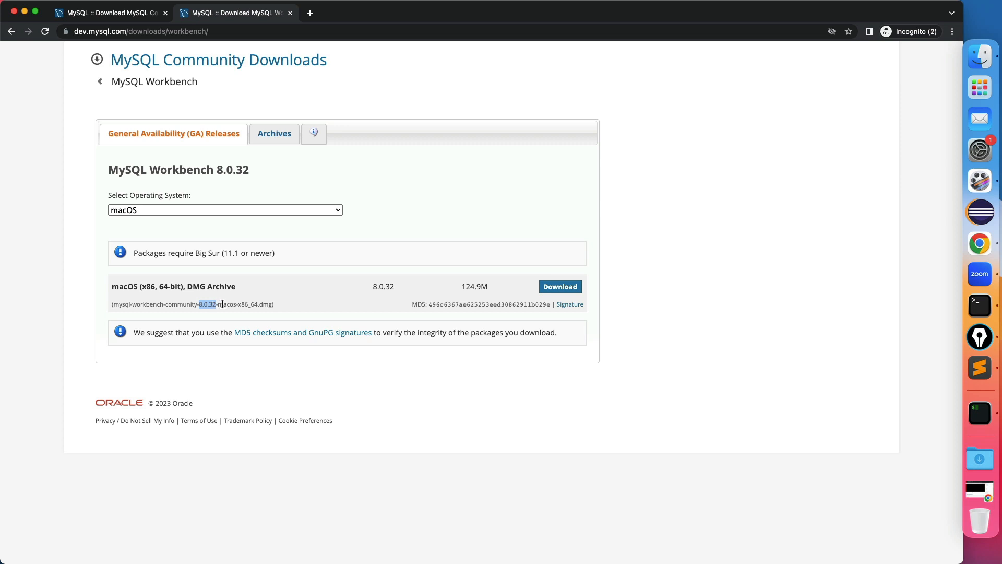
pyautogui.moveTo(205, 312)
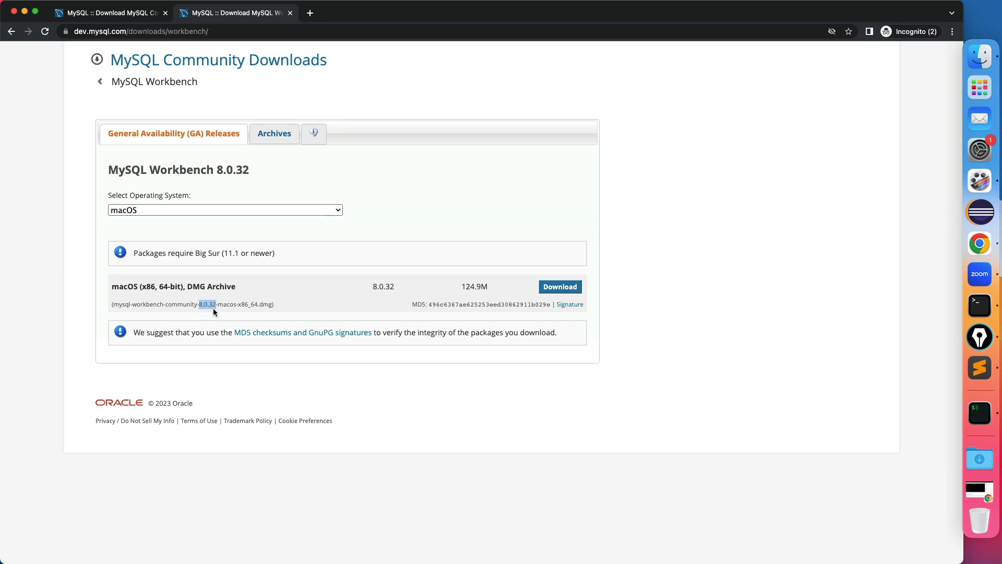
pyautogui.moveTo(248, 243)
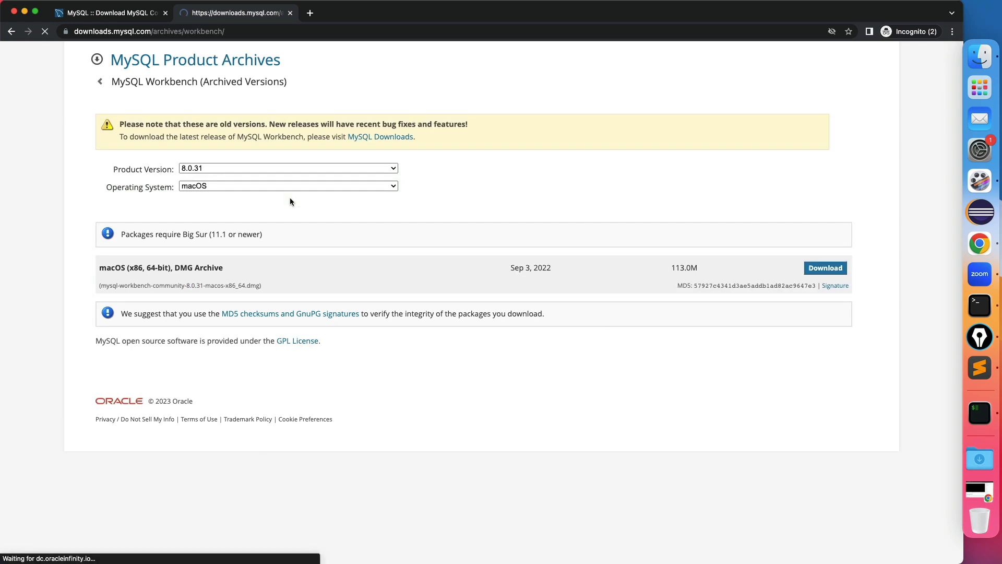
# Choose Workbench version 8.0.28, download the macOS DMG Archive, and open it from the download bar.
pyautogui.click(287, 169)
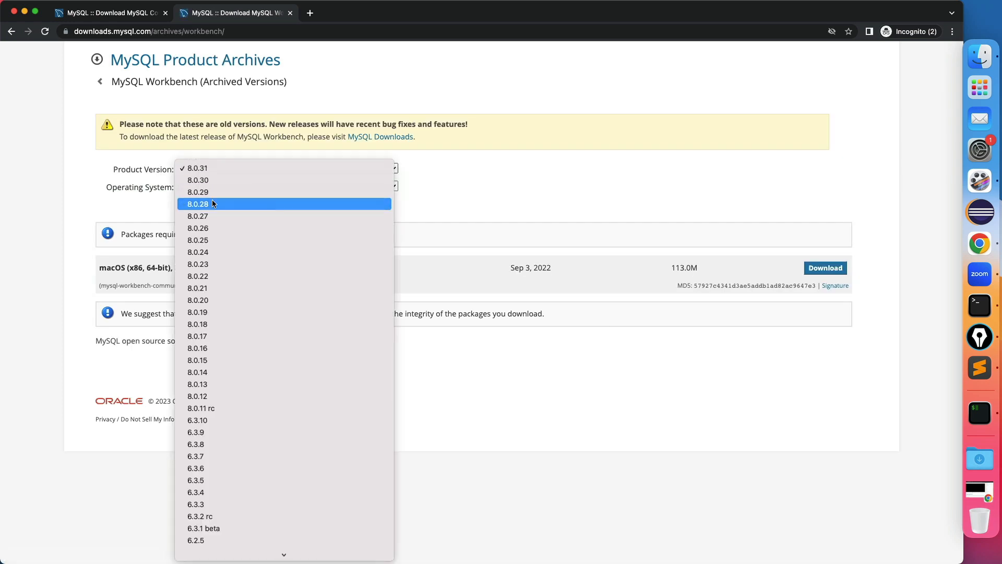
pyautogui.click(197, 204)
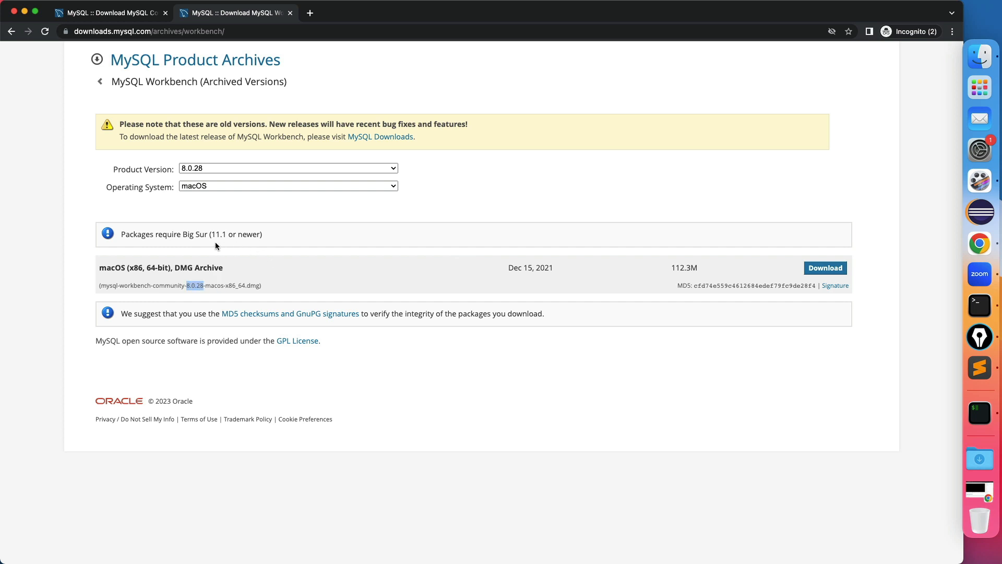
pyautogui.moveTo(215, 214)
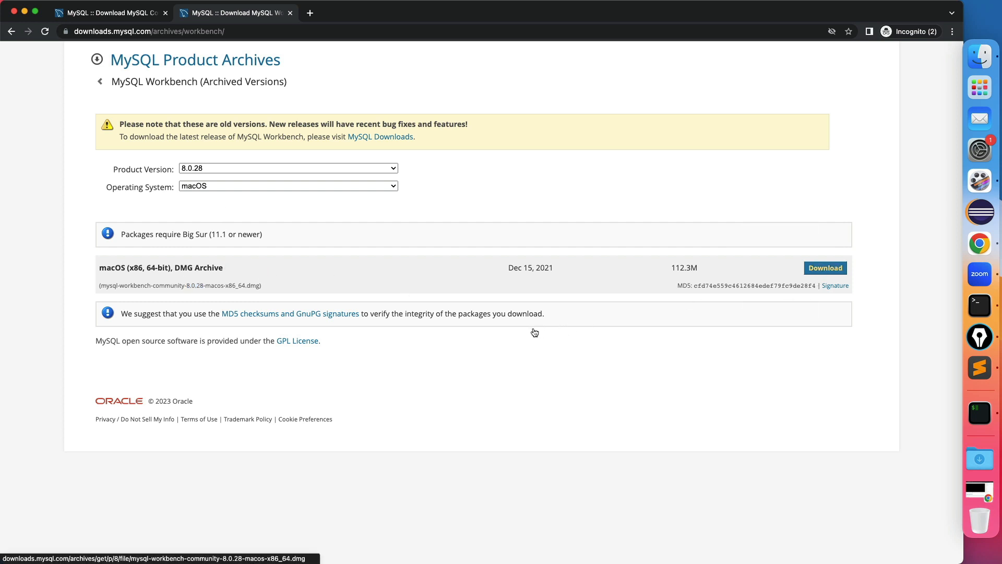
pyautogui.click(824, 267)
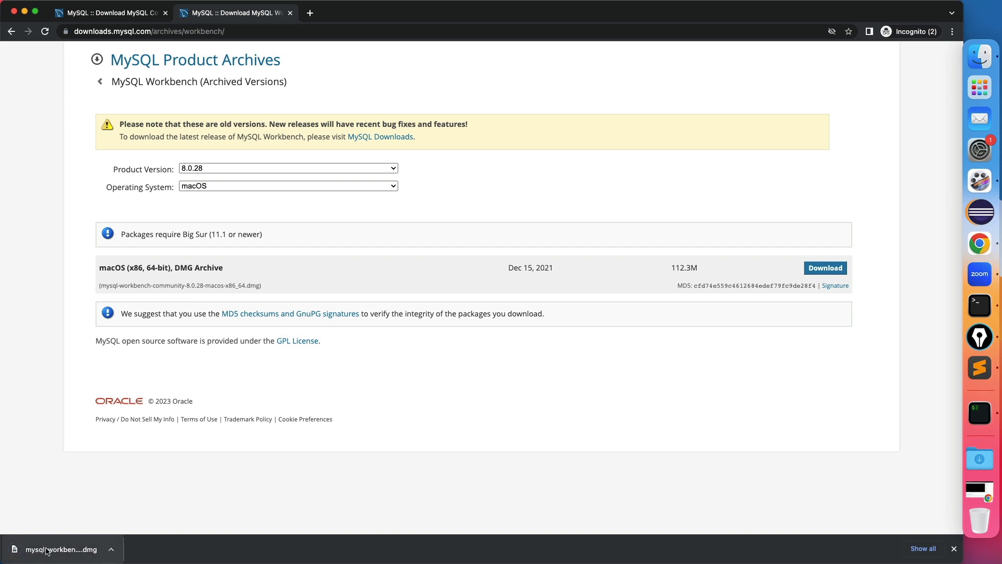
pyautogui.click(60, 548)
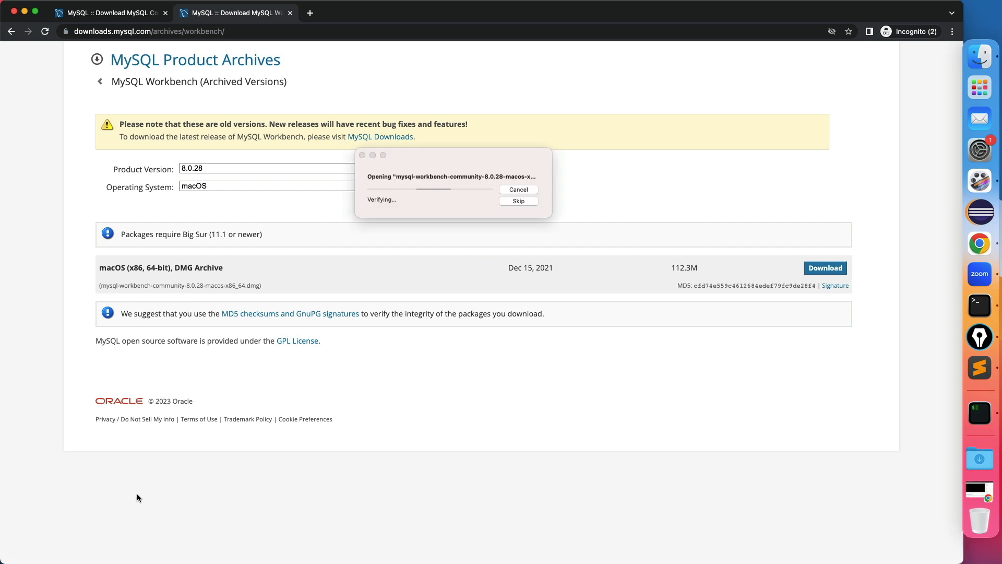
pyautogui.moveTo(275, 359)
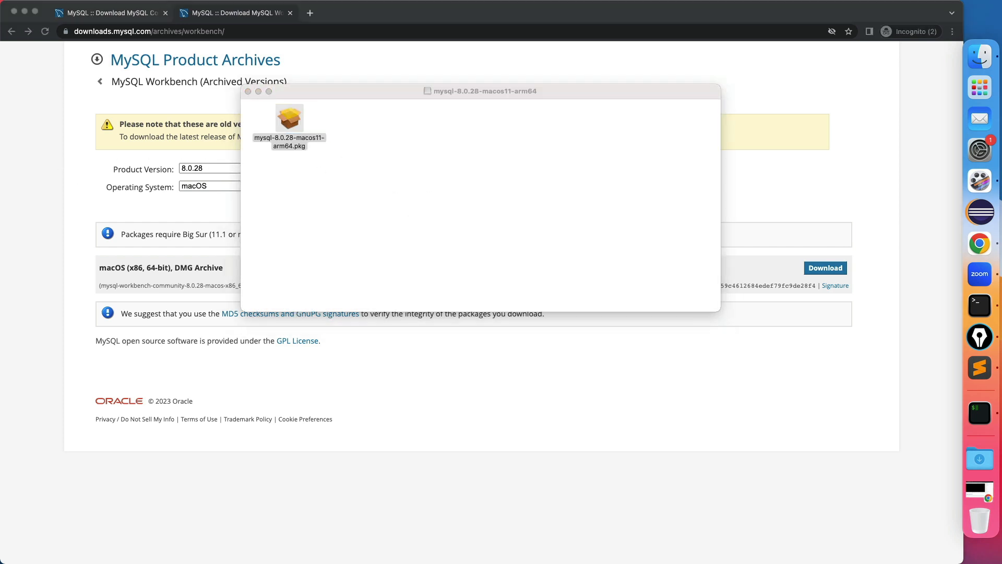
# Drag MySQLWorkbench from the disk image into Applications, replacing the existing copy.
pyautogui.doubleClick(289, 119)
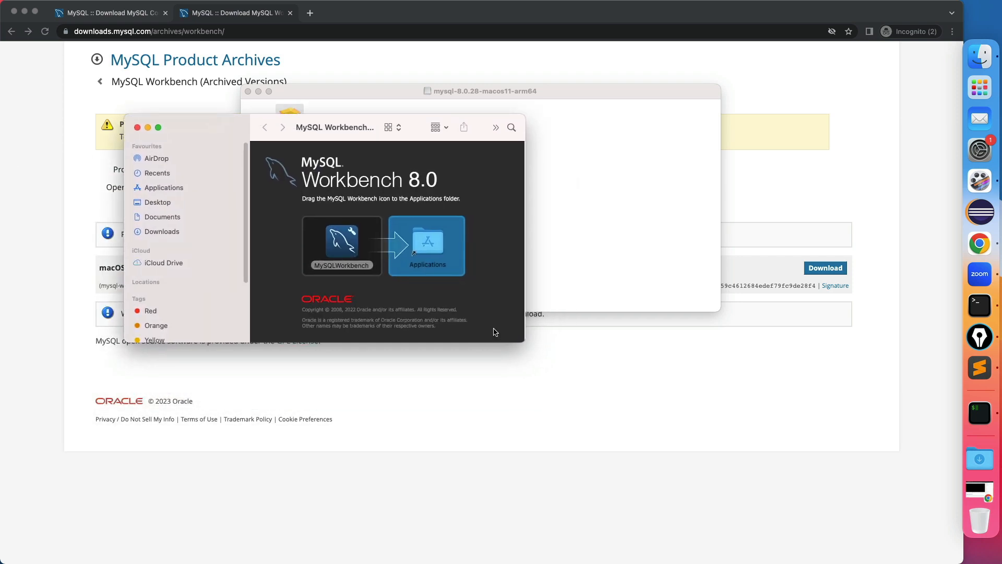
pyautogui.moveTo(342, 242); pyautogui.dragTo(399, 249)
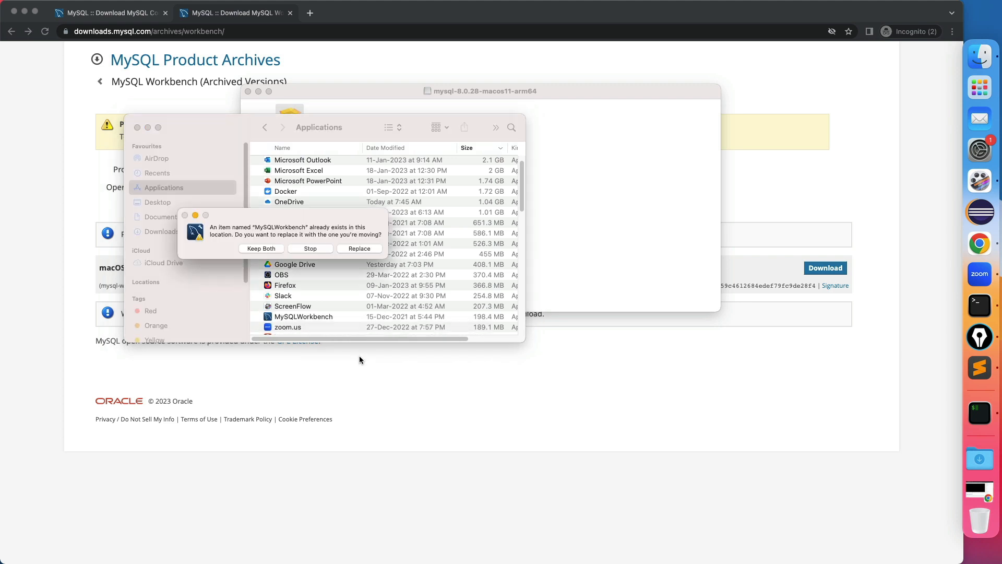
pyautogui.moveTo(275, 232)
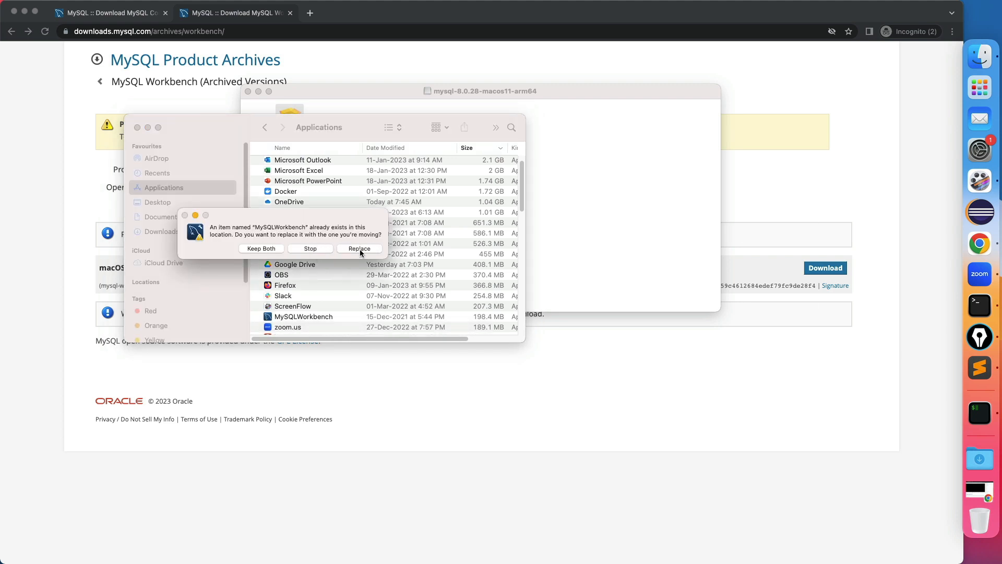
pyautogui.click(359, 248)
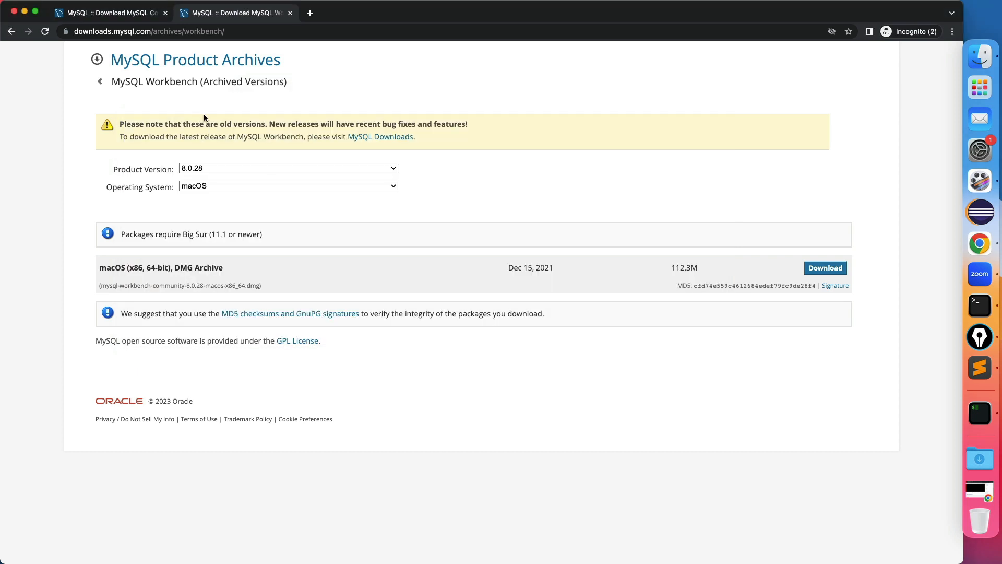
# Close the installer and find the MySQL pane, showing the running 8.0.28-arm64 server.
pyautogui.click(824, 267)
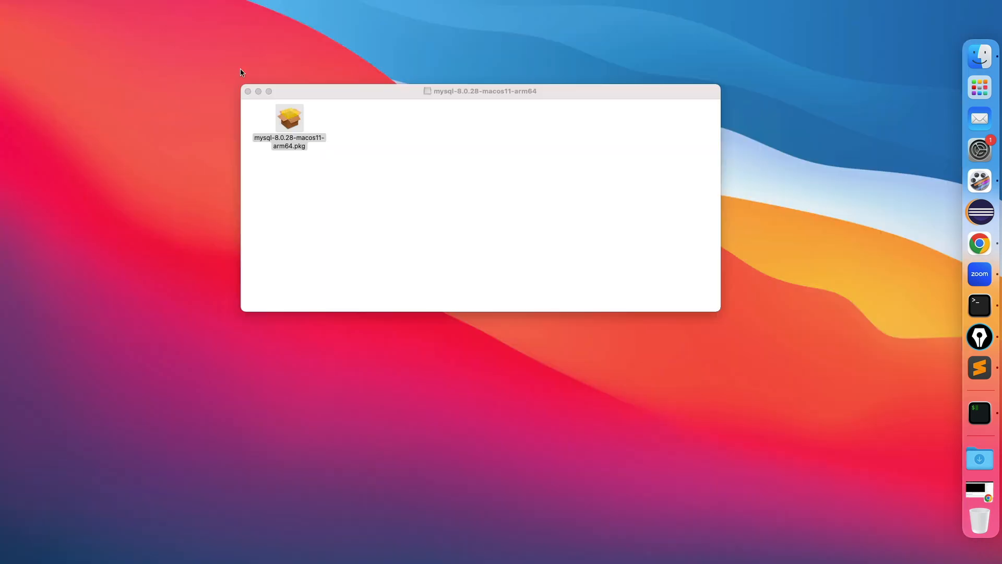
pyautogui.click(248, 90)
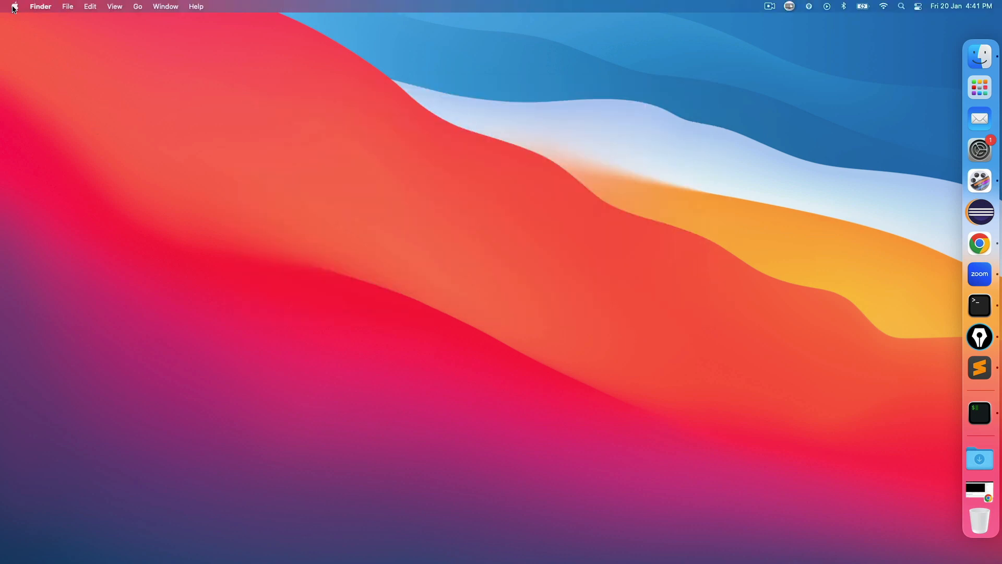
pyautogui.click(13, 6)
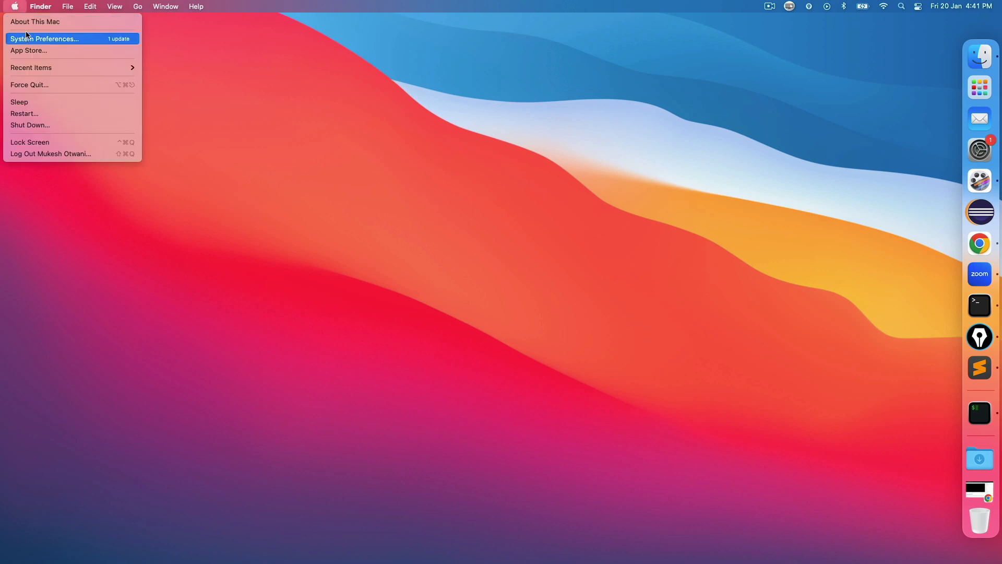
pyautogui.click(45, 38)
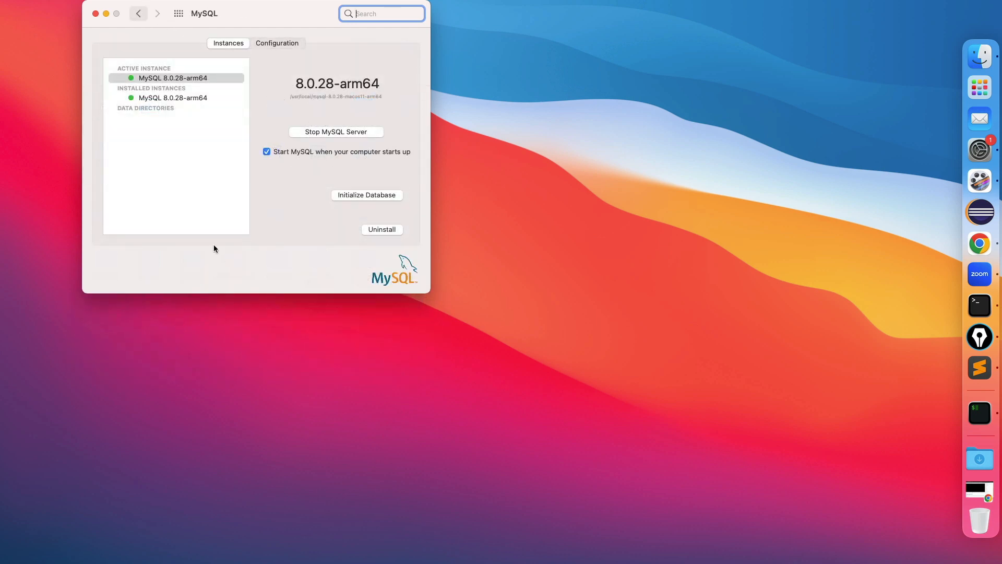
pyautogui.moveTo(174, 79)
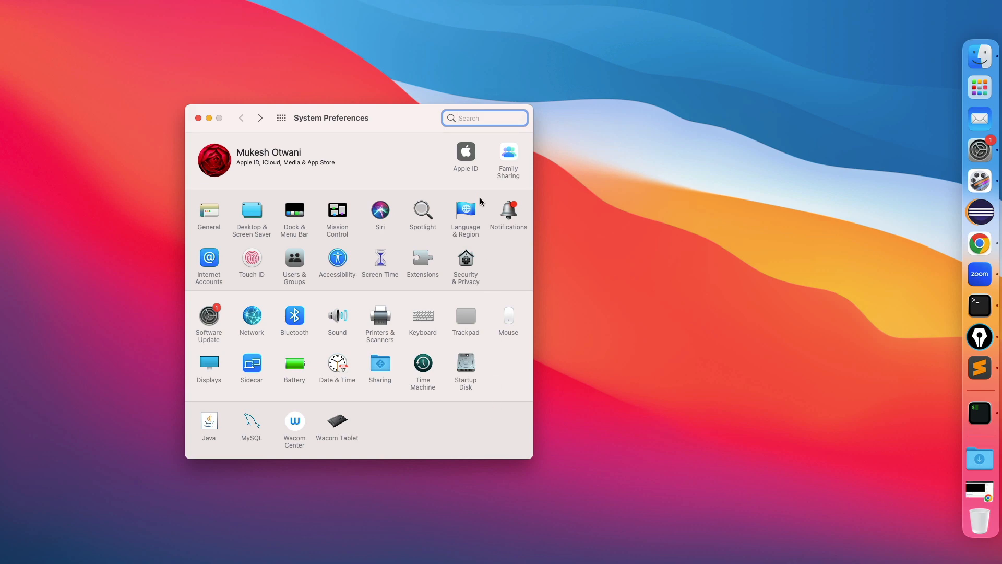
pyautogui.write('mys')
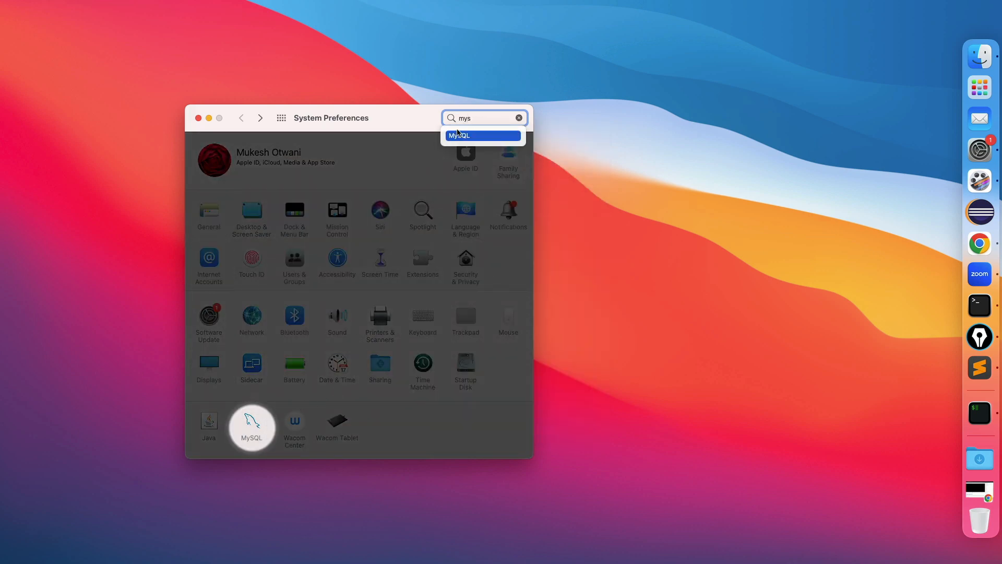
pyautogui.click(482, 136)
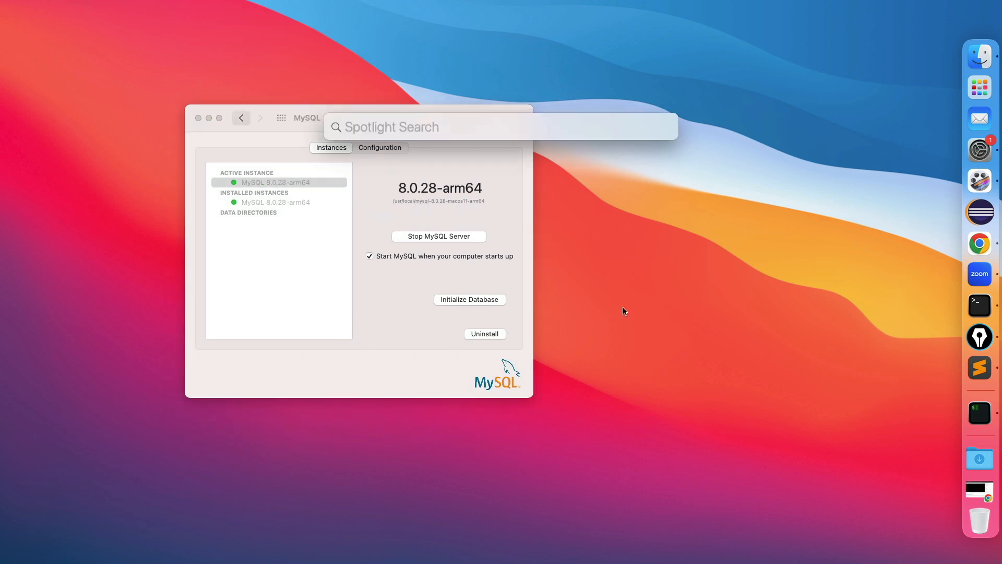
# Launch MySQLWorkbench from Spotlight, approve the downloaded-app warning and show its window.
pyautogui.write('mySQLWorkbench')
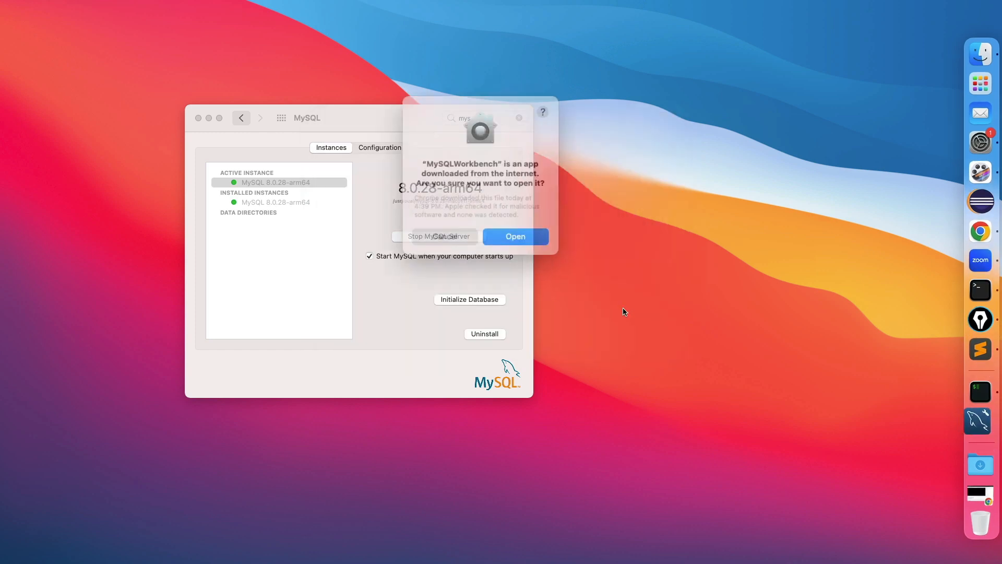
pyautogui.click(515, 236)
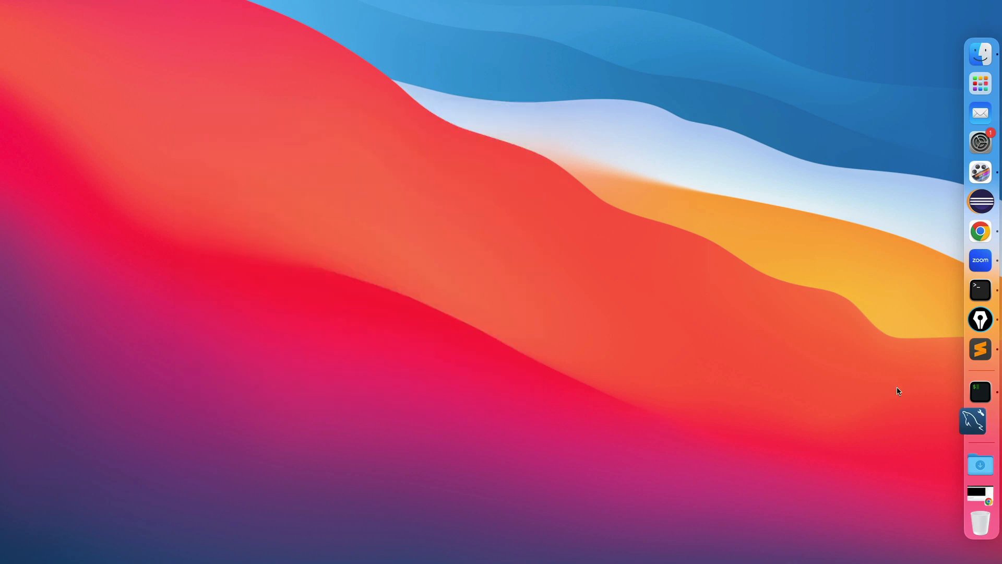
pyautogui.moveTo(891, 426)
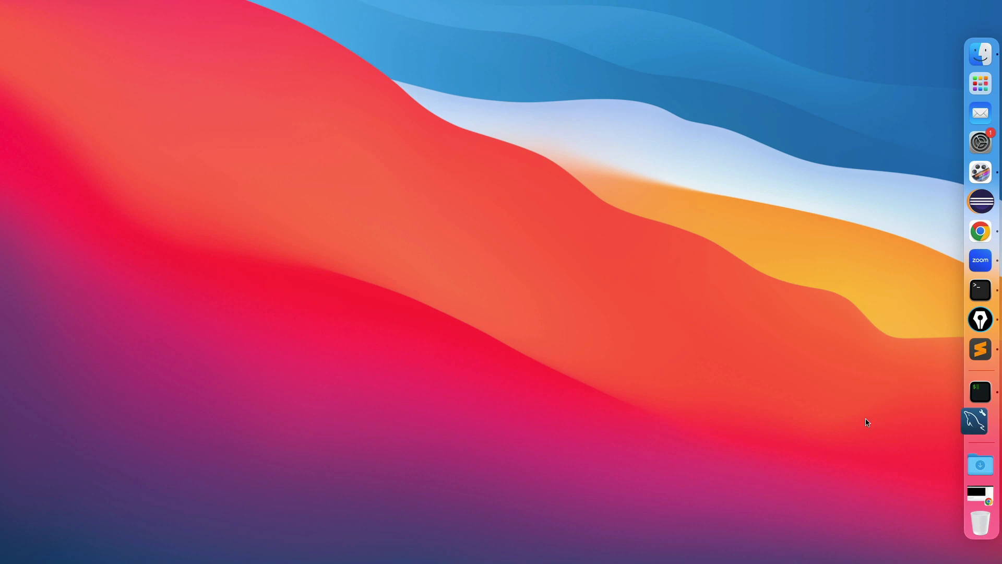
pyautogui.click(980, 421)
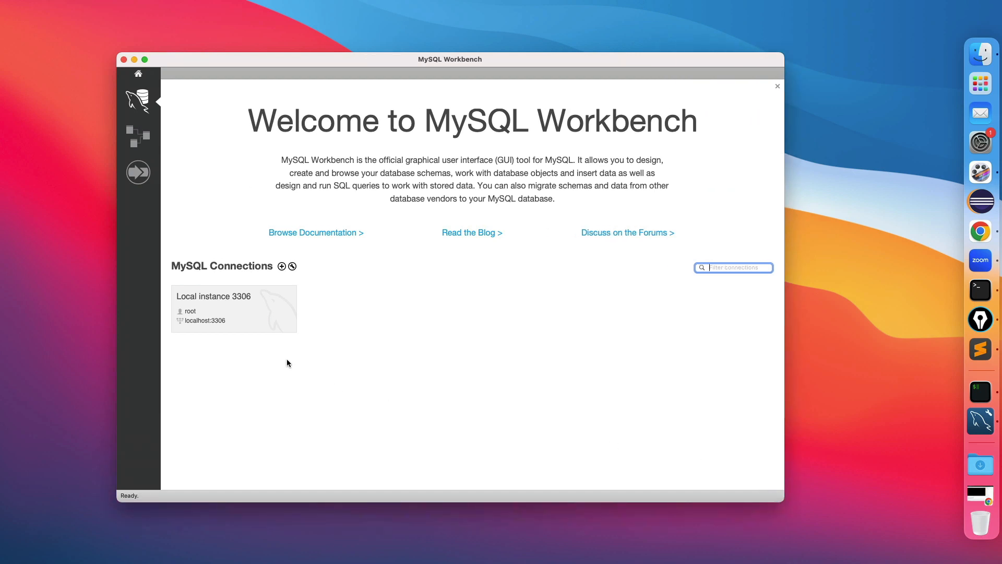
# Connect to Local instance 3306 as root by entering the root password.
pyautogui.doubleClick(234, 308)
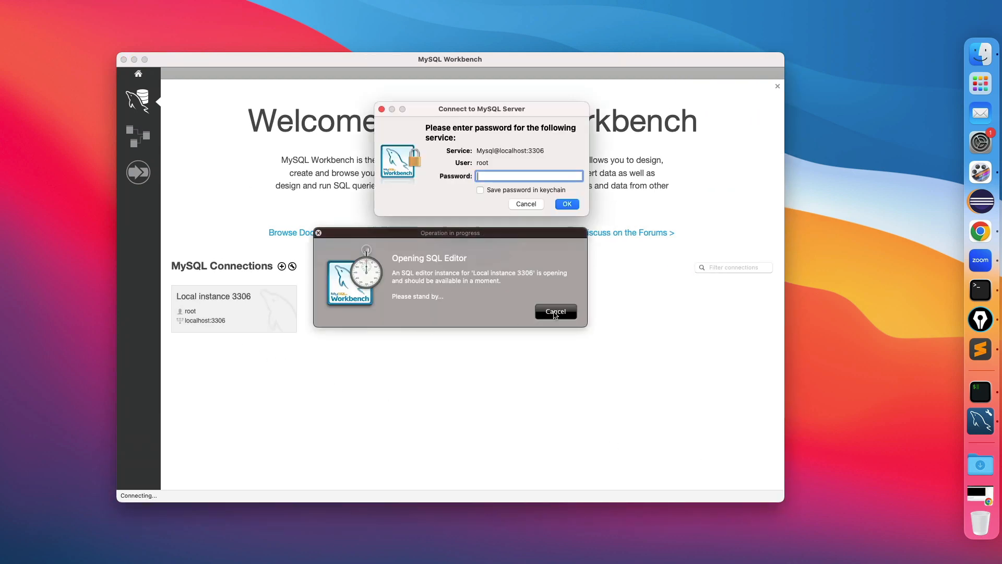
pyautogui.click(554, 311)
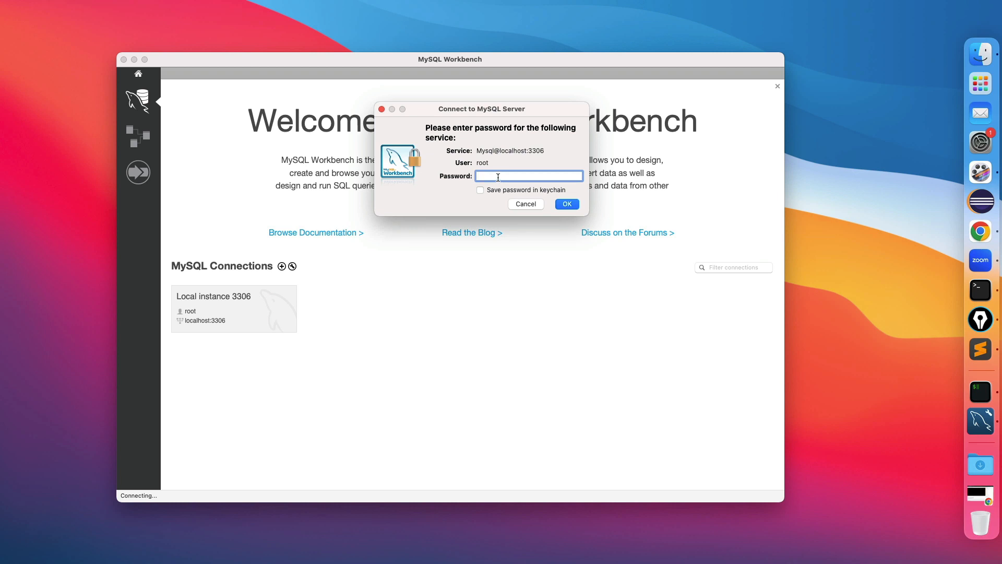
pyautogui.write('password')
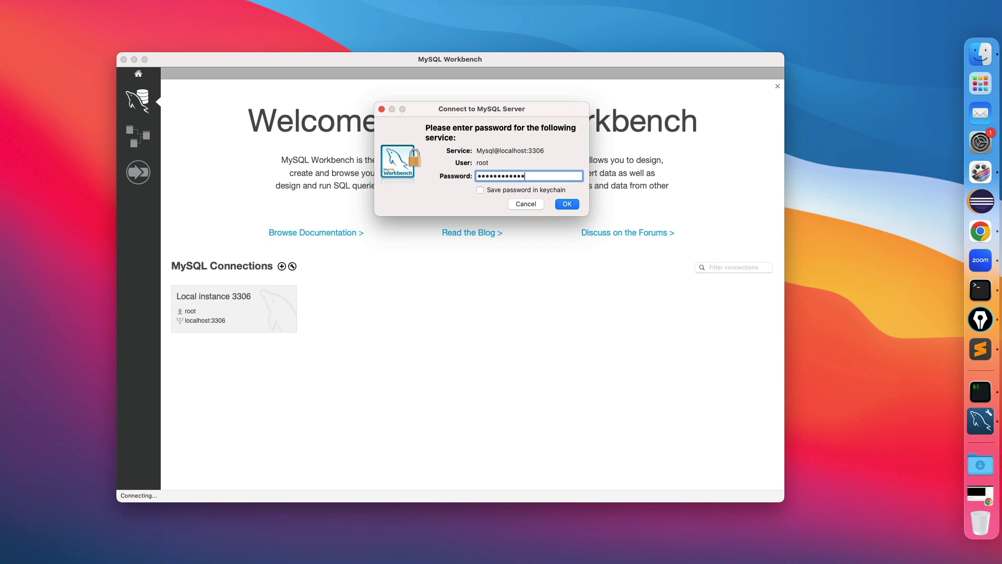
pyautogui.click(566, 203)
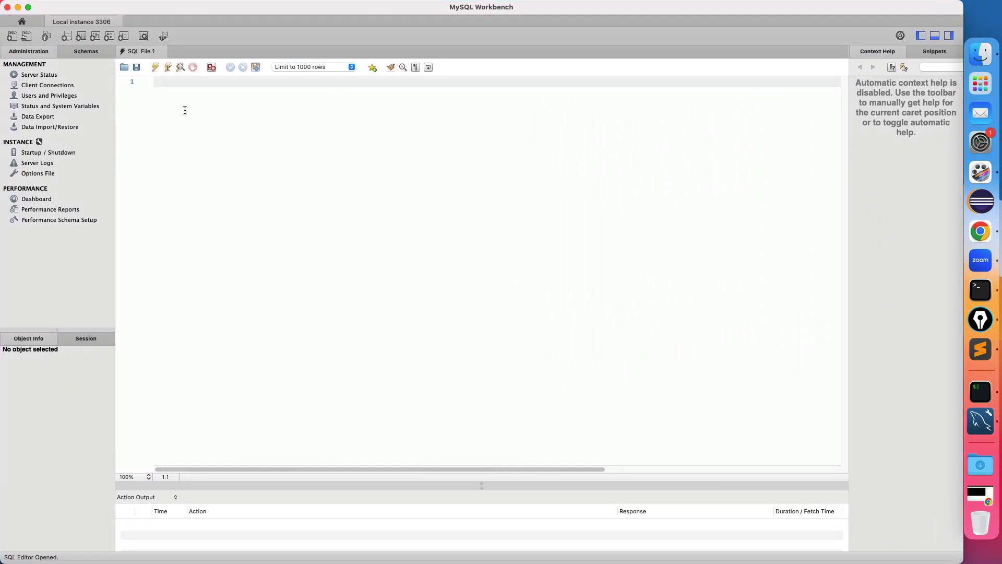
# Run 'show databases', returning information_schema, mysql, performance_schema and sys.
pyautogui.write('show')
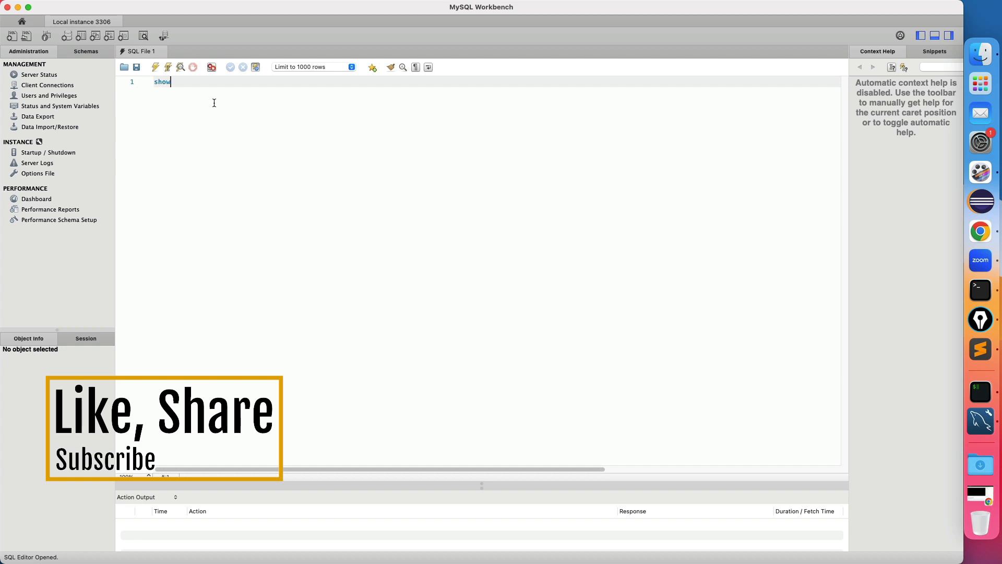
pyautogui.write('databases')
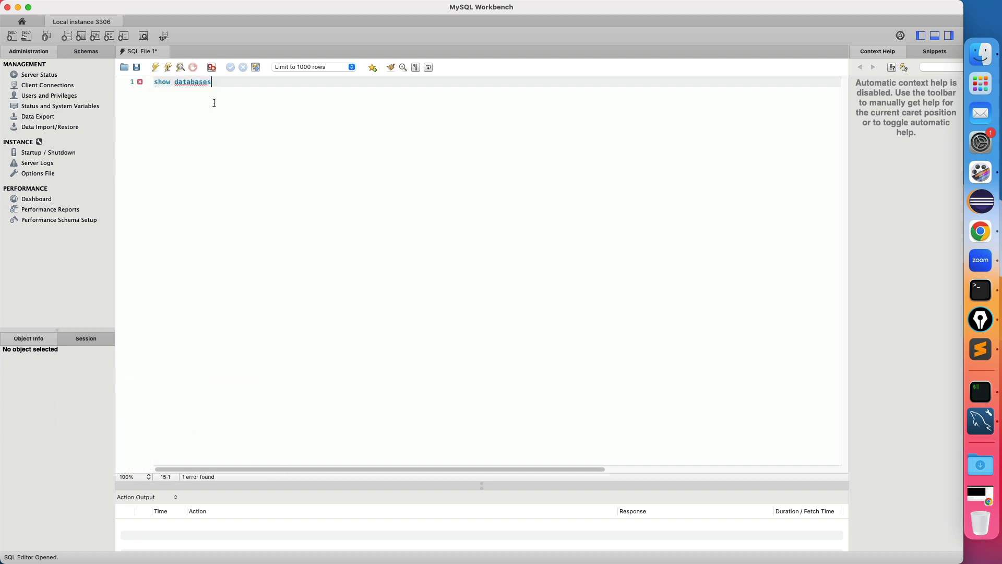
pyautogui.doubleClick(192, 82)
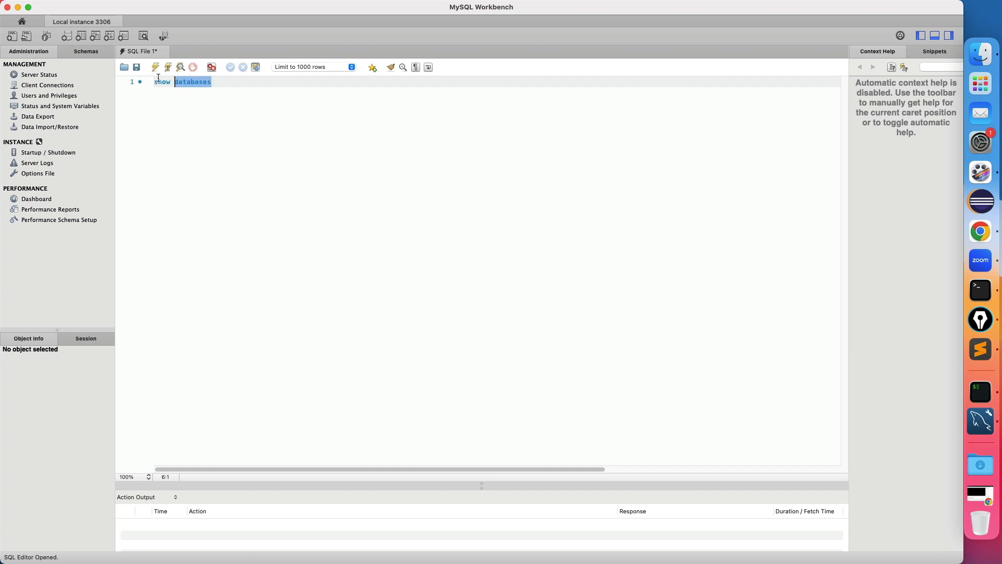
pyautogui.click(154, 67)
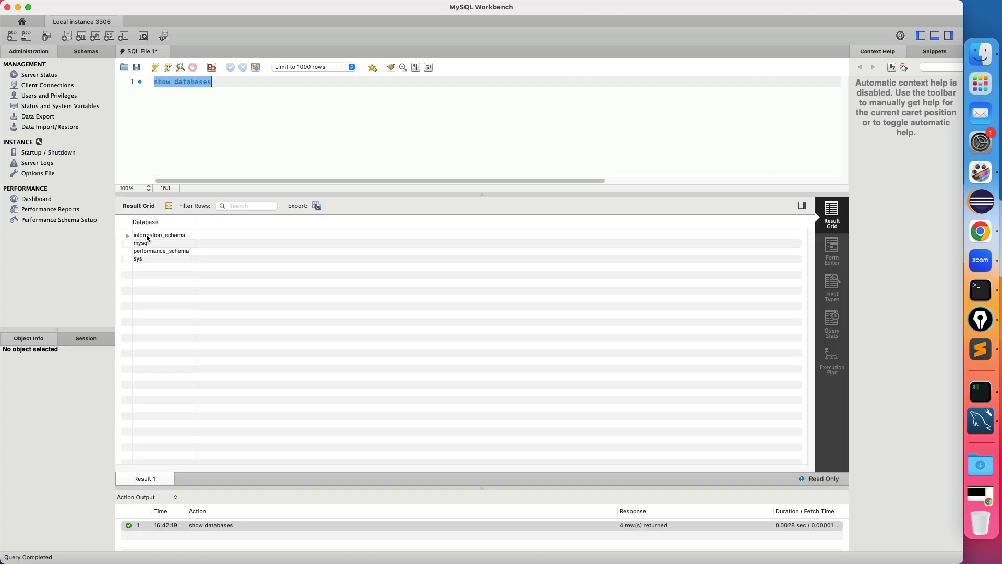
pyautogui.moveTo(296, 492)
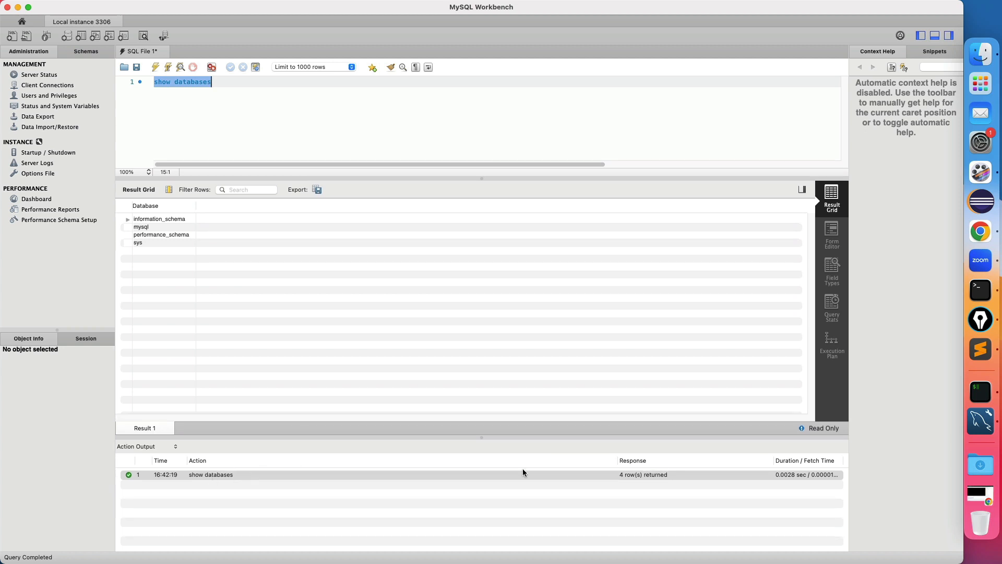
pyautogui.click(159, 219)
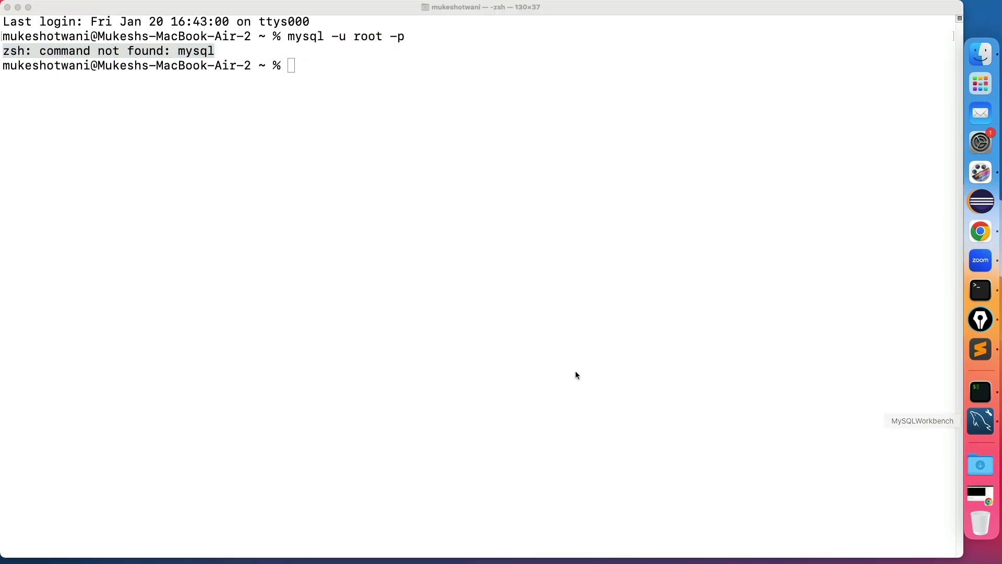
pyautogui.moveTo(429, 153)
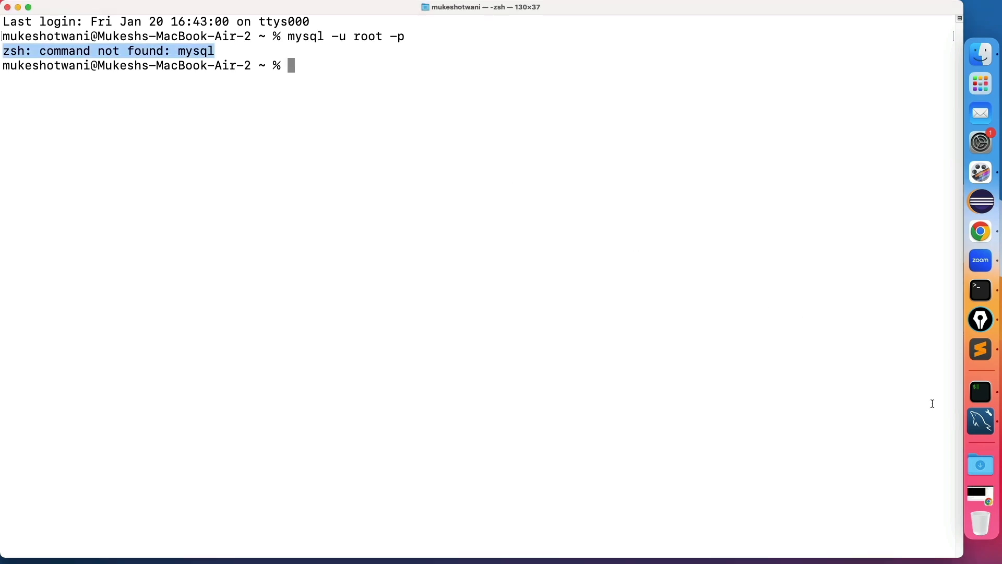
pyautogui.moveTo(387, 146)
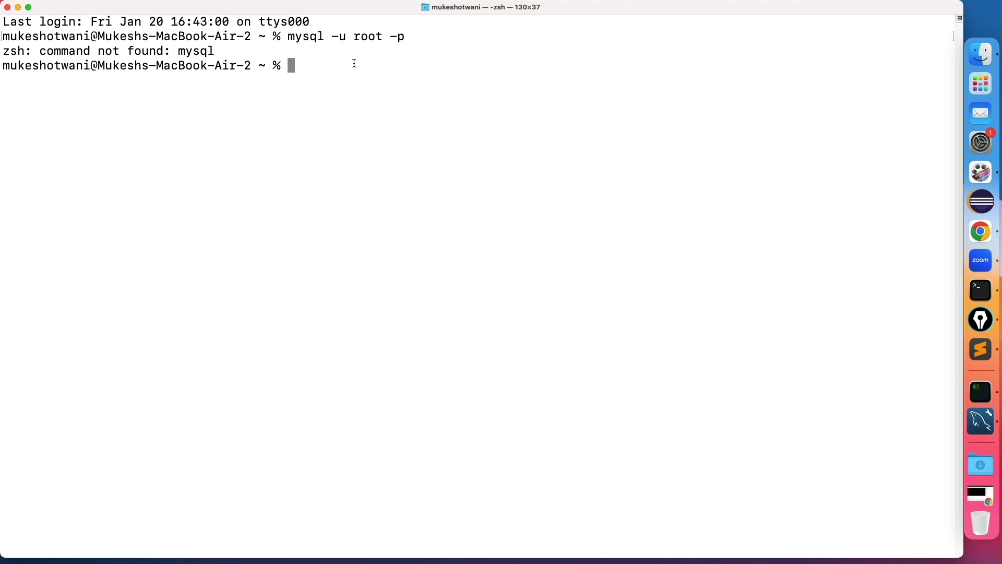
pyautogui.moveTo(317, 57)
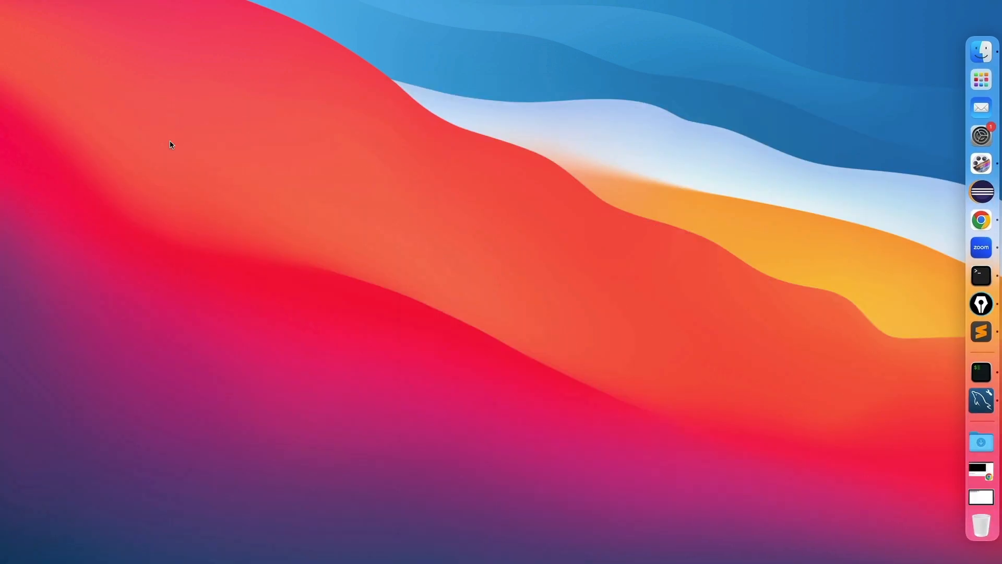
# Go to /usr in Finder and open mysql-8.0.28-macos11-arm64 under local.
pyautogui.click(137, 6)
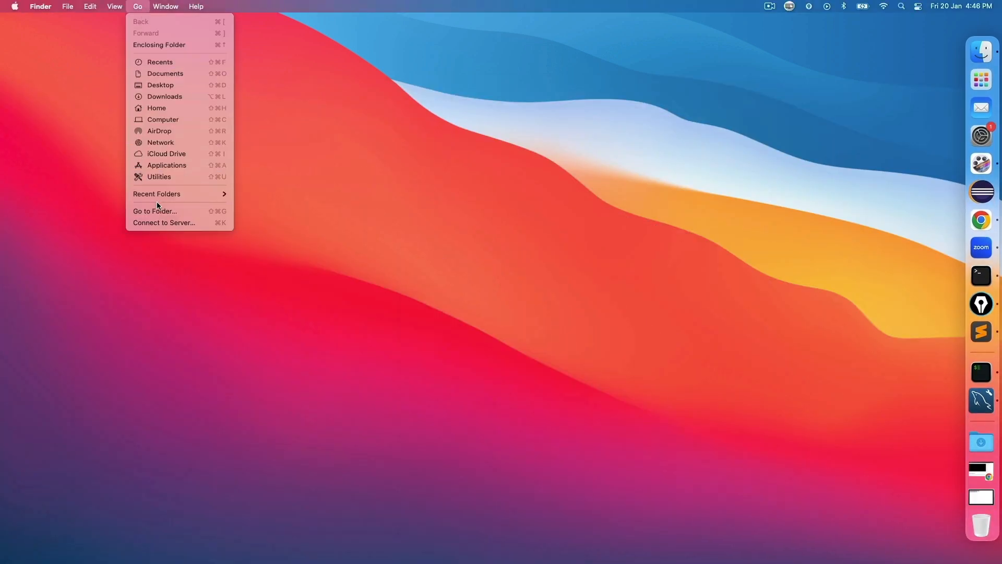
pyautogui.click(154, 211)
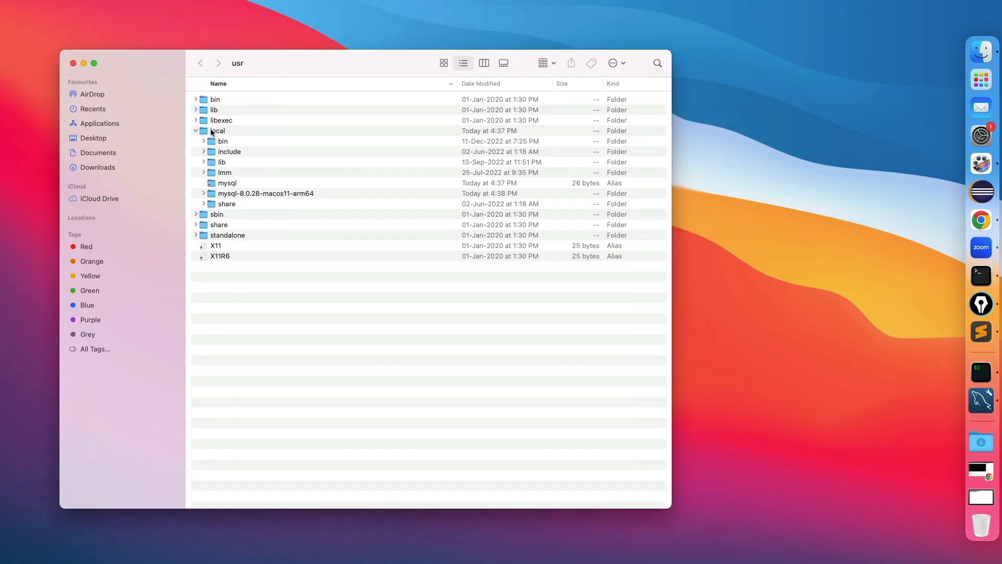
pyautogui.moveTo(262, 175)
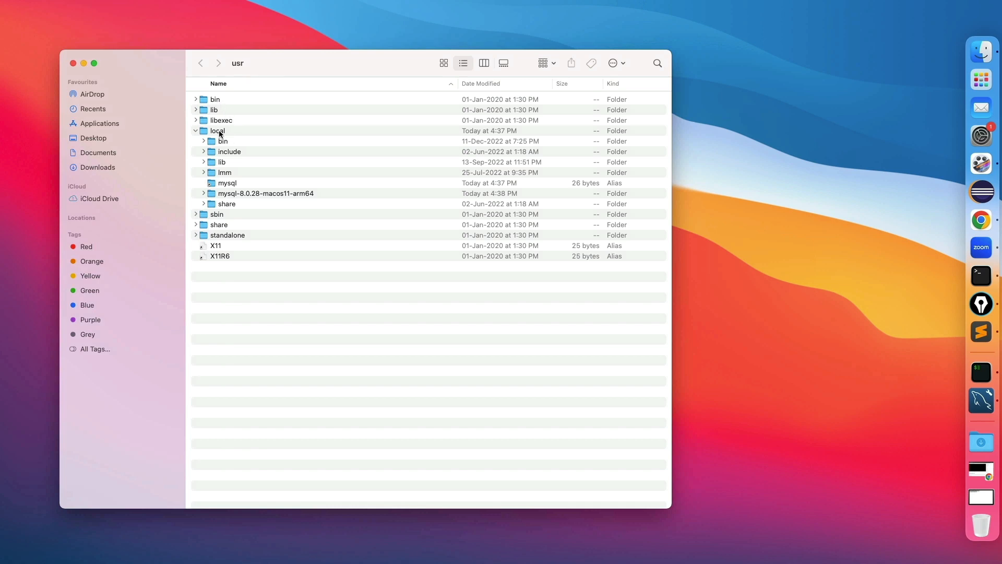
pyautogui.click(217, 130)
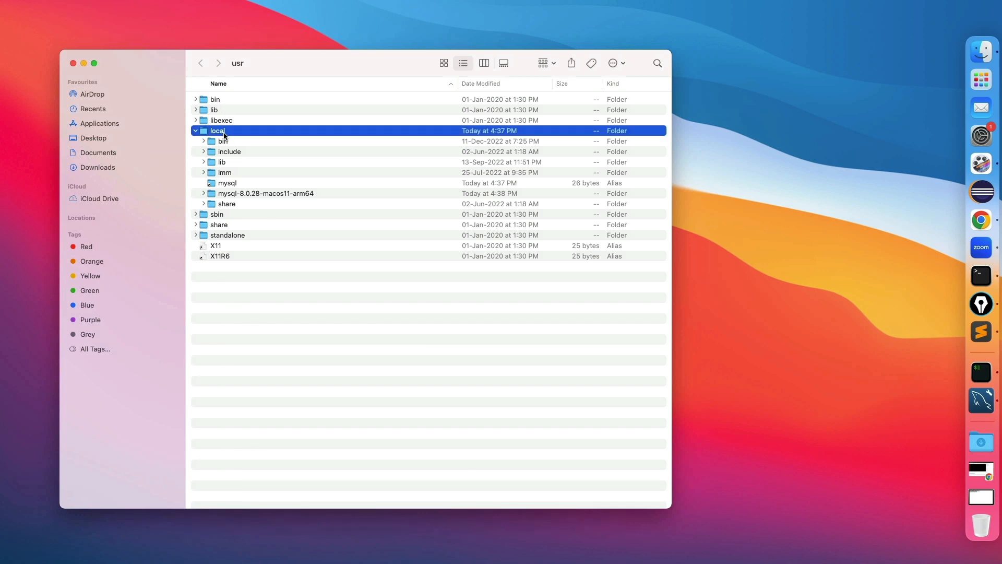
pyautogui.moveTo(231, 146)
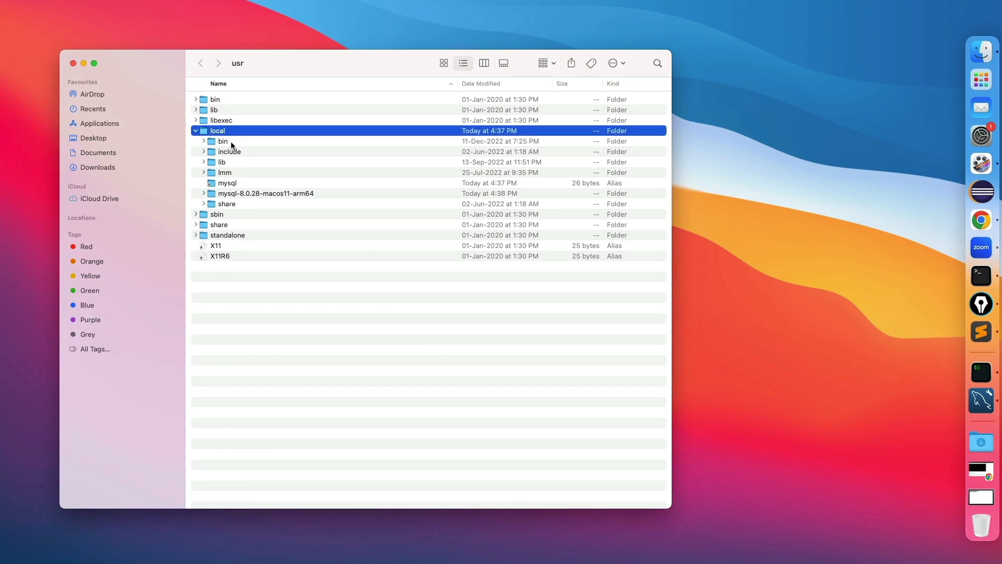
pyautogui.click(265, 193)
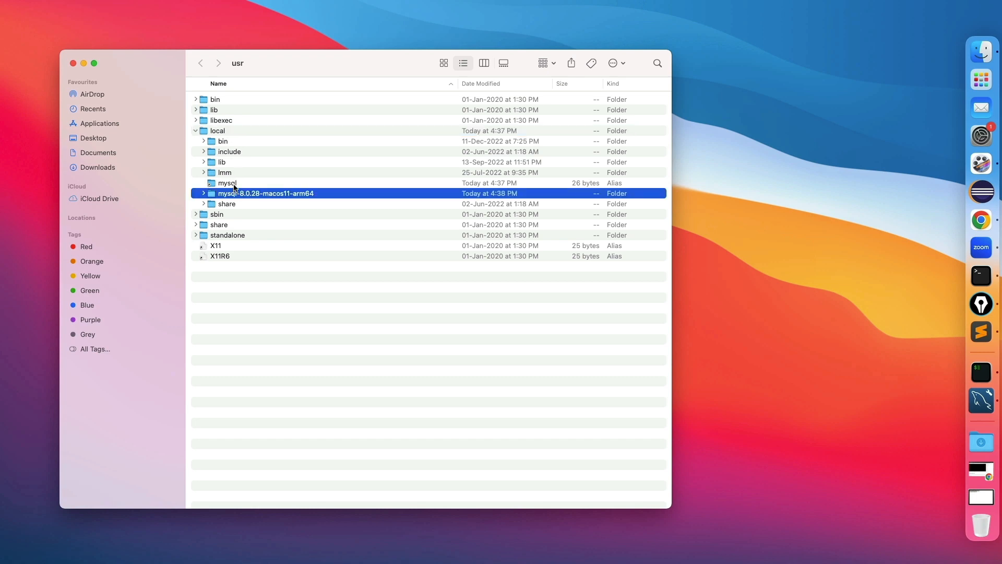
pyautogui.click(226, 182)
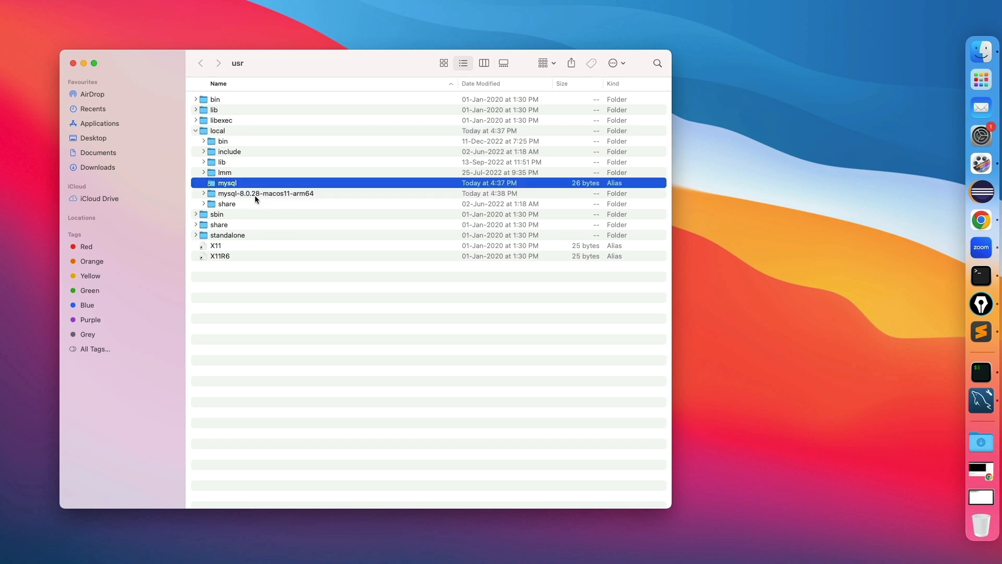
pyautogui.click(264, 193)
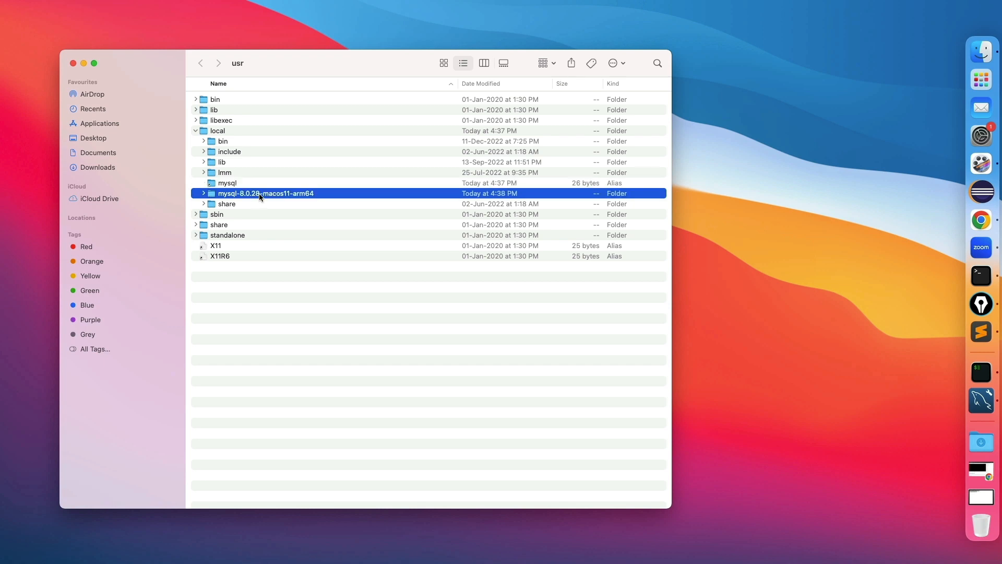
pyautogui.doubleClick(265, 193)
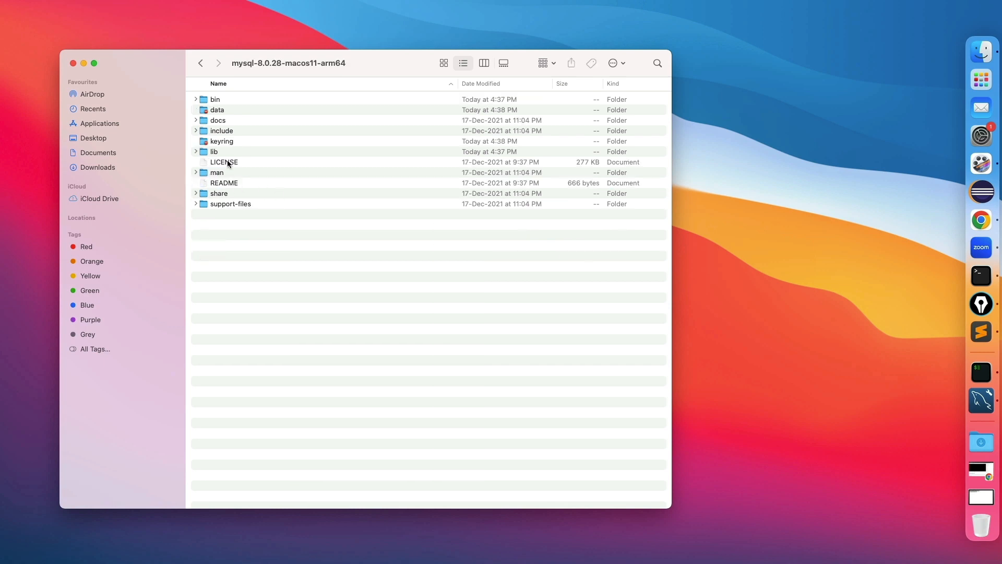
# Open its bin folder, return to /usr, then reopen the install's bin folder.
pyautogui.click(215, 99)
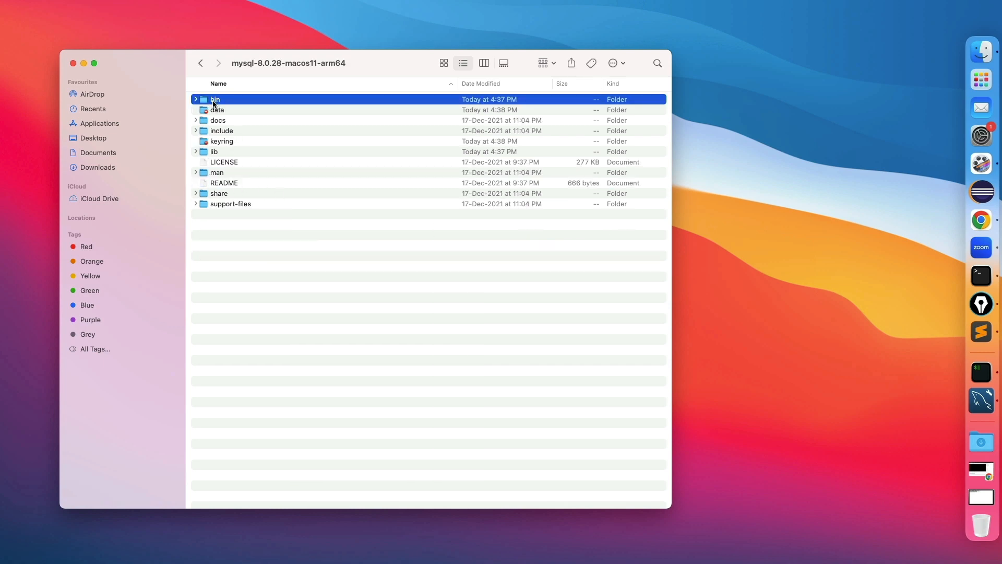
pyautogui.doubleClick(216, 99)
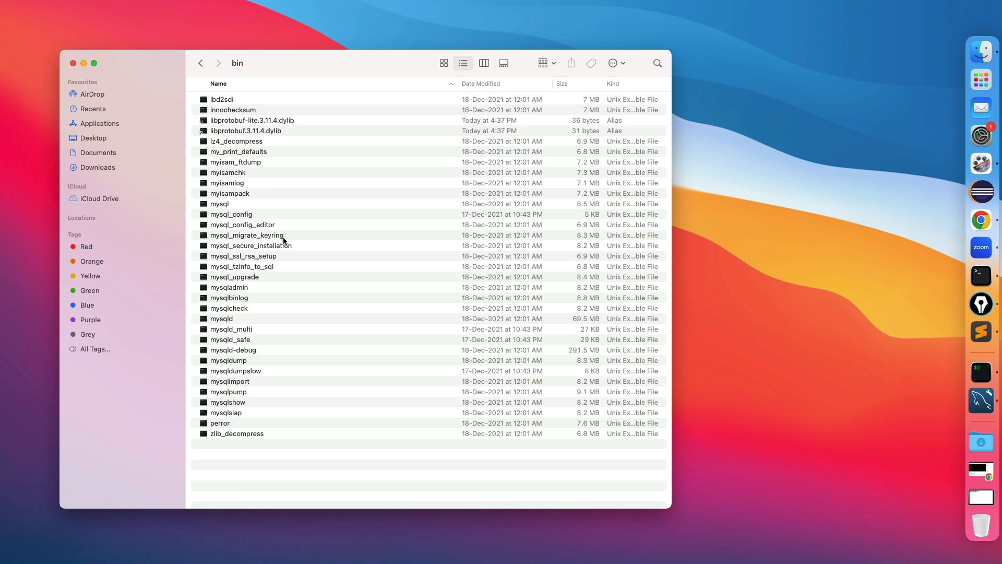
pyautogui.click(219, 203)
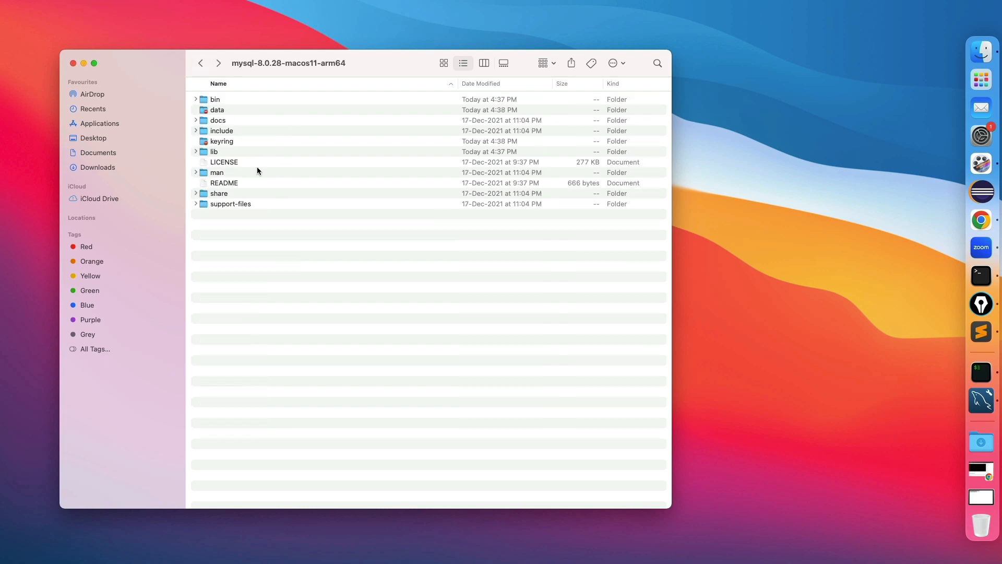
pyautogui.click(201, 62)
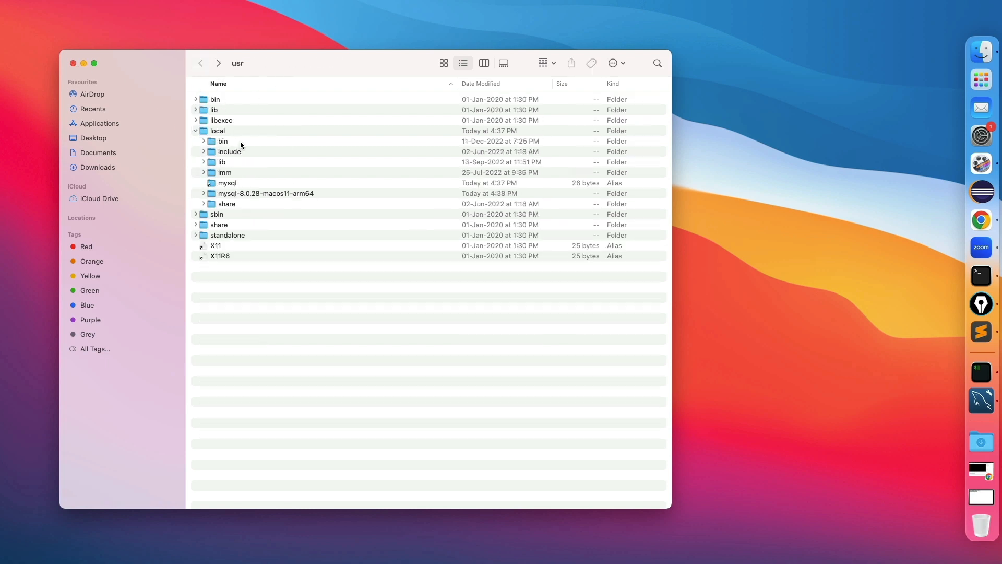
pyautogui.moveTo(653, 179)
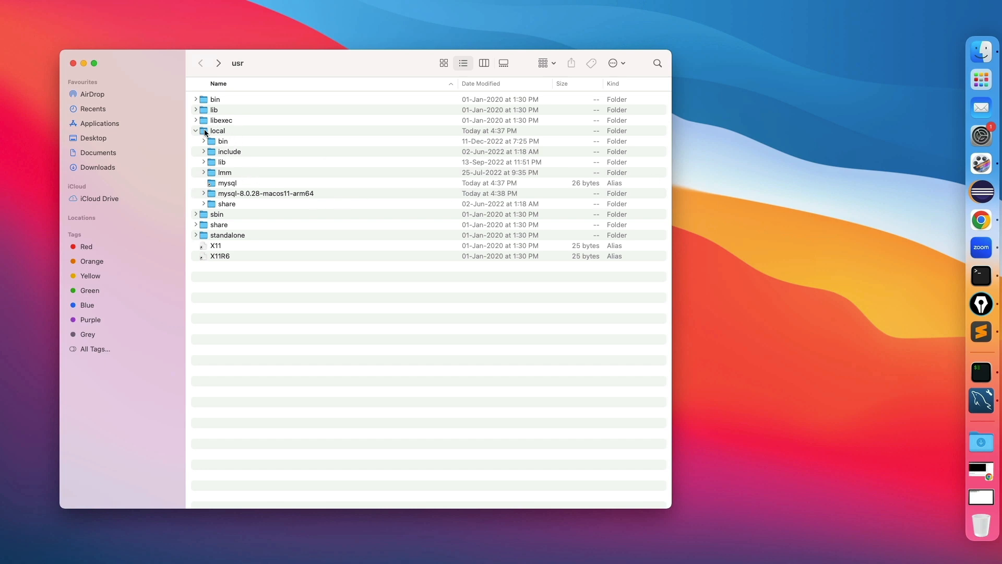
pyautogui.doubleClick(265, 193)
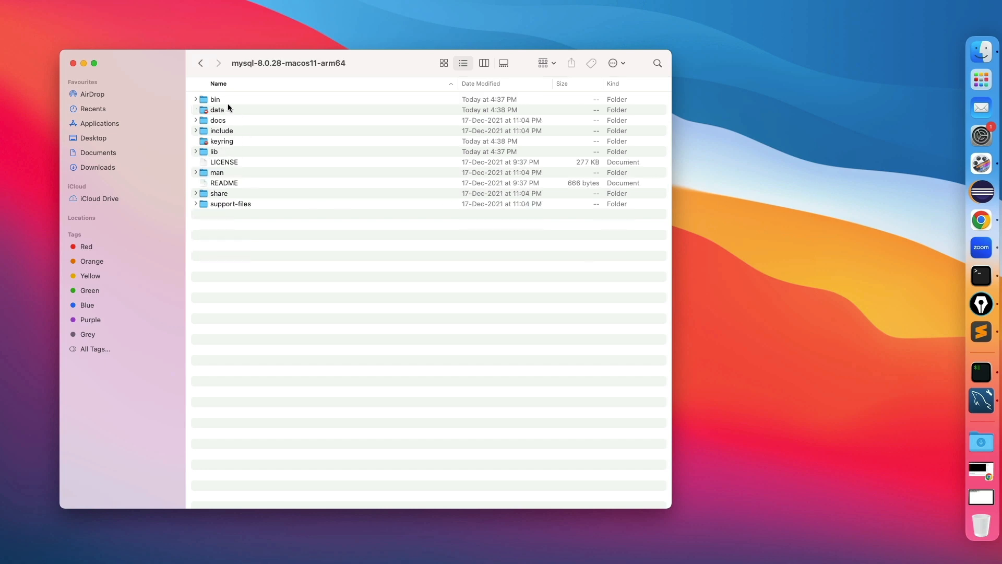
pyautogui.click(217, 109)
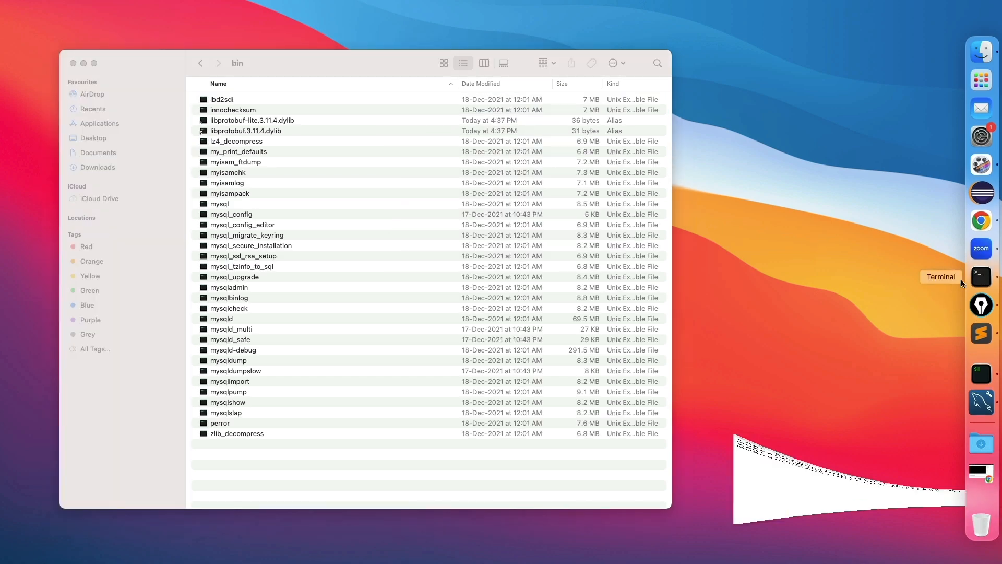
# Run echo $PATH in Terminal, showing no MySQL bin folder in the path.
pyautogui.click(980, 277)
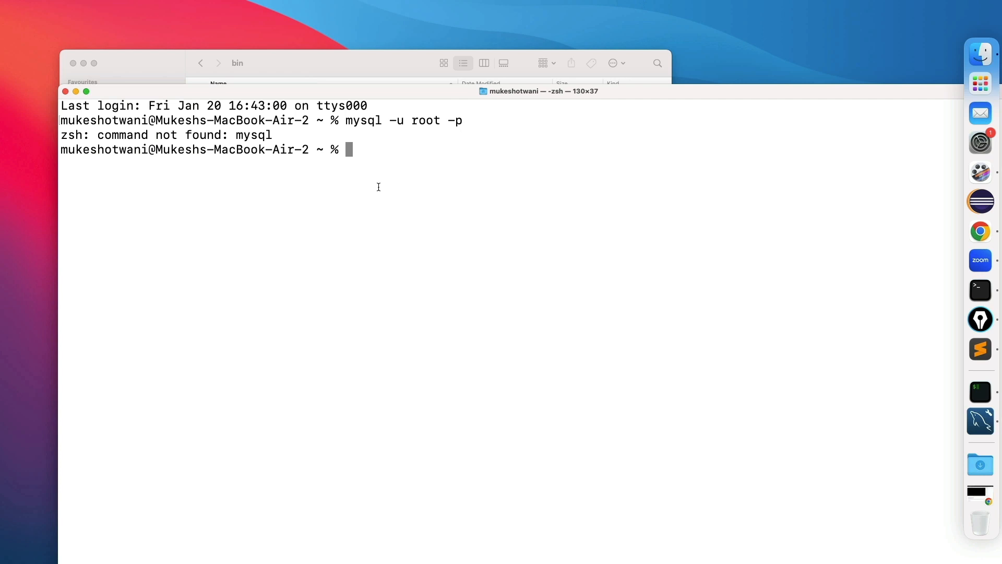
pyautogui.write('echo')
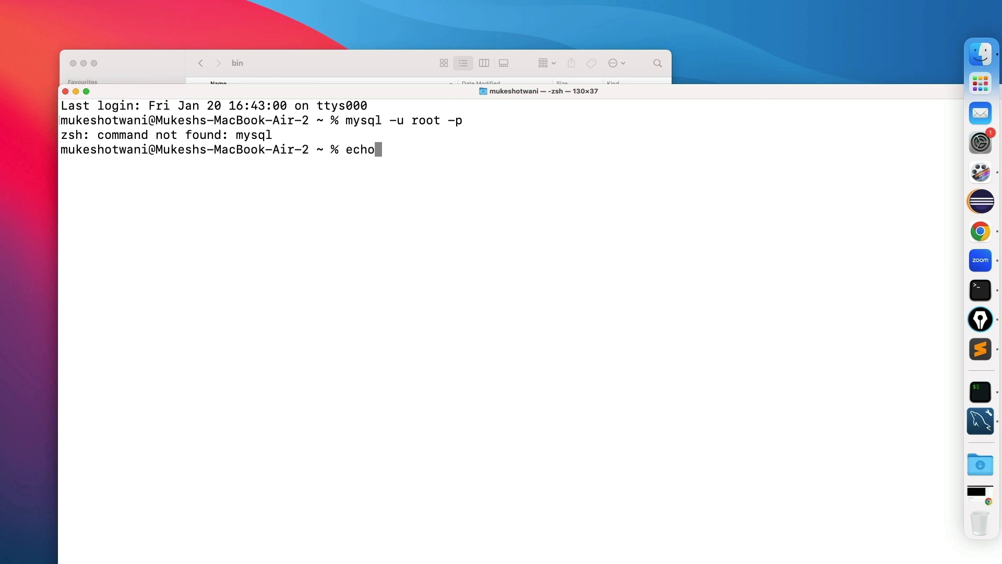
pyautogui.write('$PATH')
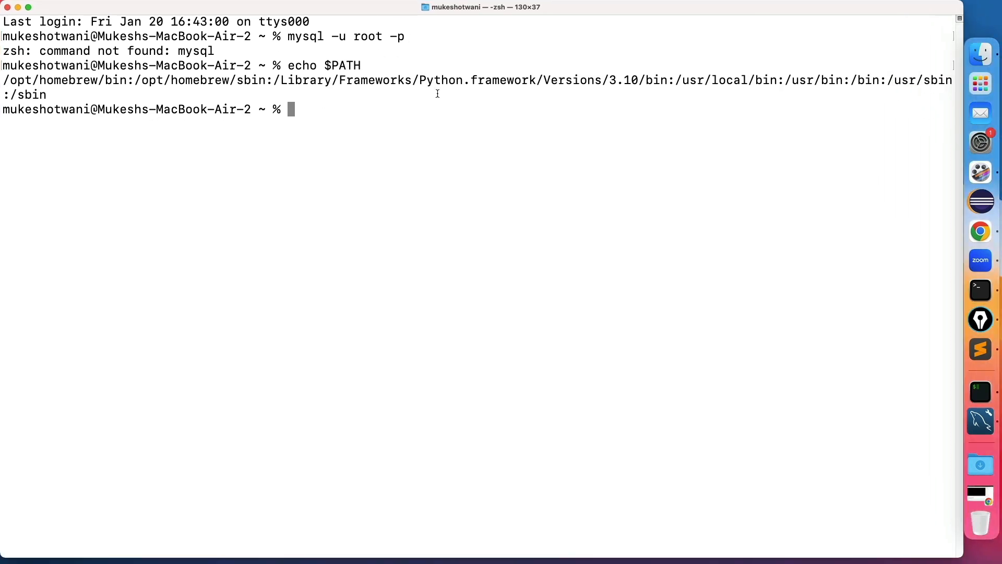
pyautogui.moveTo(151, 94)
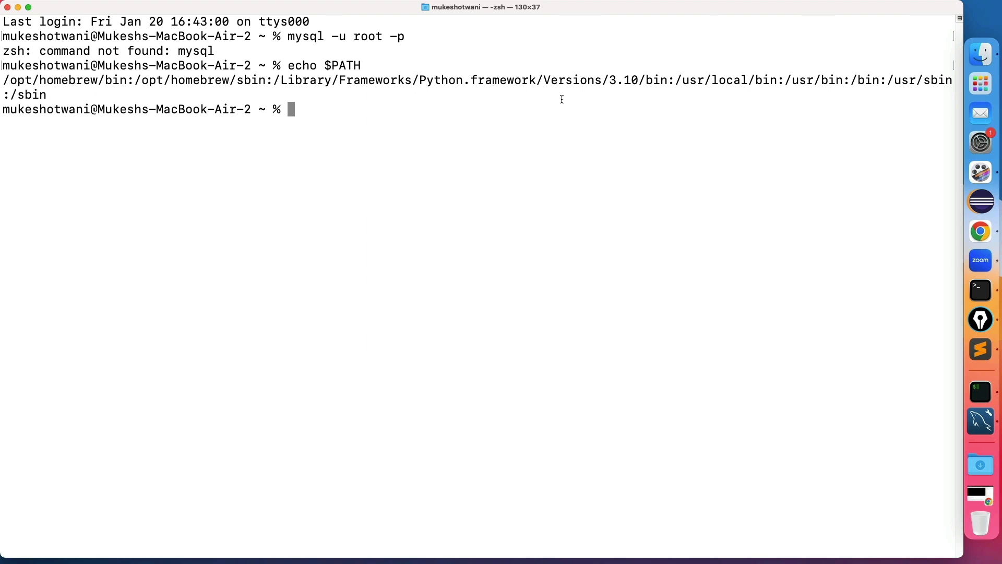
pyautogui.moveTo(95, 96)
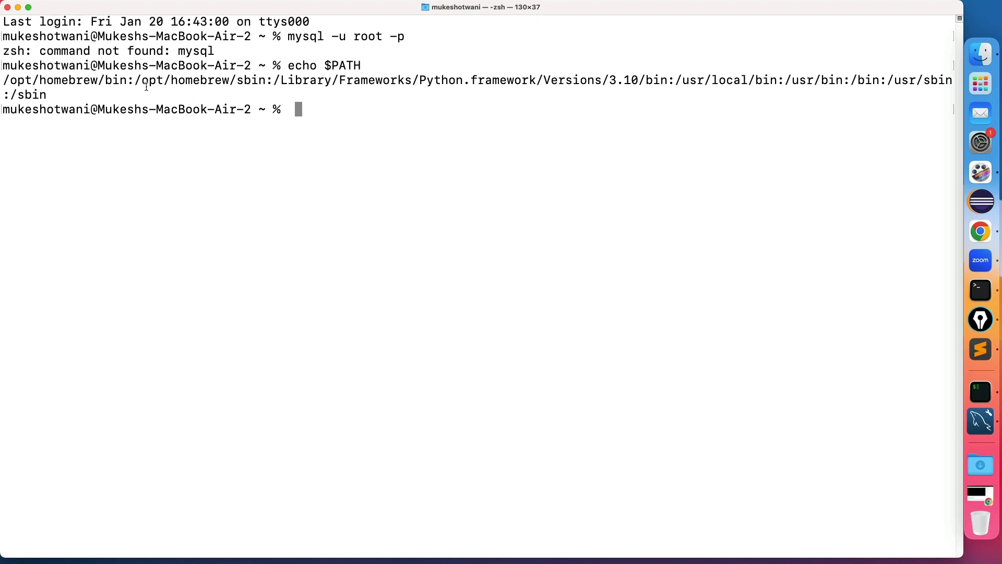
pyautogui.moveTo(190, 114)
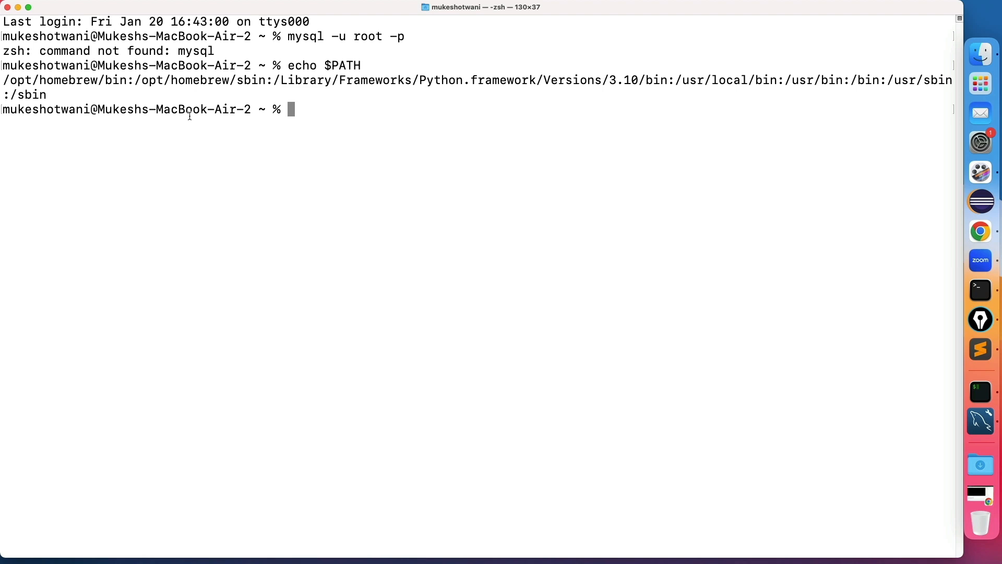
# Run 'vi .zshrc' from the home directory to edit the shell settings.
pyautogui.write('vi')
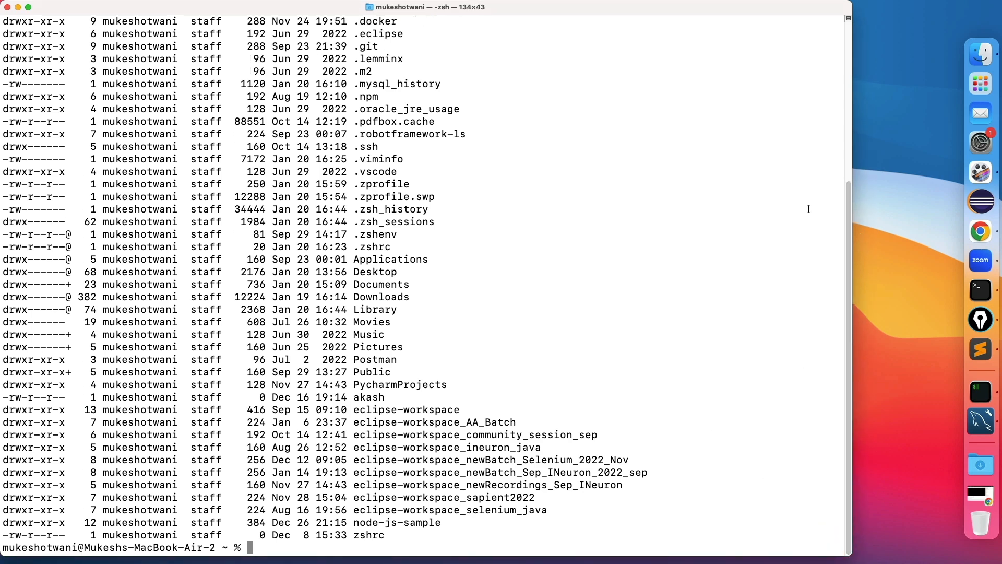
pyautogui.moveTo(376, 241)
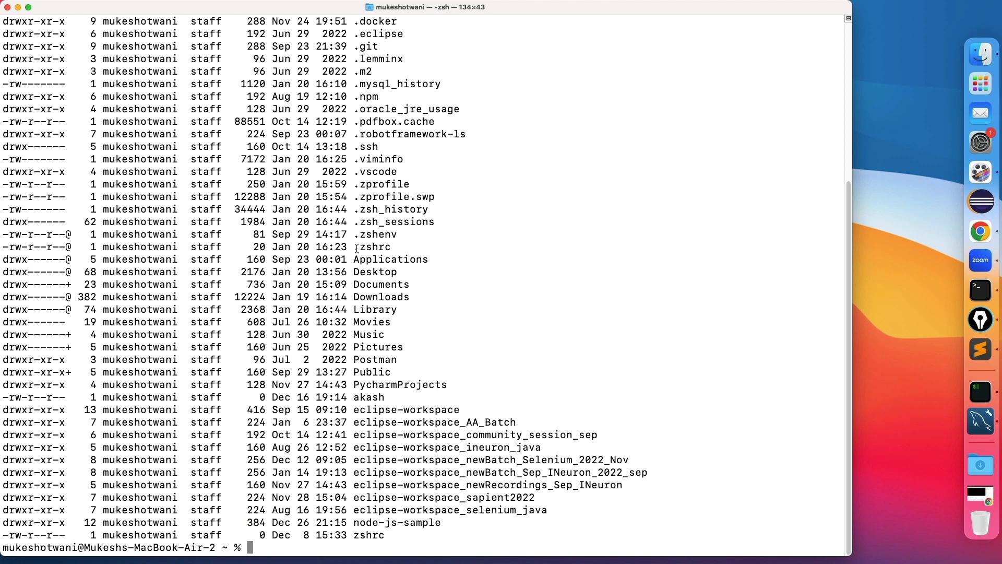
pyautogui.doubleClick(372, 247)
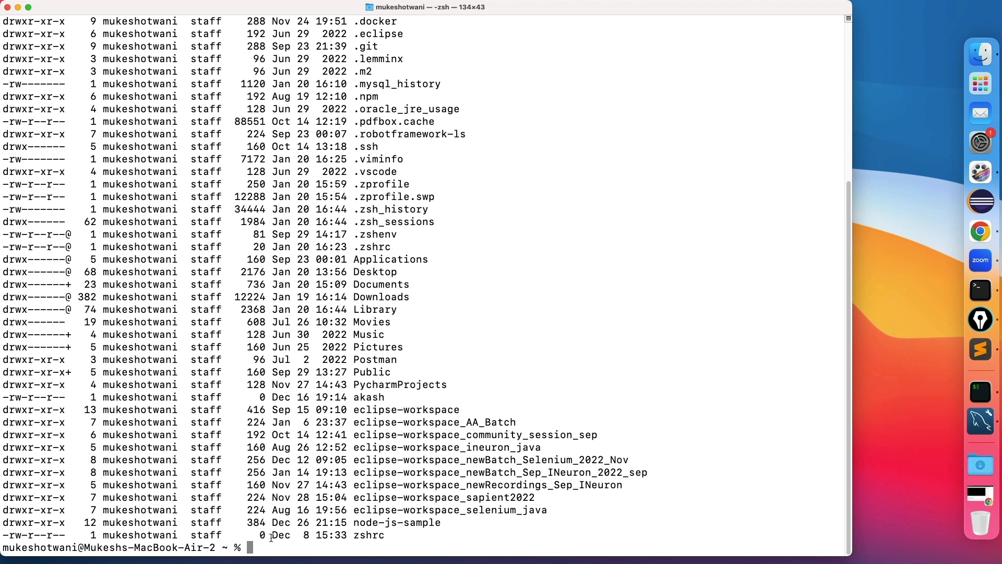
pyautogui.write('v')
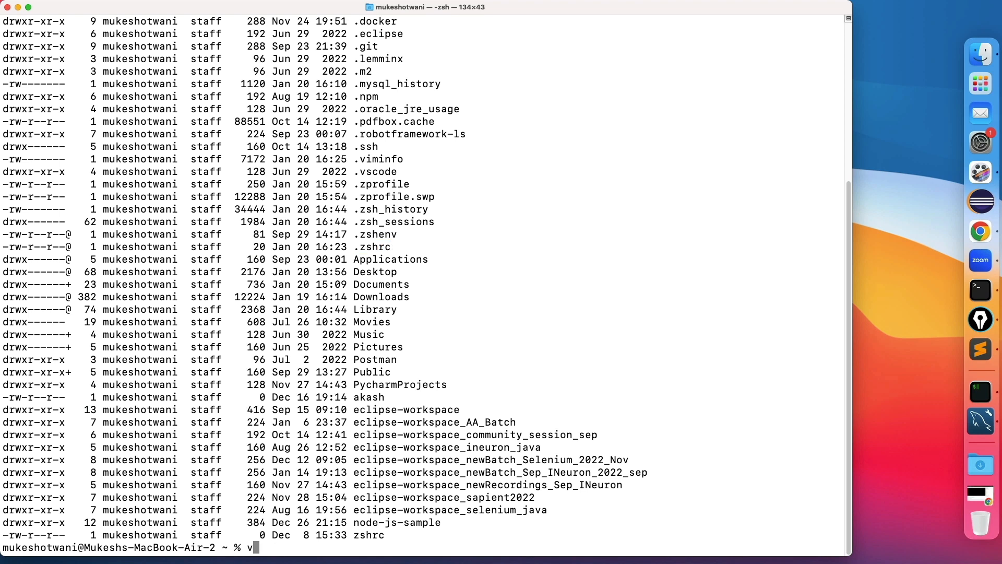
pyautogui.write('i .z')
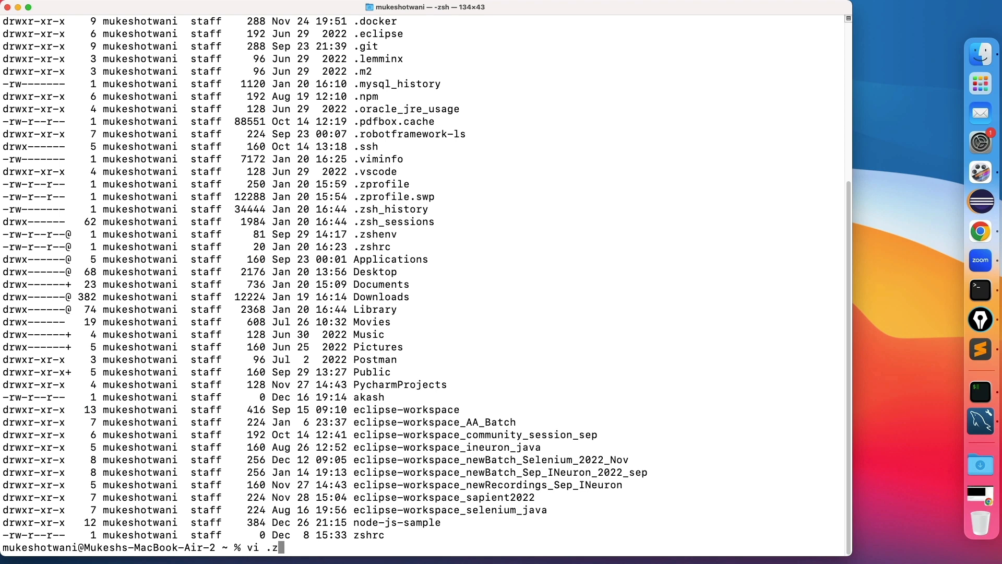
pyautogui.write('shrc')
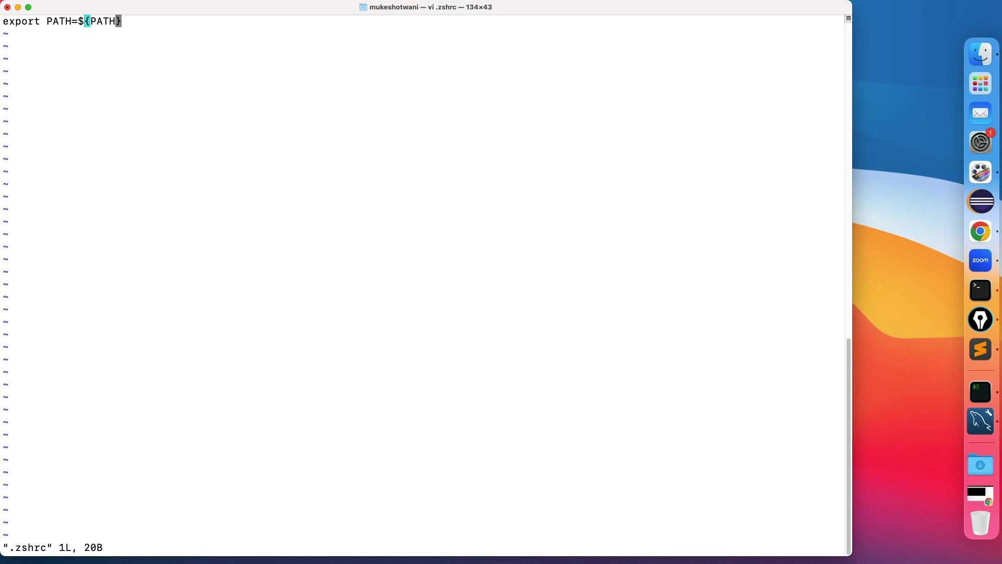
# Append :/usr/local/mysql/bin to the PATH line in .zshrc and save with :wq.
pyautogui.press('i')
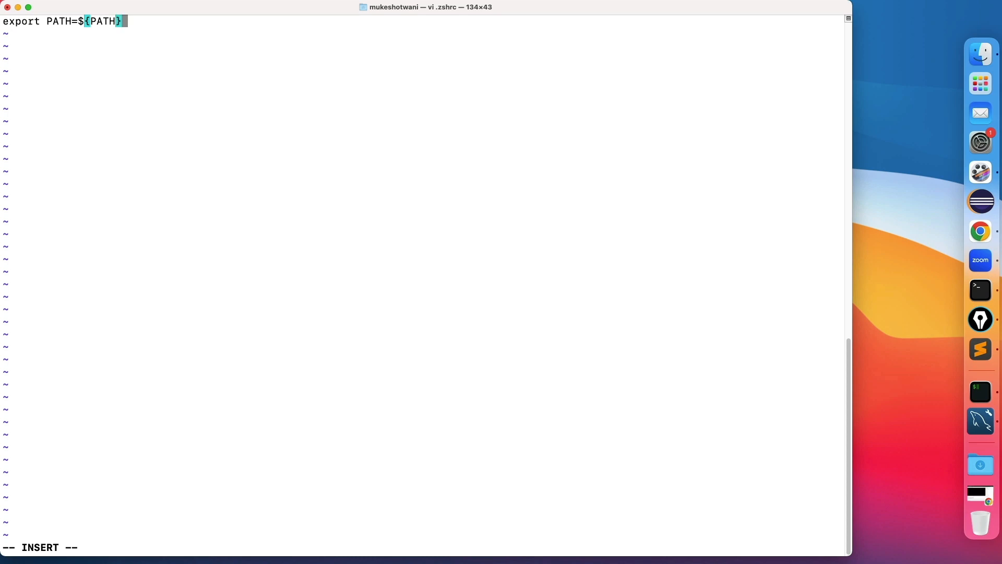
pyautogui.write(':')
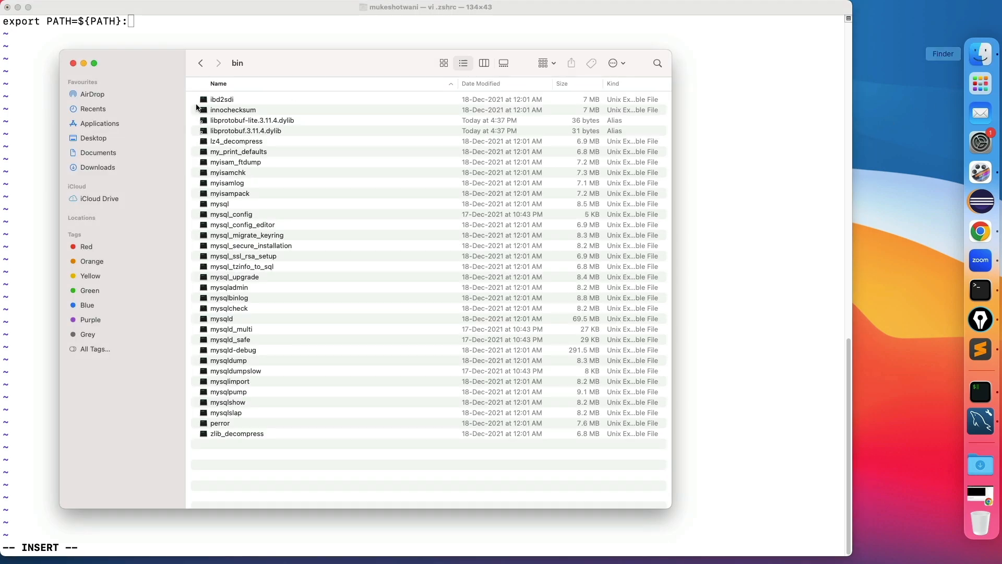
pyautogui.click(200, 63)
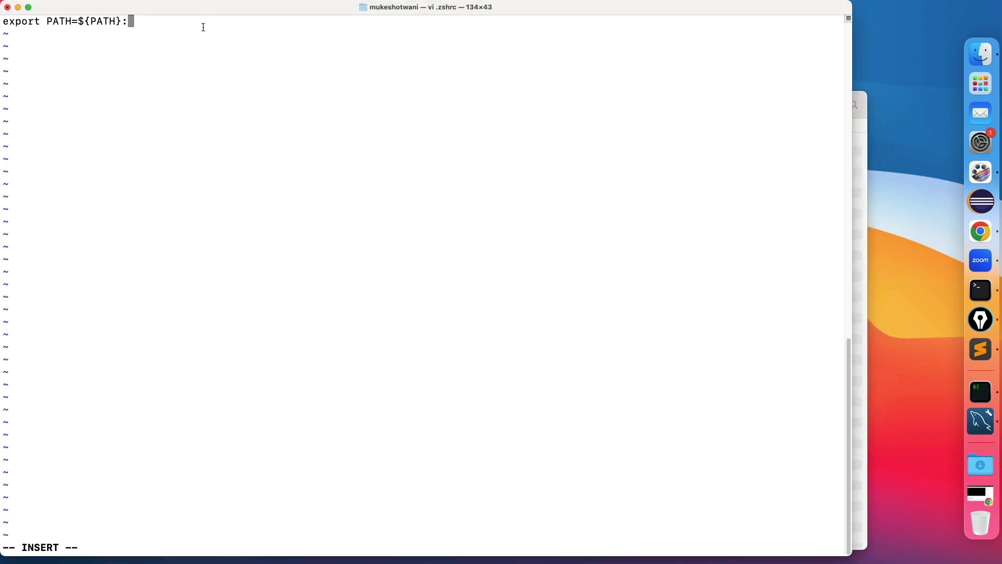
pyautogui.write('/usr/local')
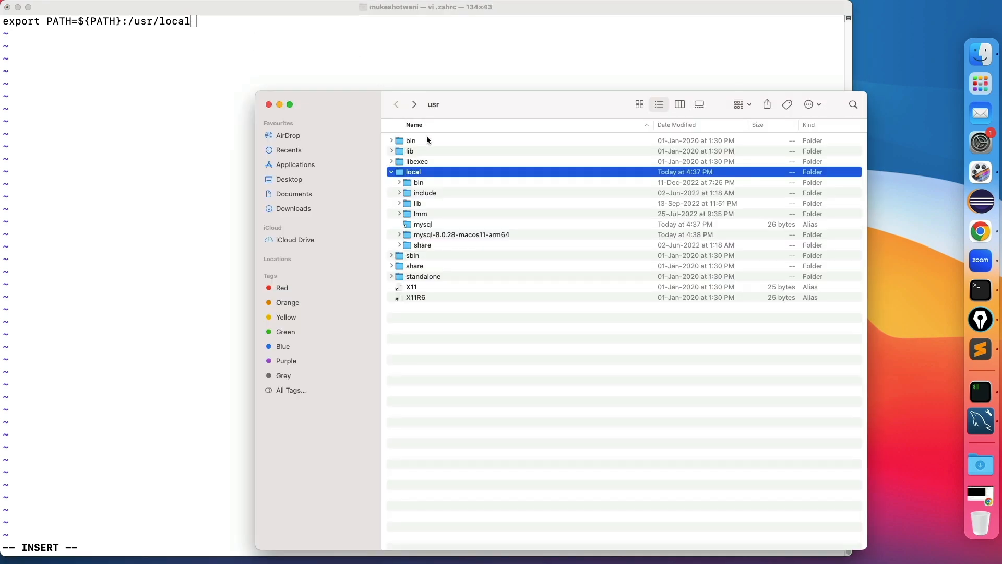
pyautogui.click(422, 223)
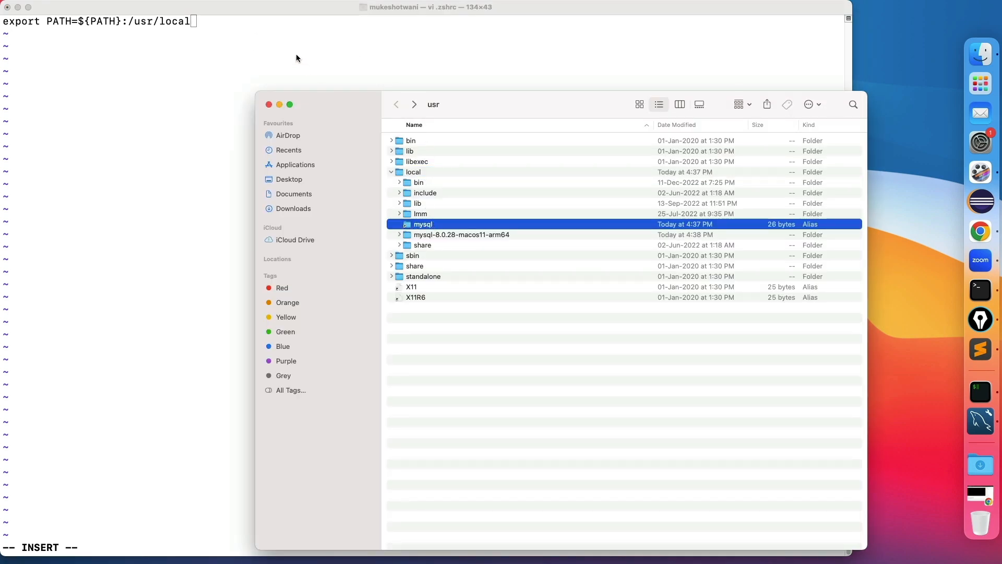
pyautogui.write('/mysql')
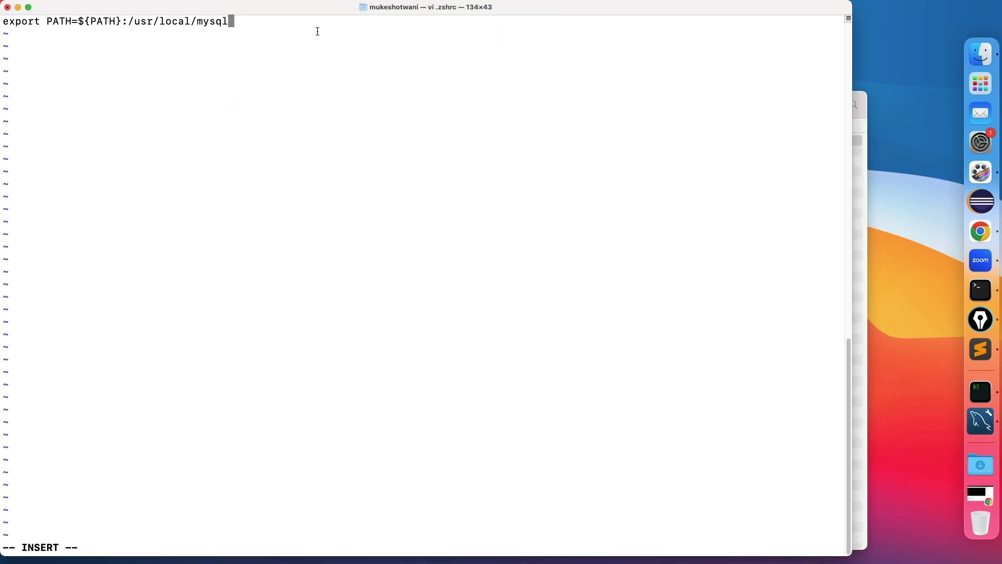
pyautogui.write('/bi')
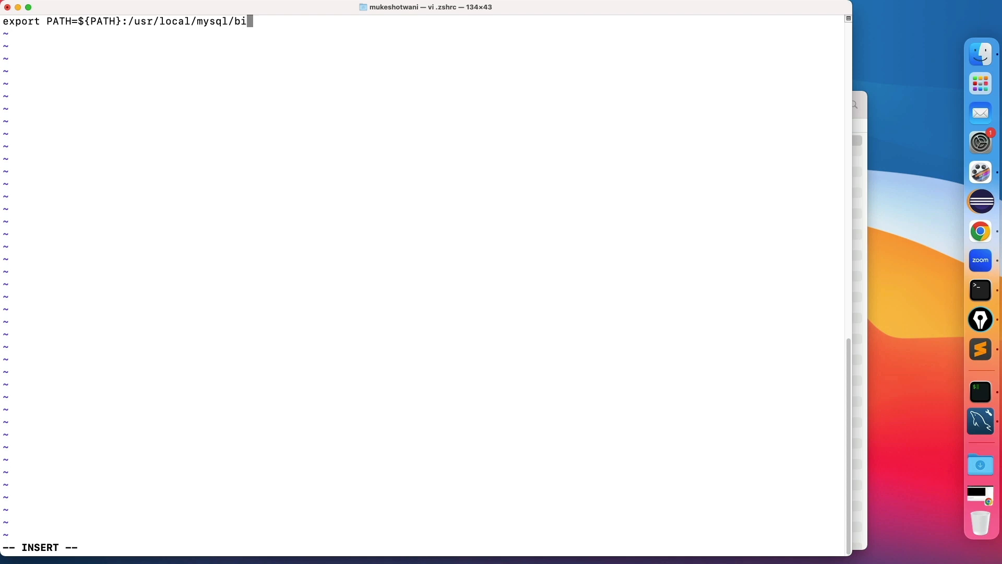
pyautogui.write('n')
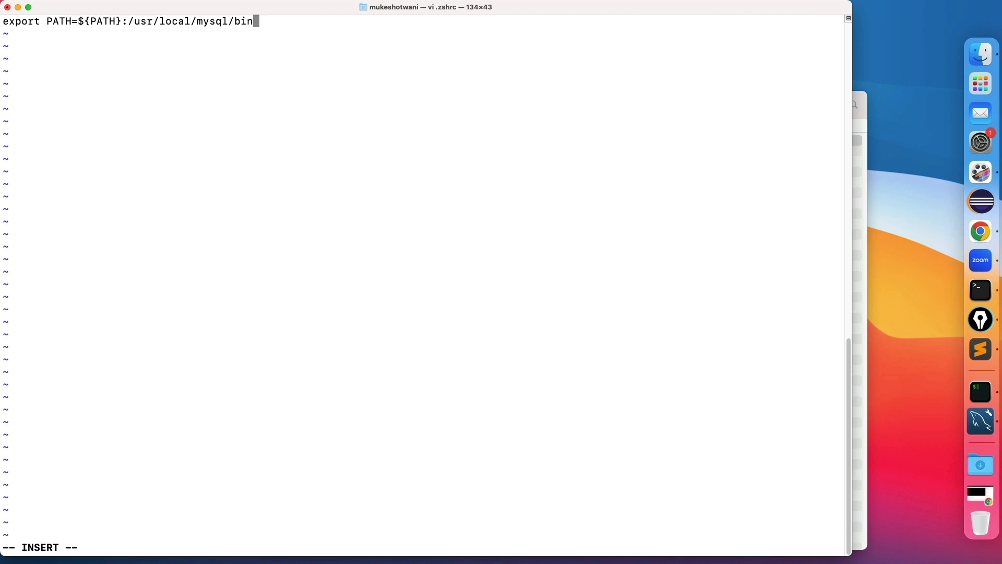
pyautogui.press('Escape')
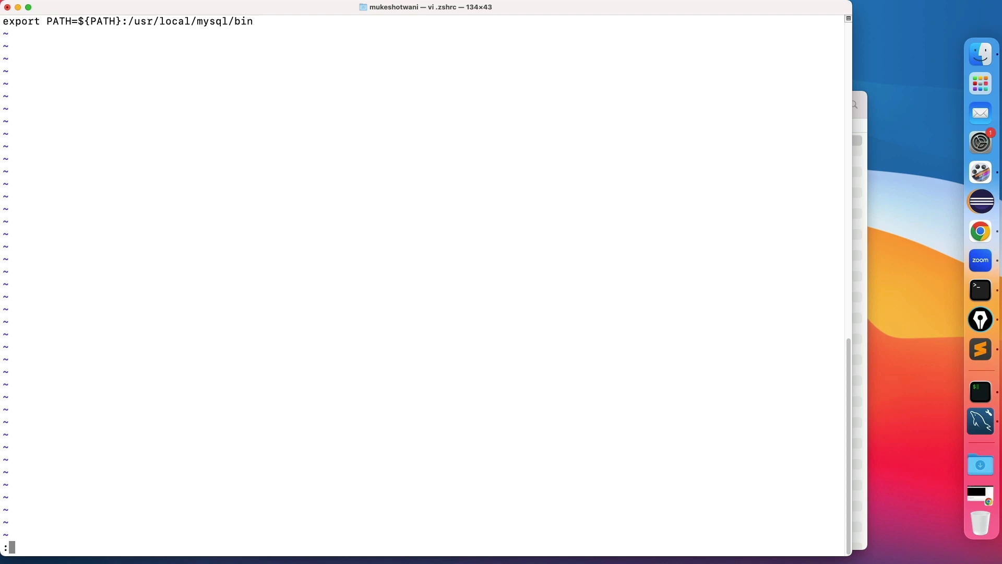
pyautogui.write(':wq')
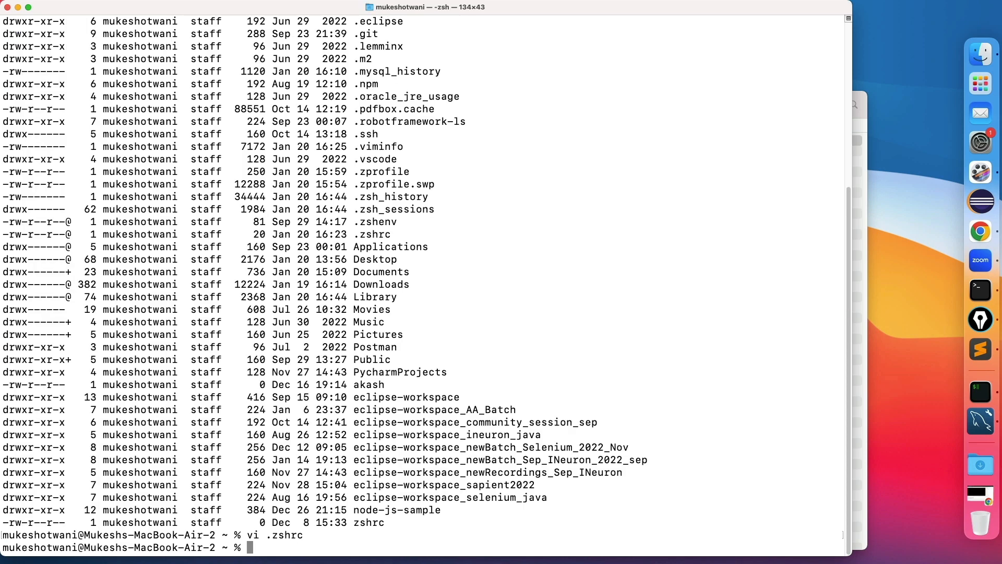
# Clear the screen, echo $PATH again, and reopen .zshrc in vi.
pyautogui.write('clea')
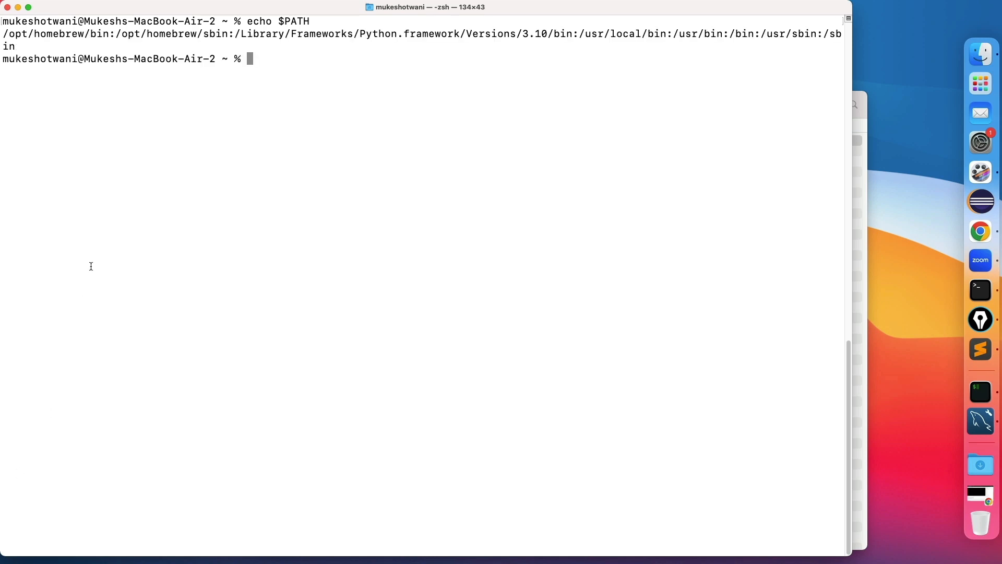
pyautogui.moveTo(820, 546)
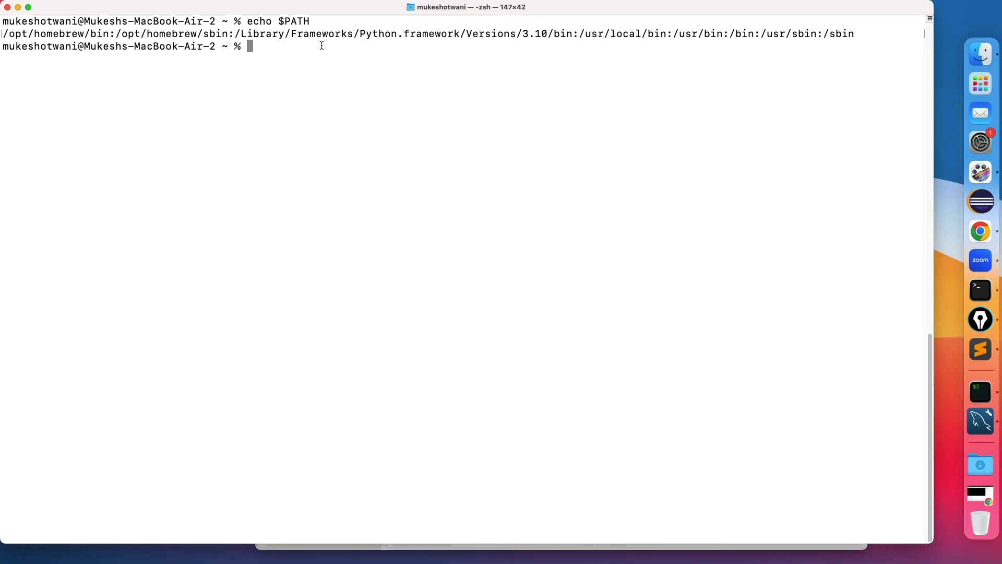
pyautogui.write('vi')
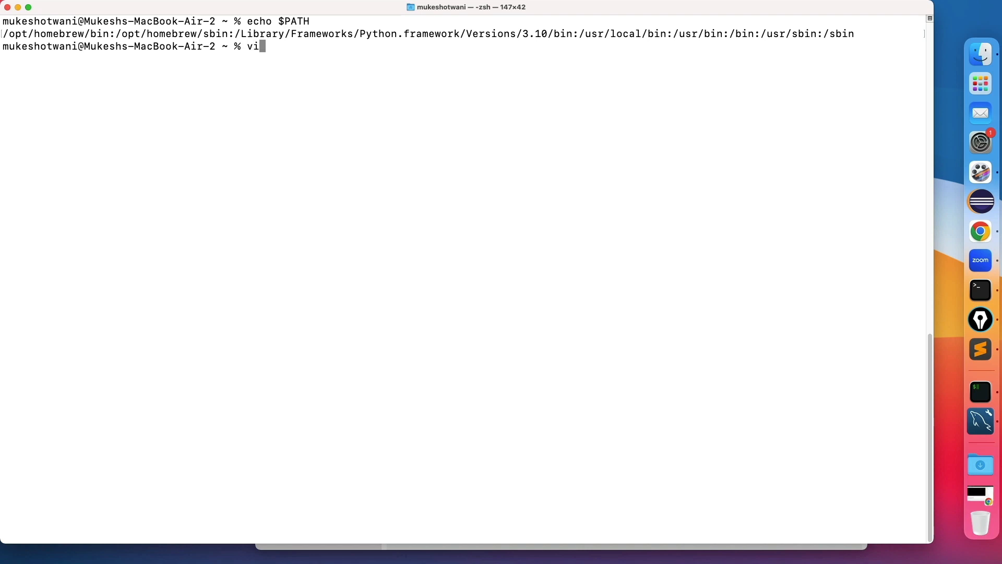
pyautogui.write('.zshr')
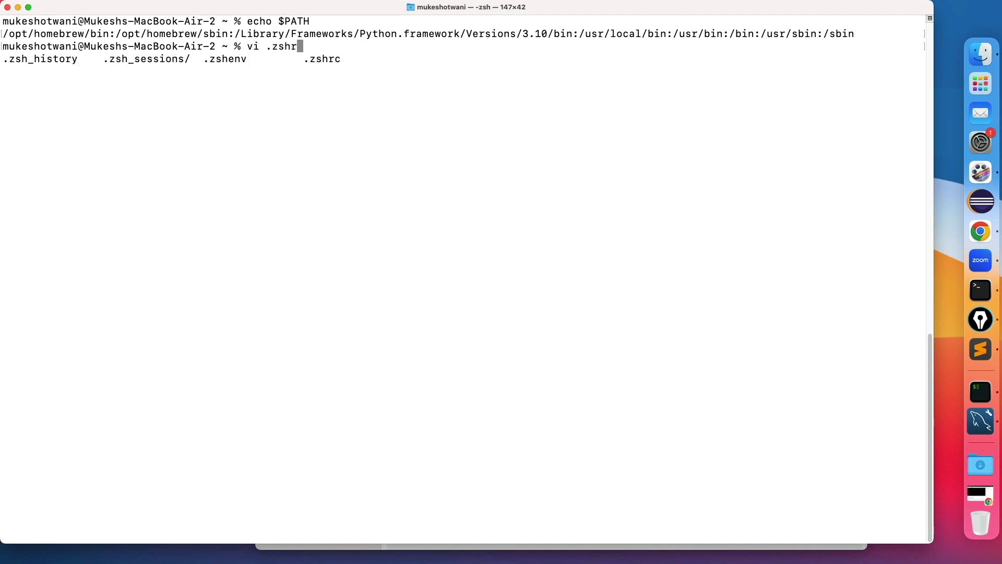
pyautogui.press('Return')
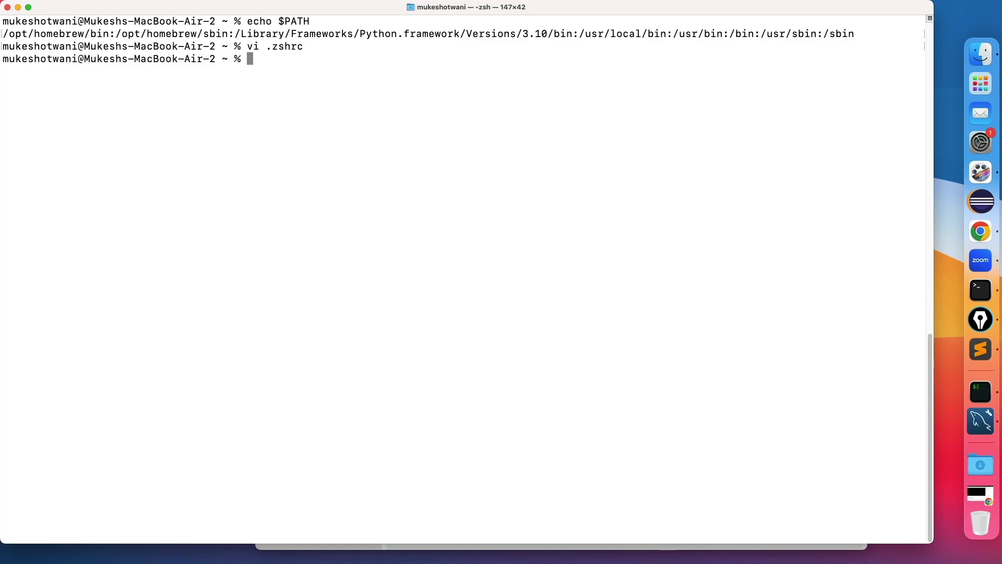
# Run 'source .zshrc' to load the MySQL bin path into the current shell.
pyautogui.write('s')
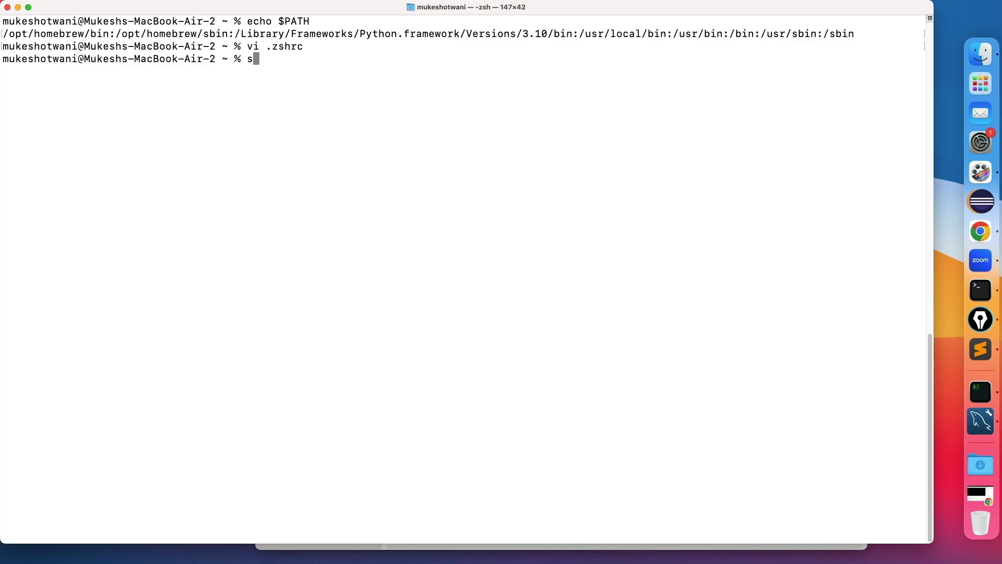
pyautogui.write('ource')
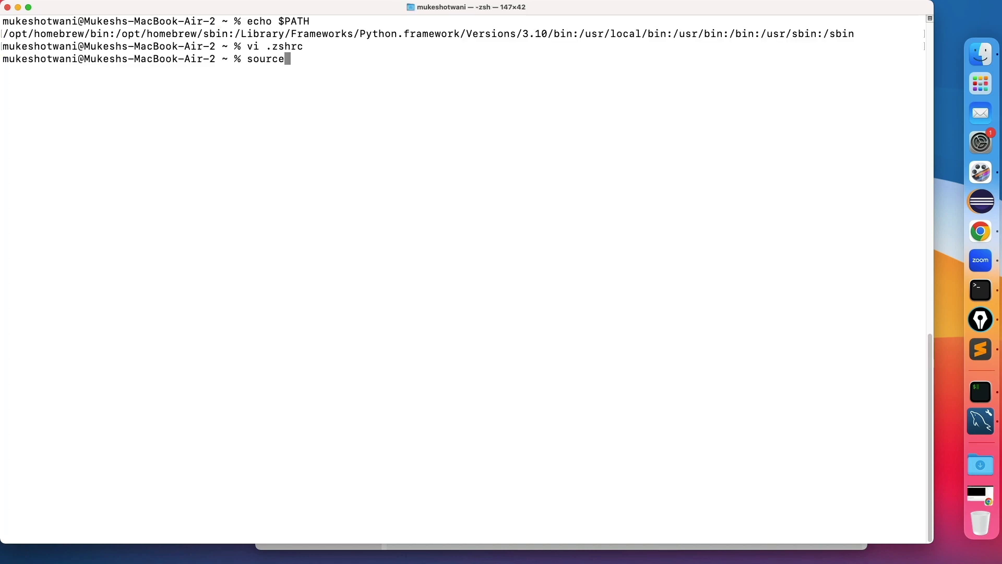
pyautogui.write('.z')
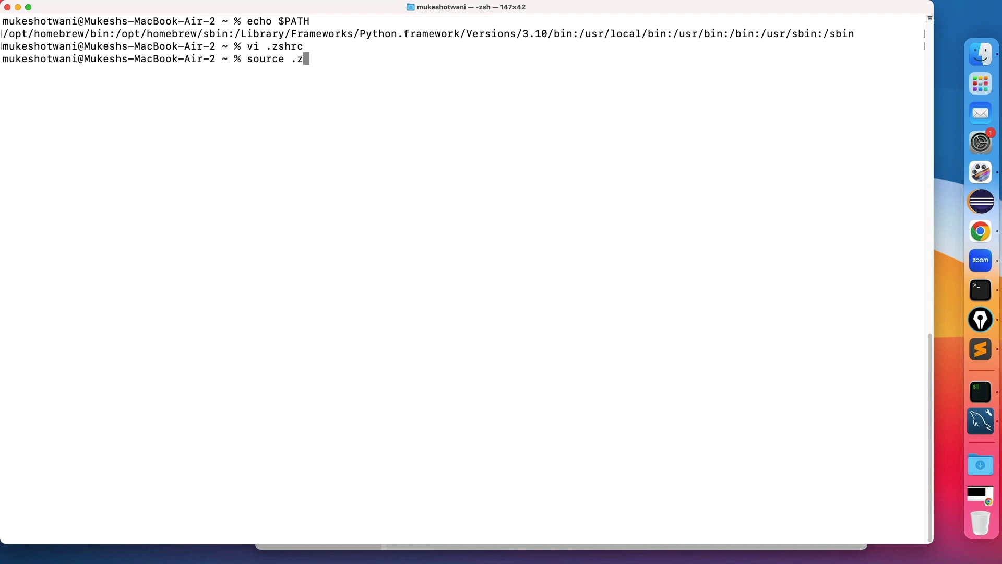
pyautogui.write('shrc')
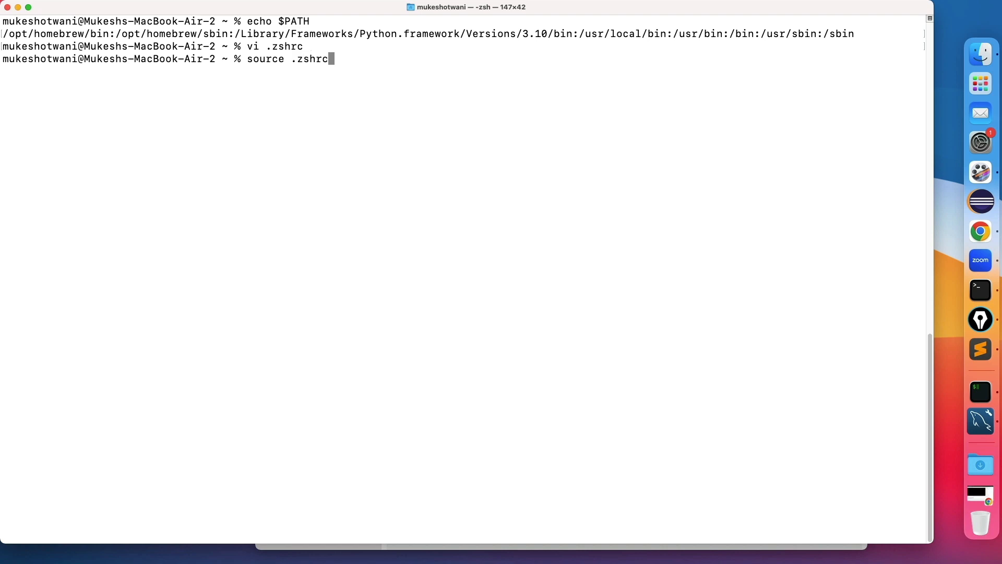
pyautogui.press('Return')
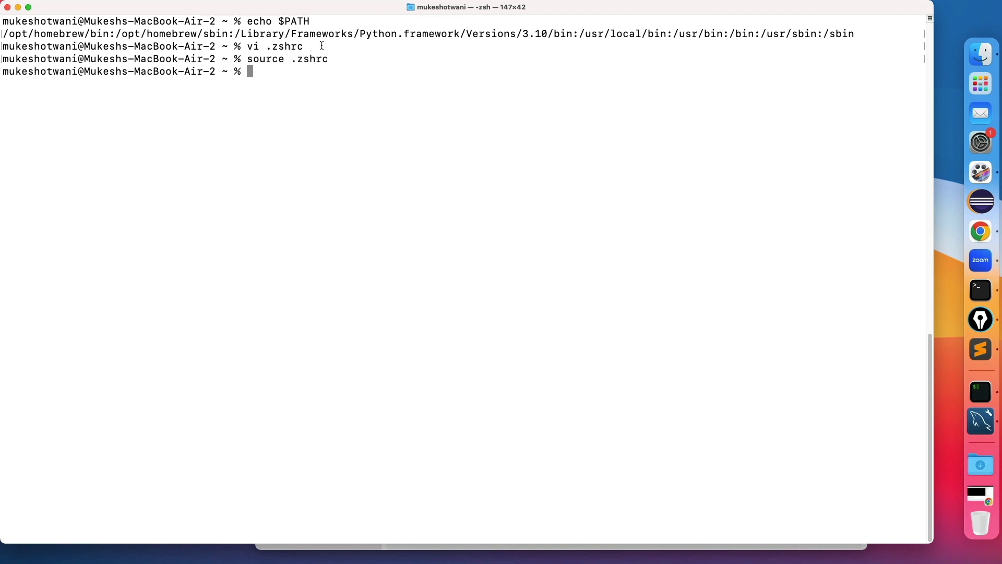
pyautogui.doubleClick(264, 59)
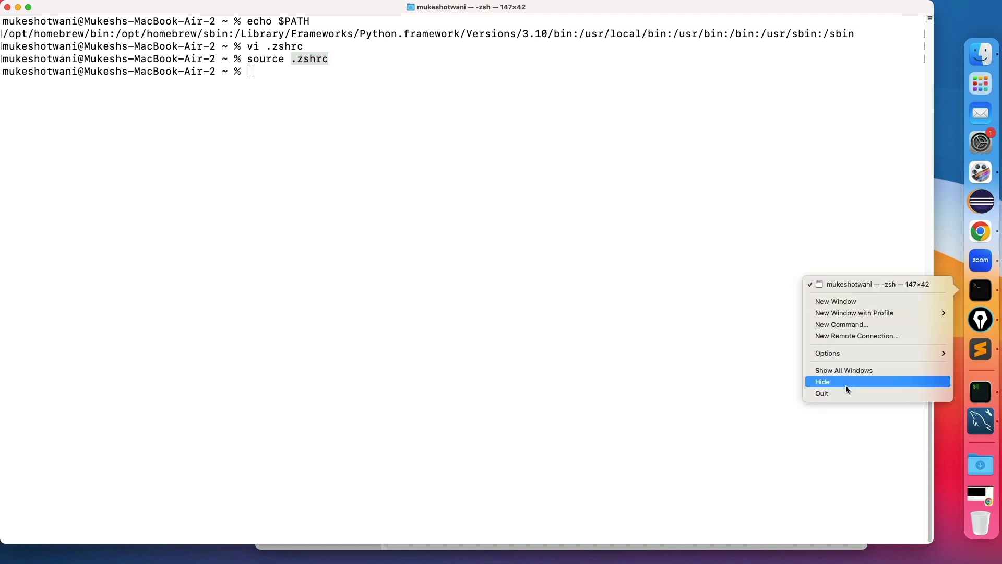
# Reopen Terminal in a new session and print PATH with echo $PATH.
pyautogui.click(822, 382)
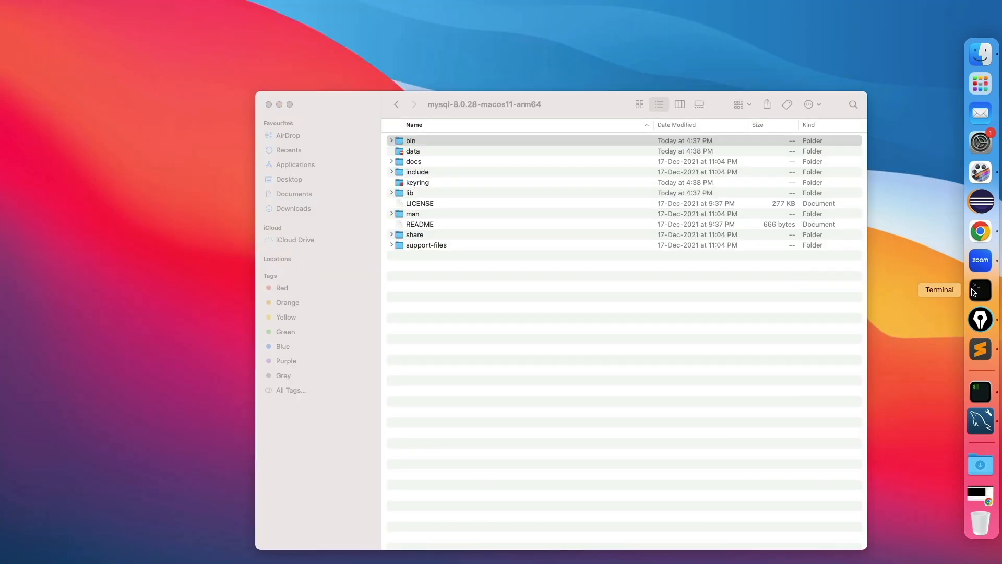
pyautogui.click(980, 290)
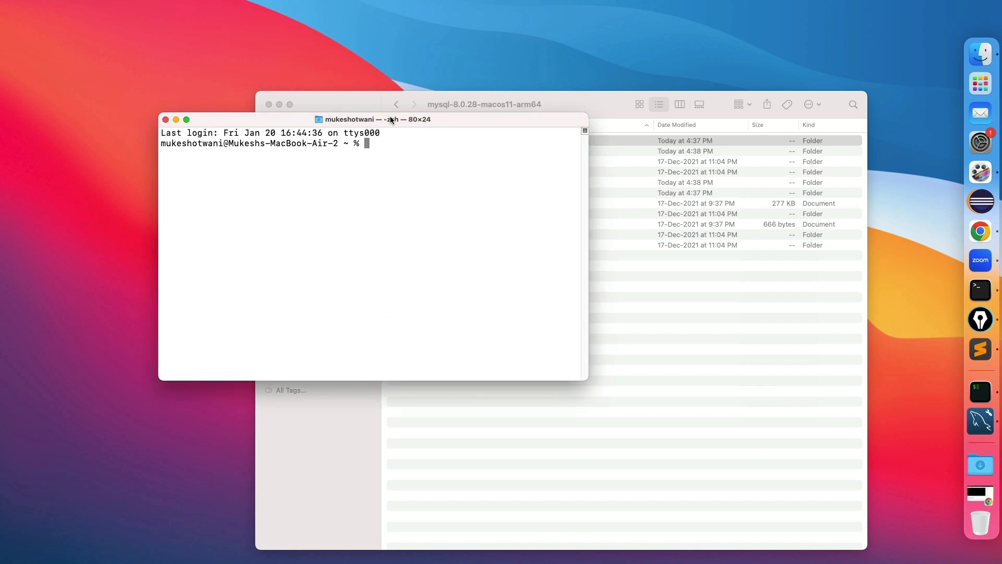
pyautogui.write('echo')
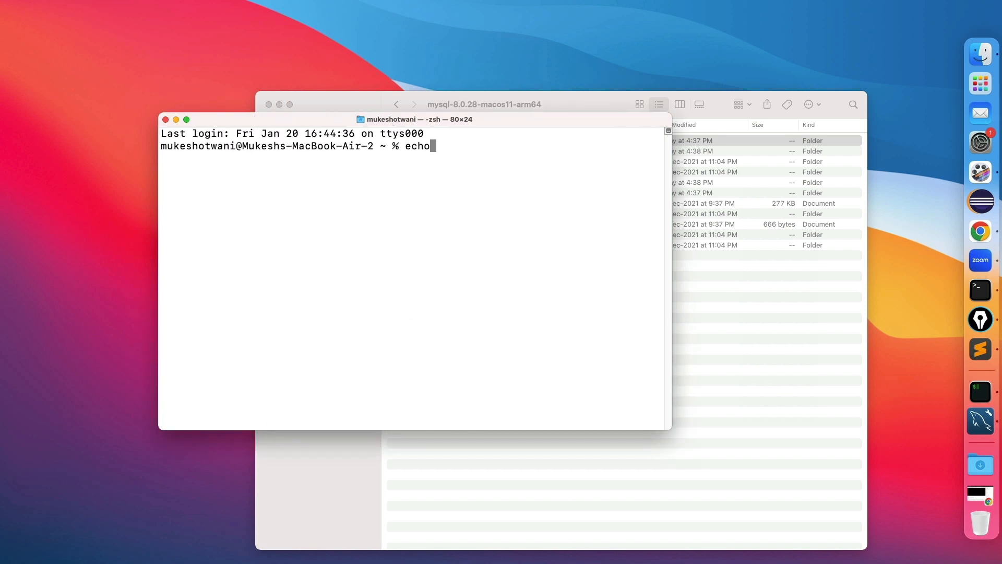
pyautogui.write('$PATH')
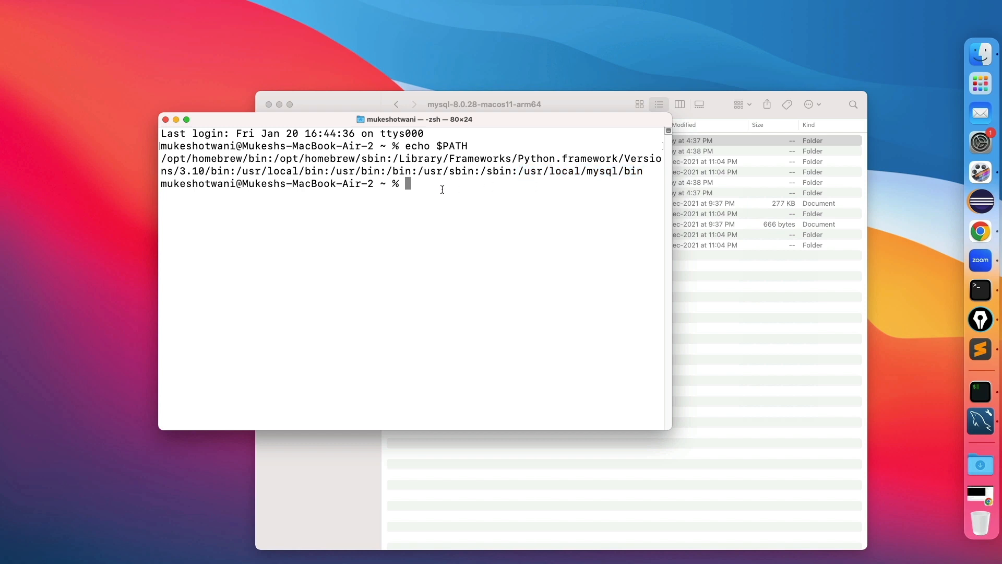
# Log in with mysql -u root -p and enter the root password.
pyautogui.write('mysql')
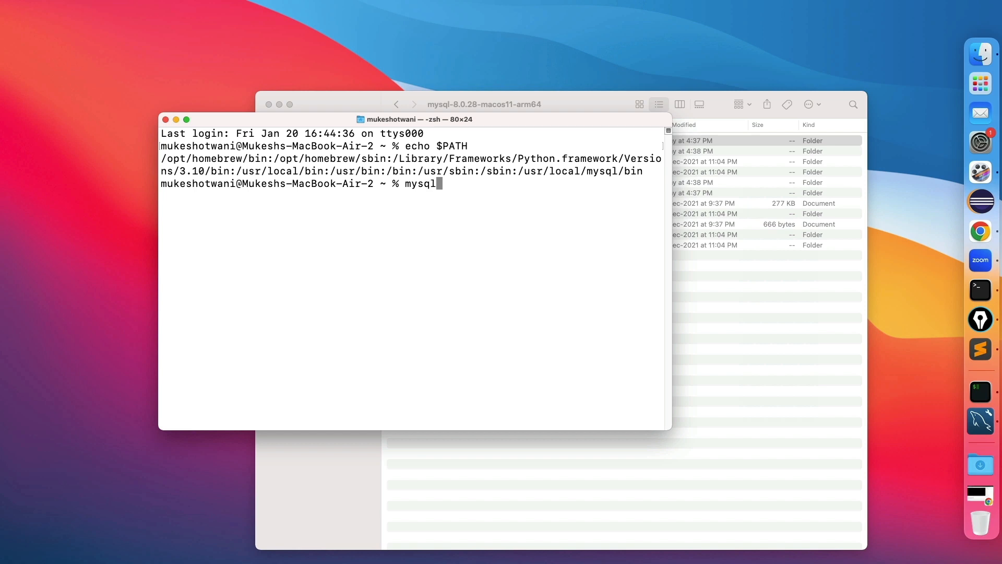
pyautogui.write('-u')
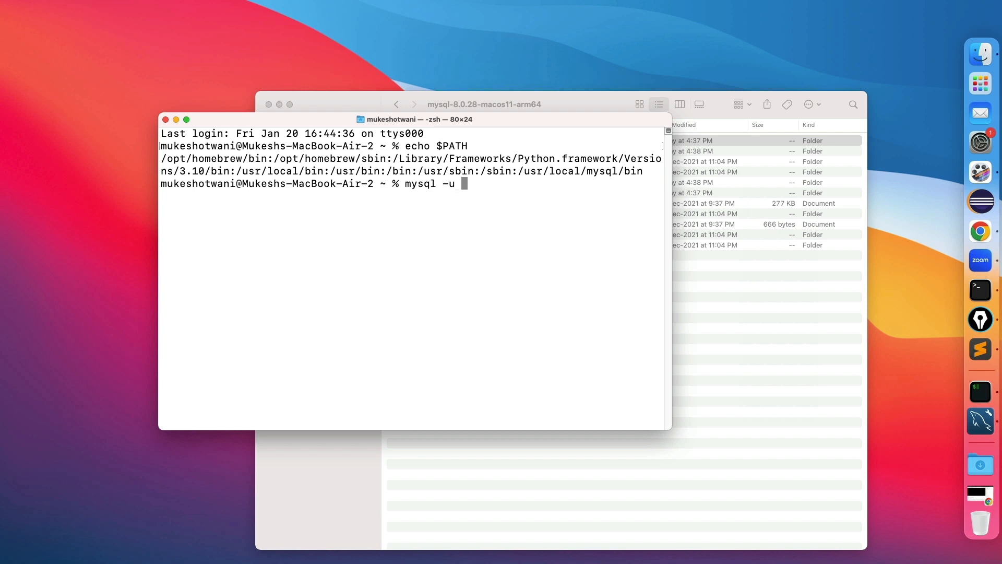
pyautogui.write('root')
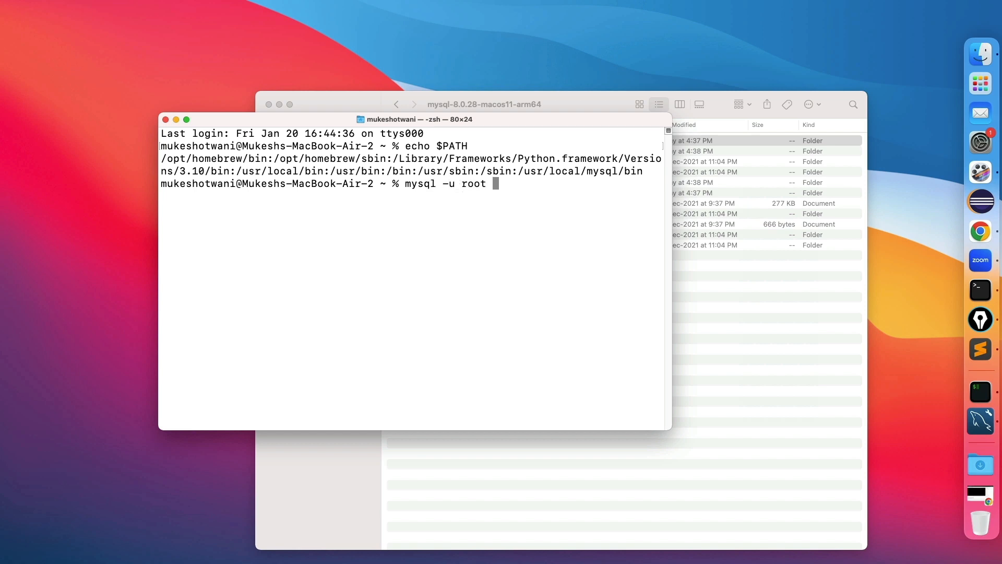
pyautogui.write('-p')
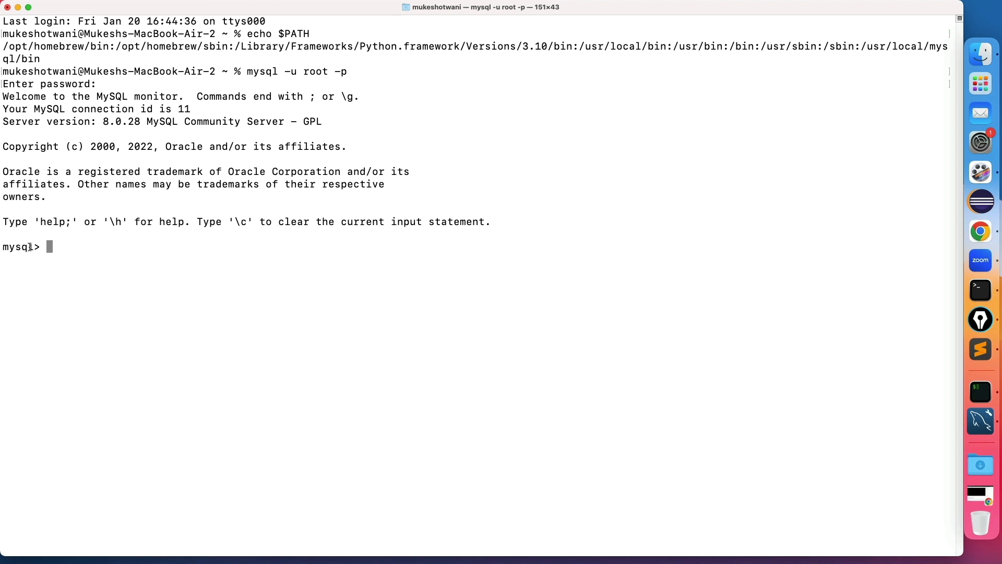
pyautogui.doubleClick(19, 247)
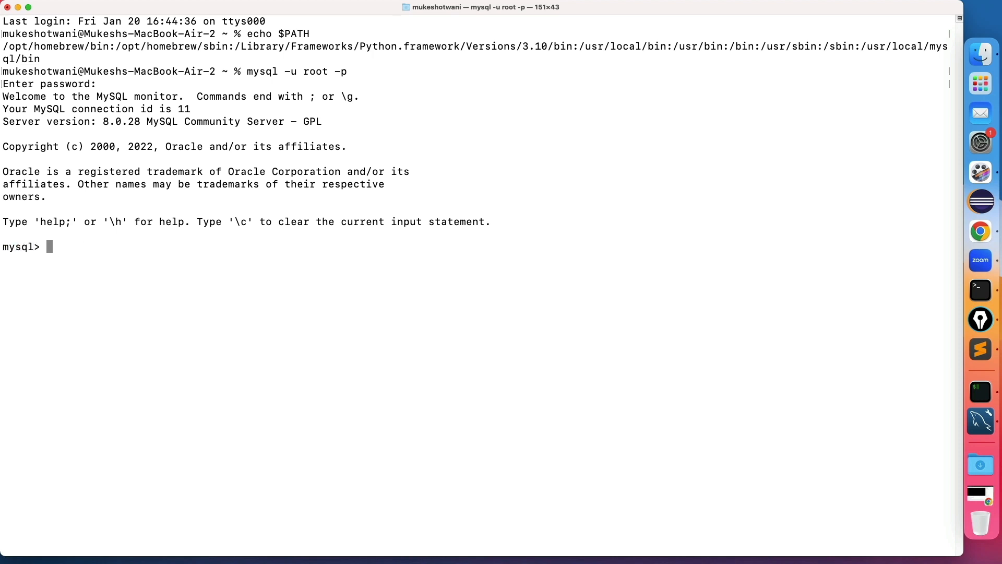
# Run show databases; to list the four system databases.
pyautogui.write('show da')
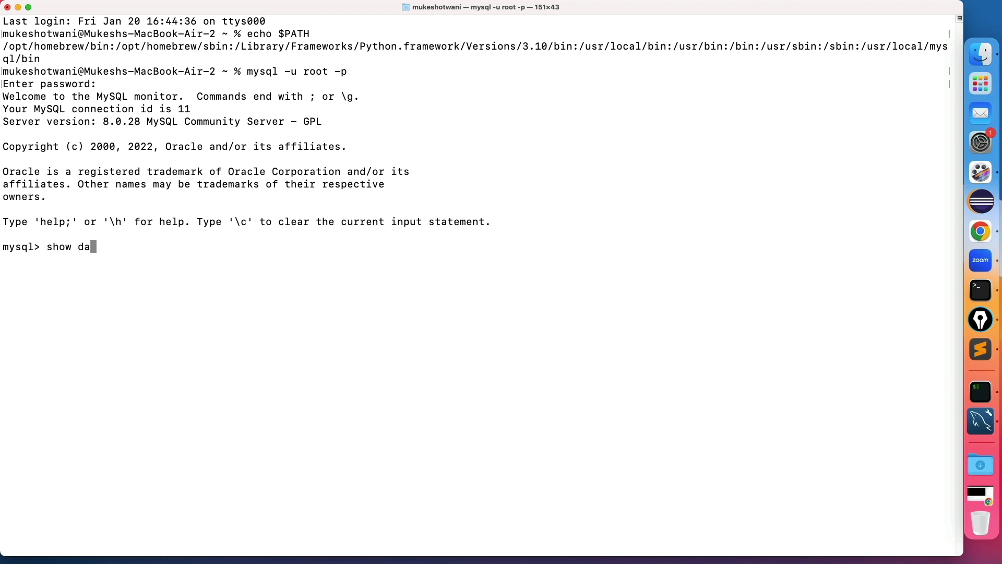
pyautogui.write('tabases;')
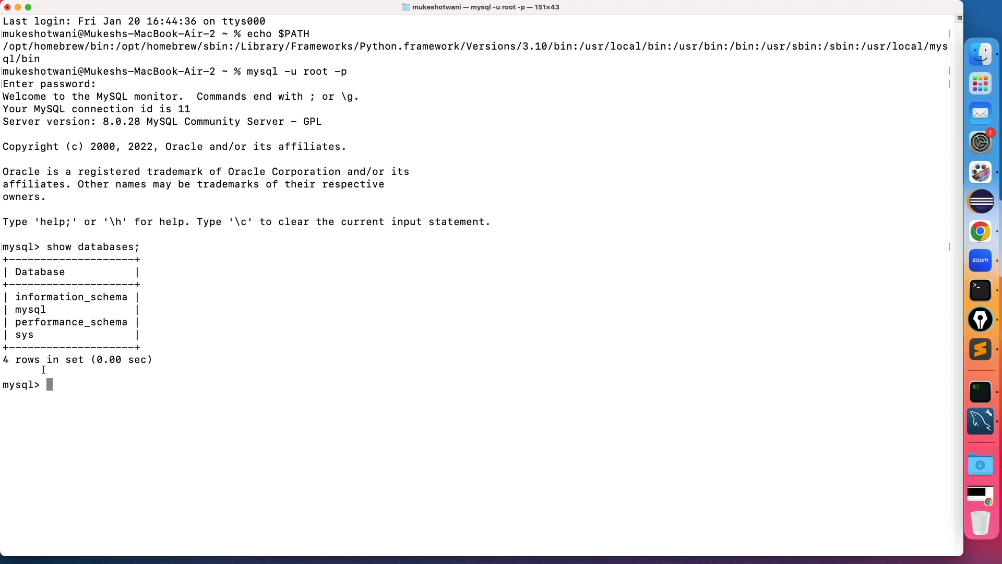
pyautogui.moveTo(71, 383)
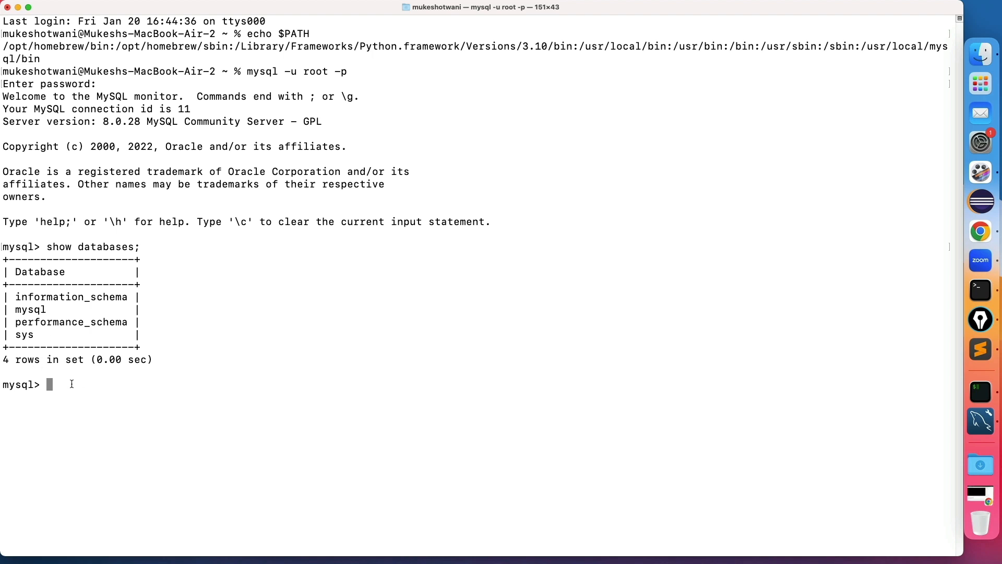
pyautogui.moveTo(63, 386)
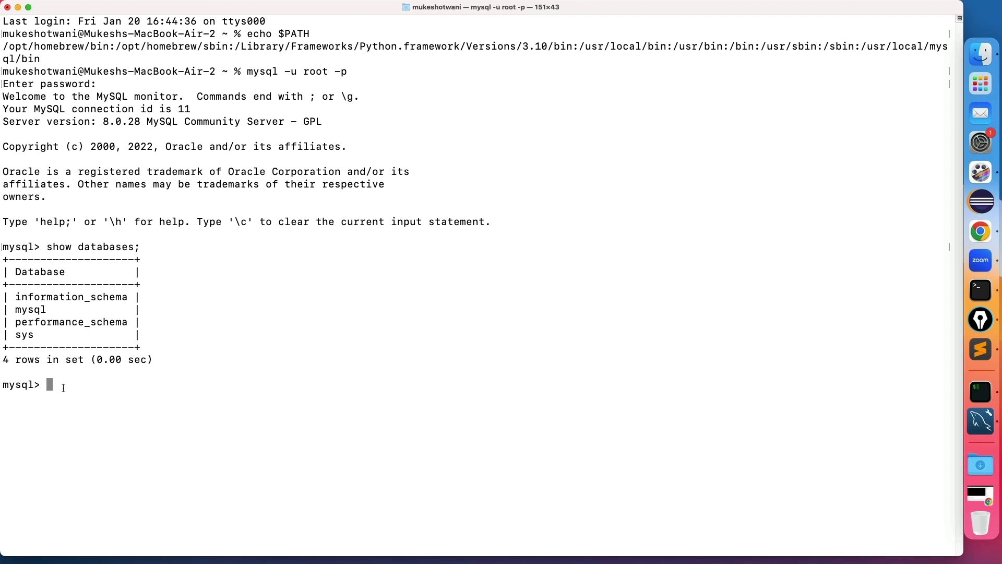
pyautogui.moveTo(71, 290)
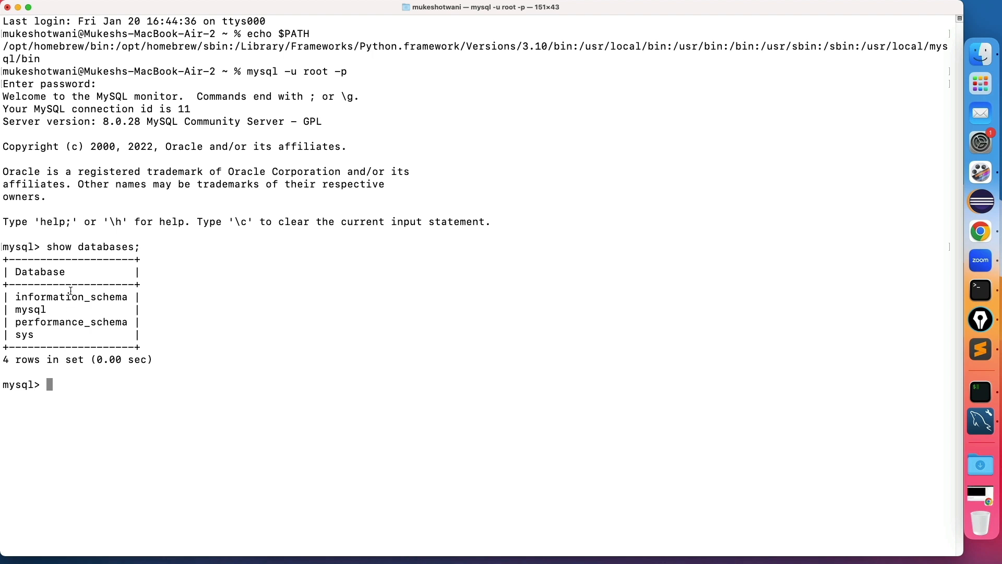
pyautogui.moveTo(265, 202)
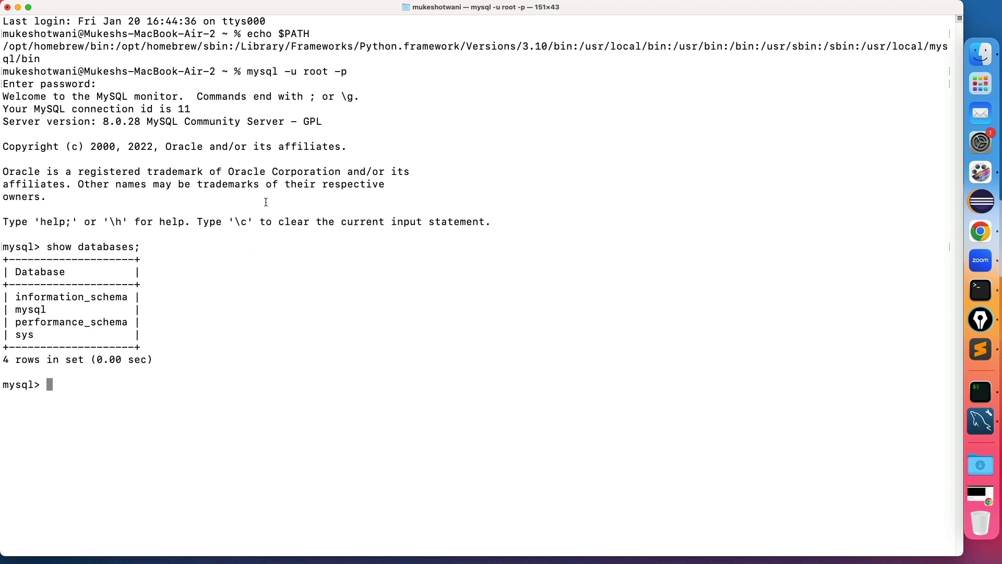
pyautogui.moveTo(383, 29)
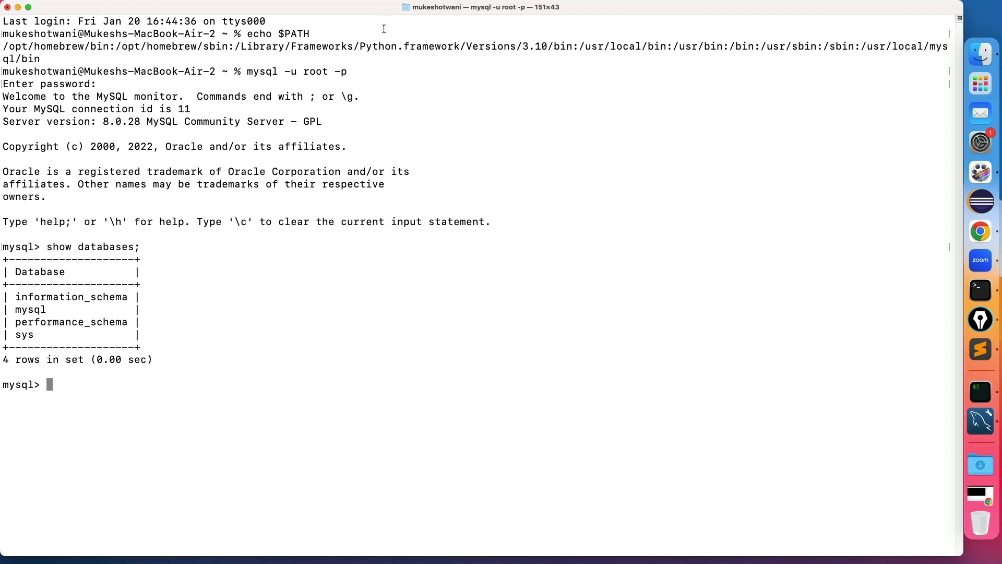
pyautogui.moveTo(289, 100)
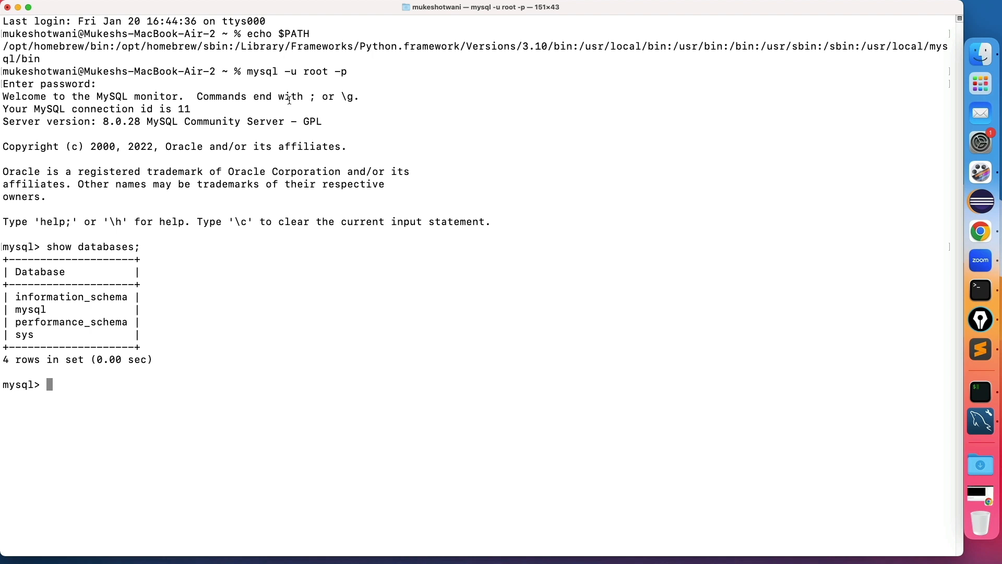
# Quit the MySQL monitor and rerun echo $PATH after checking /usr/local in Finder.
pyautogui.write('quit')
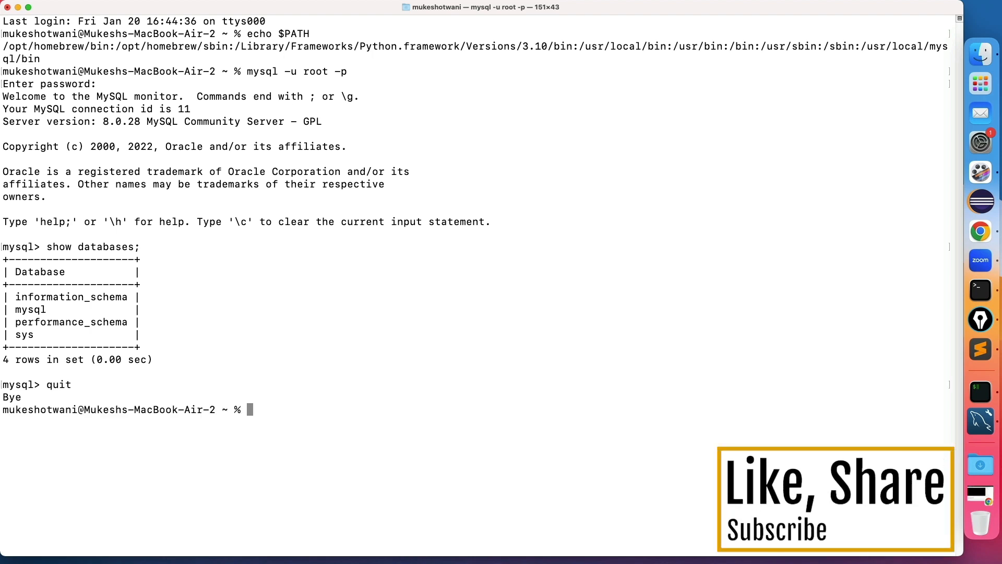
pyautogui.write('echo')
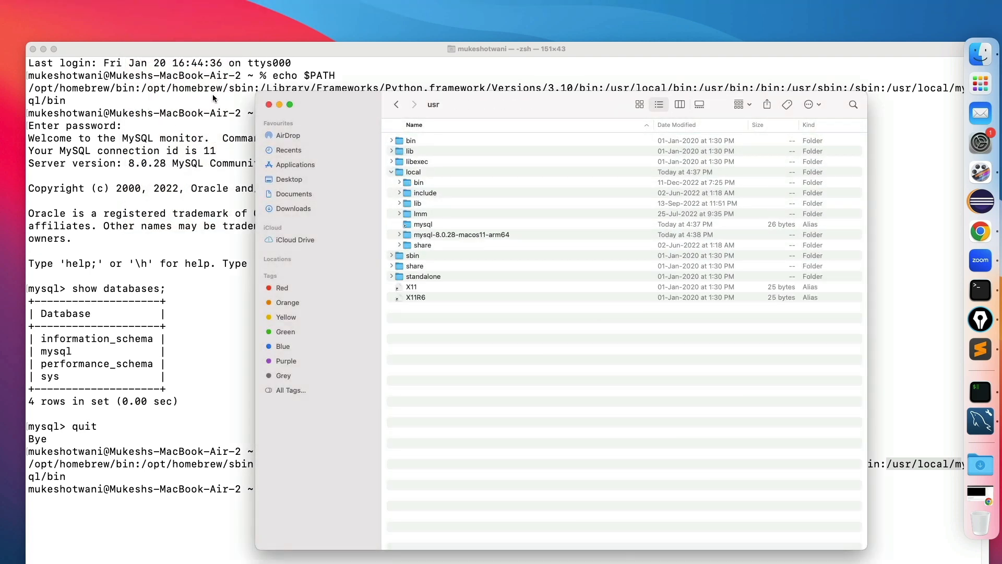
pyautogui.click(413, 172)
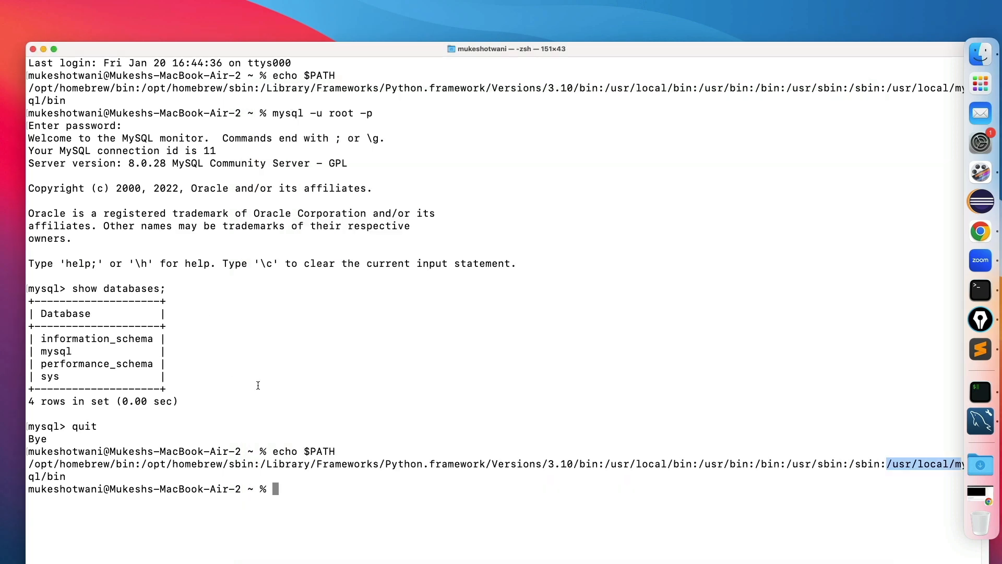
# Start vi on .zshrc, then close the mysql bin folder window.
pyautogui.write('vi')
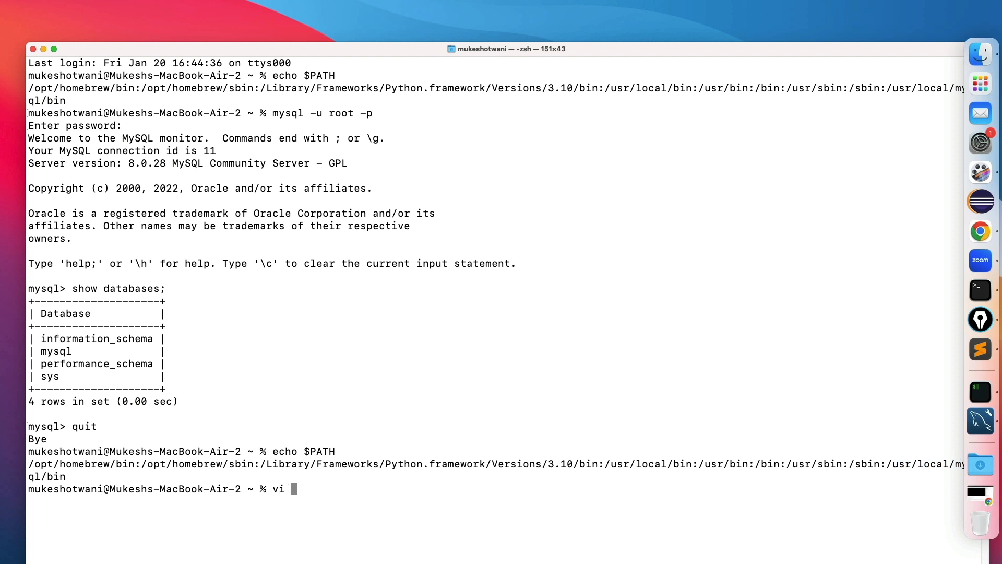
pyautogui.write('.zsh')
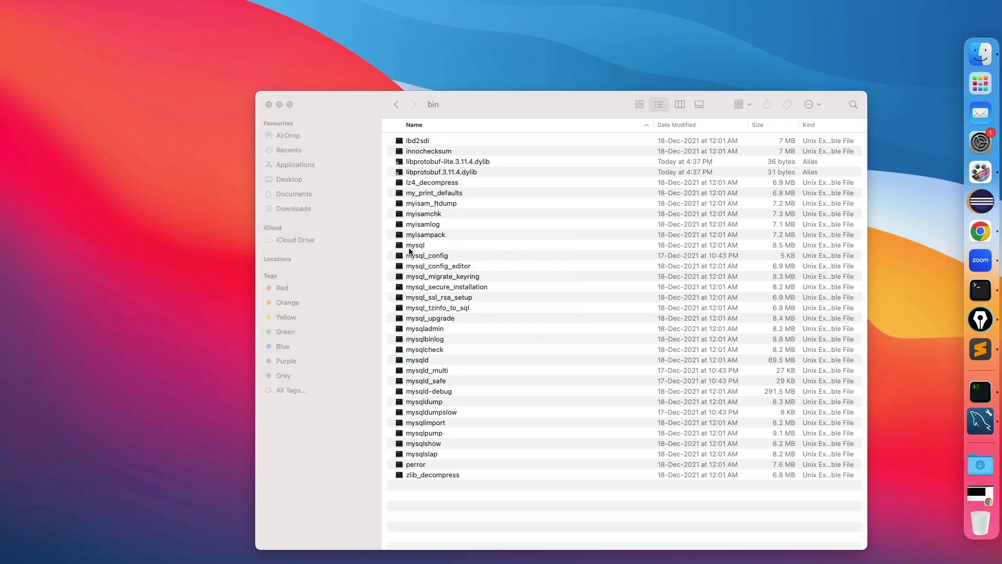
pyautogui.click(269, 105)
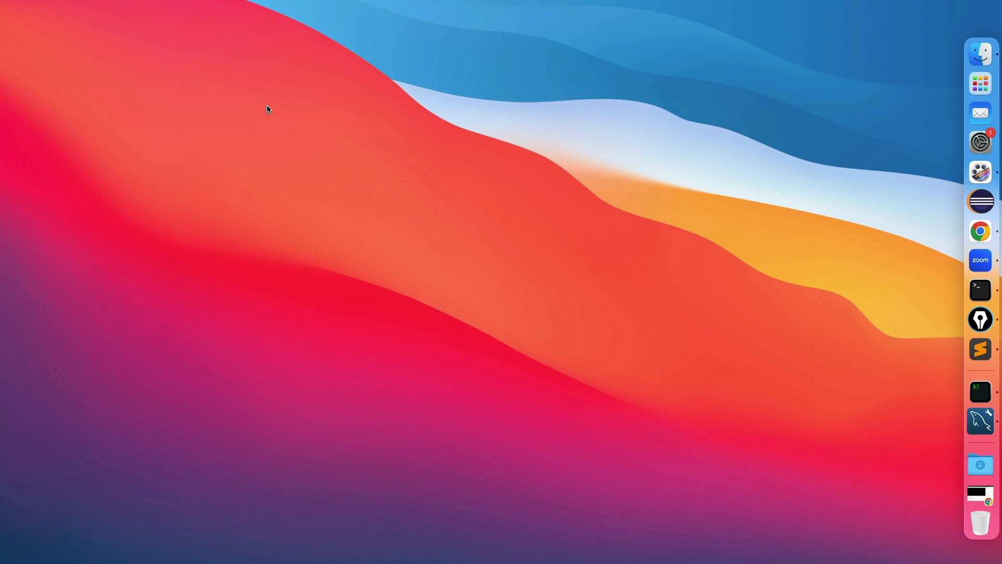
# Open an enlarged Terminal window and type mysql -u root.
pyautogui.click(980, 290)
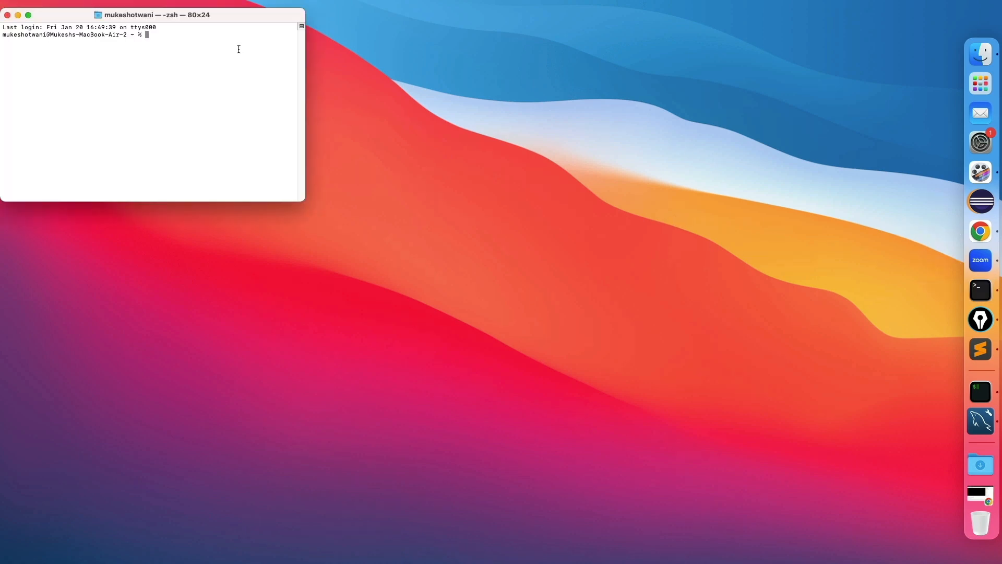
pyautogui.moveTo(304, 200); pyautogui.dragTo(621, 327)
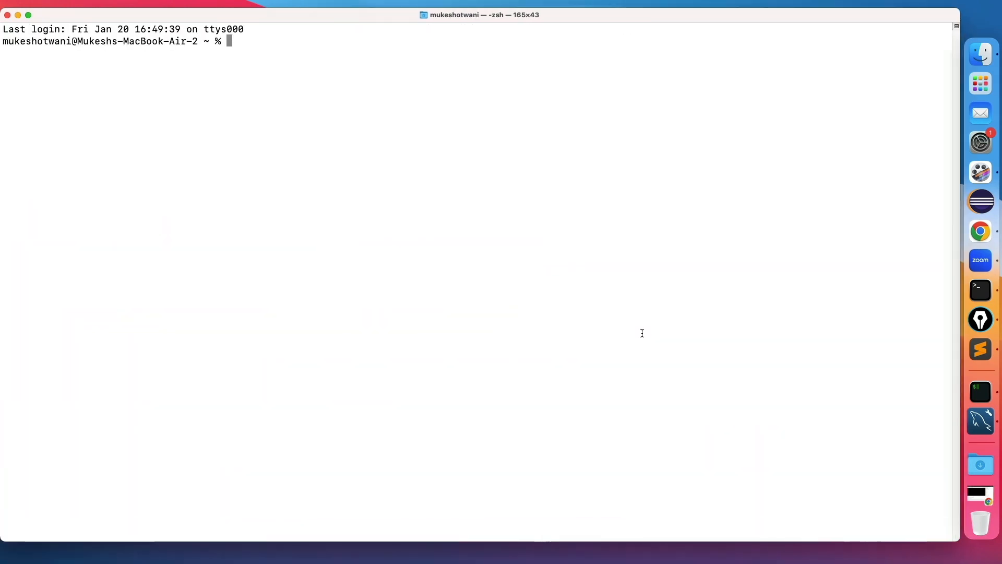
pyautogui.write('mysql -')
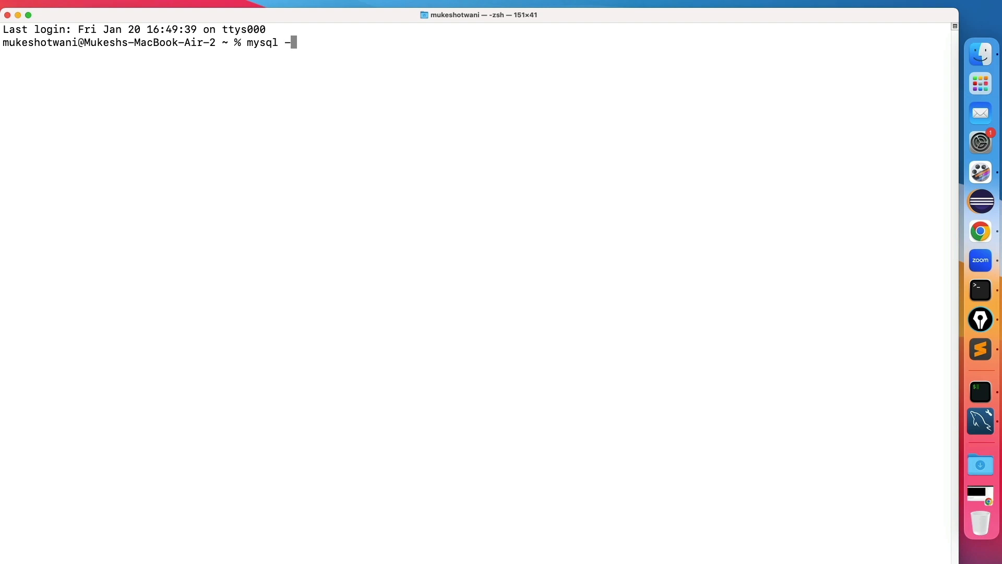
pyautogui.write('u')
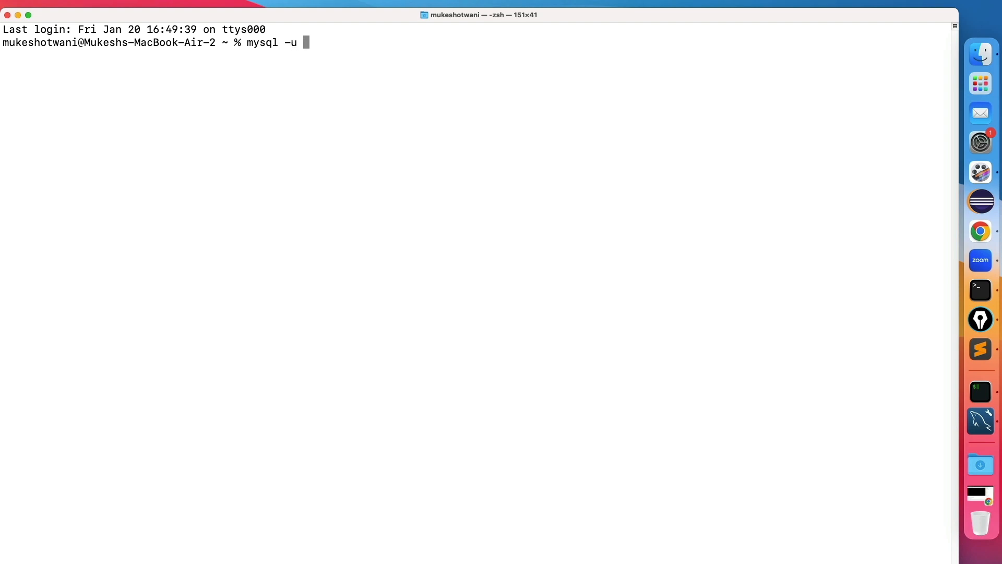
pyautogui.write('root')
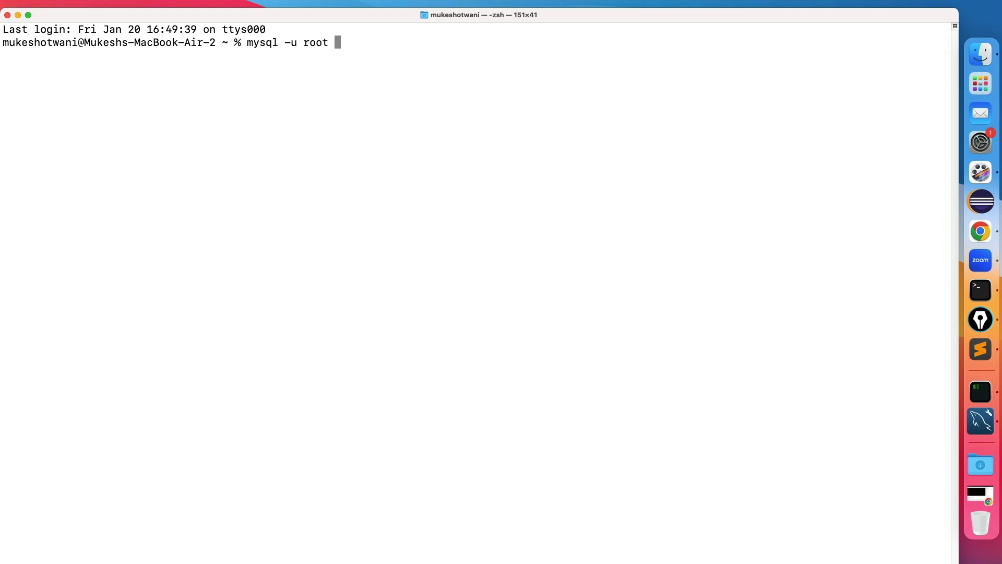